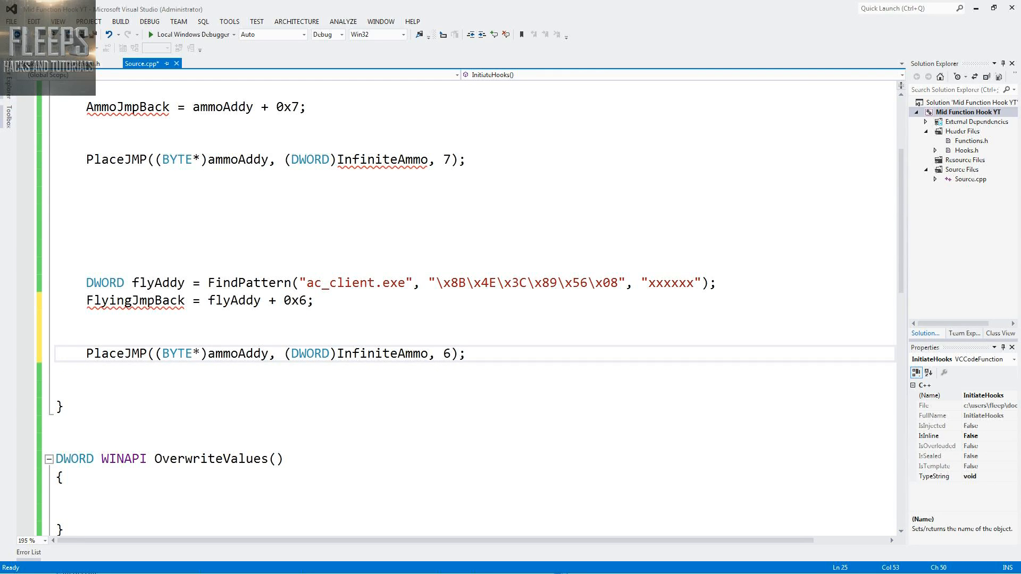
# - Rewrite the second PlaceJMP to hook flyAddy to GetPlayerYaxis with length 6
pyautogui.write('Get')
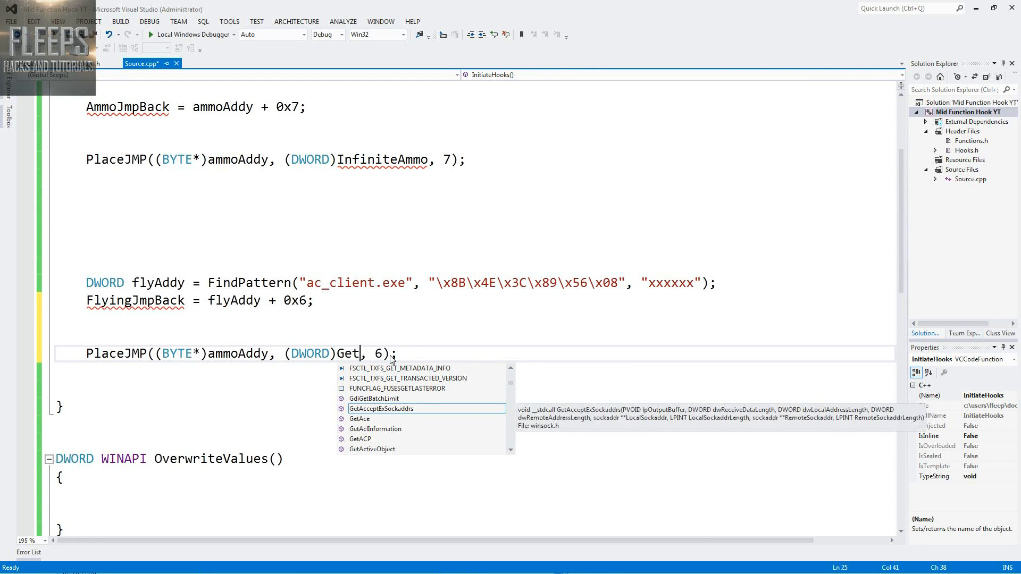
pyautogui.write('PlayerY')
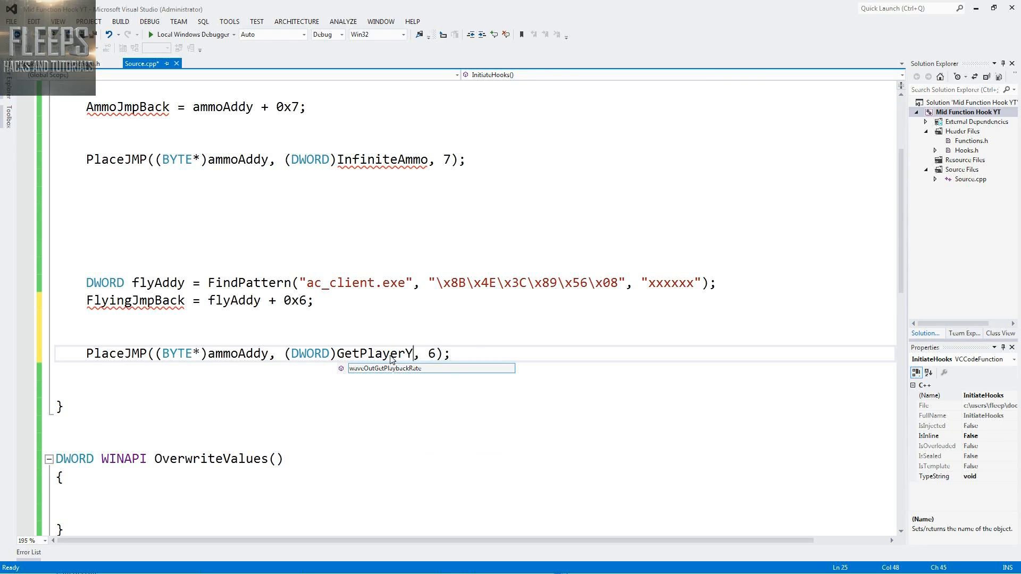
pyautogui.write('axis')
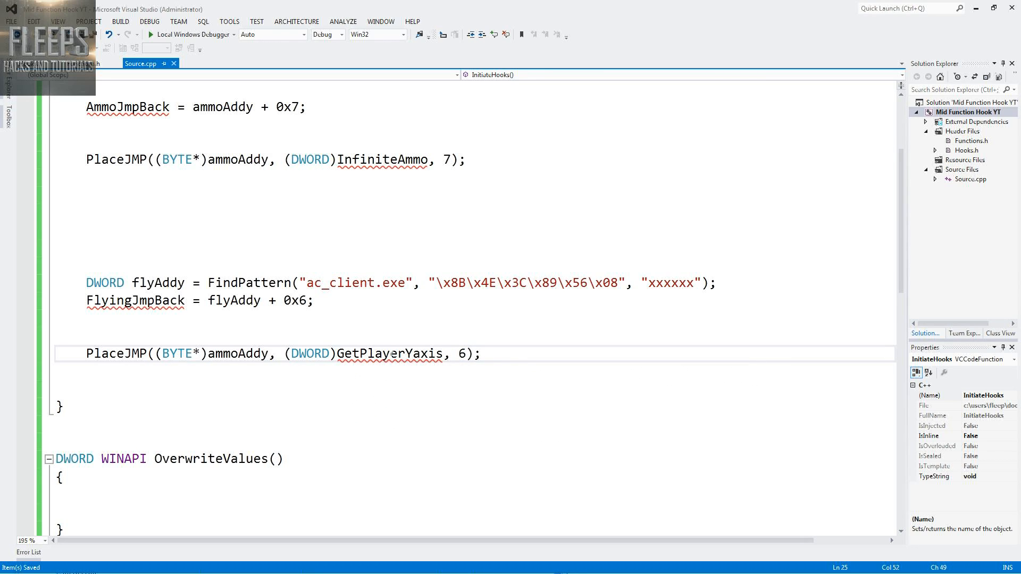
pyautogui.doubleClick(238, 354)
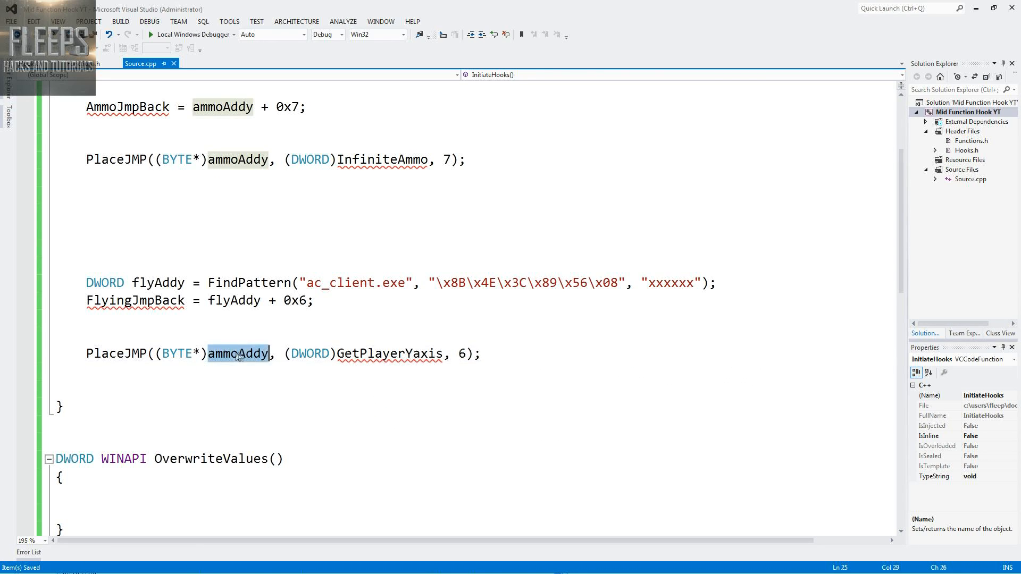
pyautogui.write('flyA')
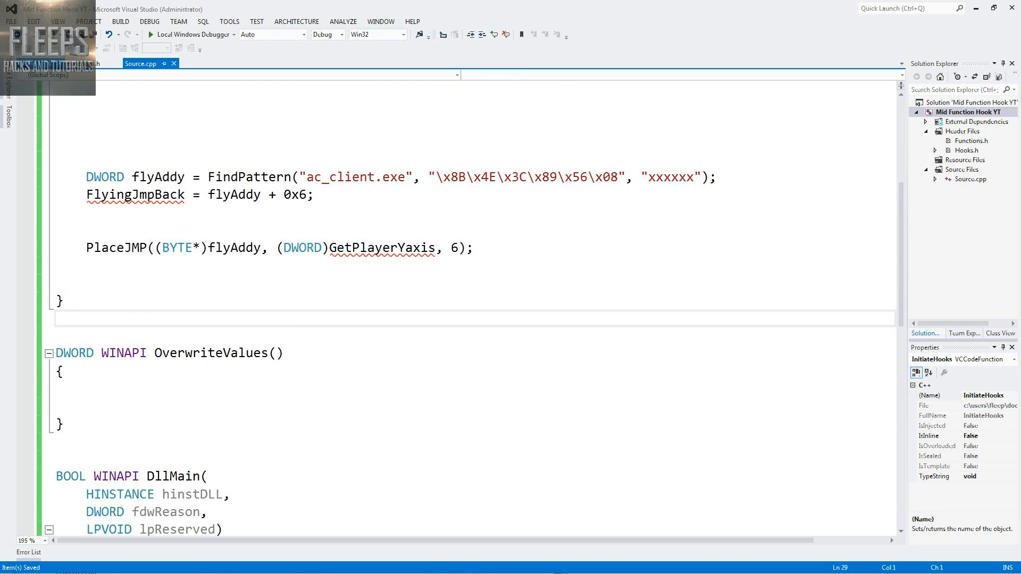
# - Review the FindPattern helpers in Functions.h, then return to the empty Hooks.h
pyautogui.scroll(3)
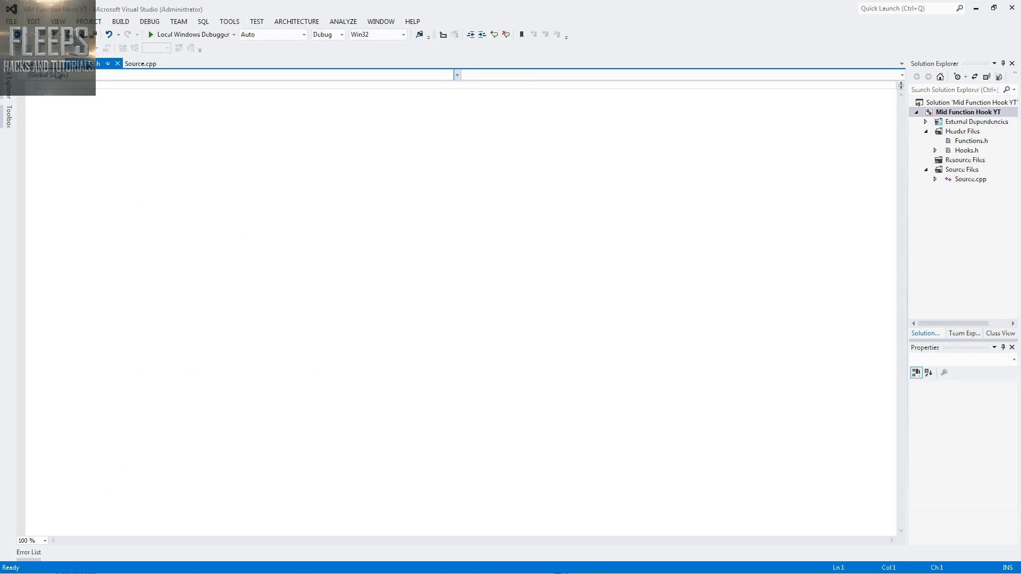
pyautogui.click(139, 63)
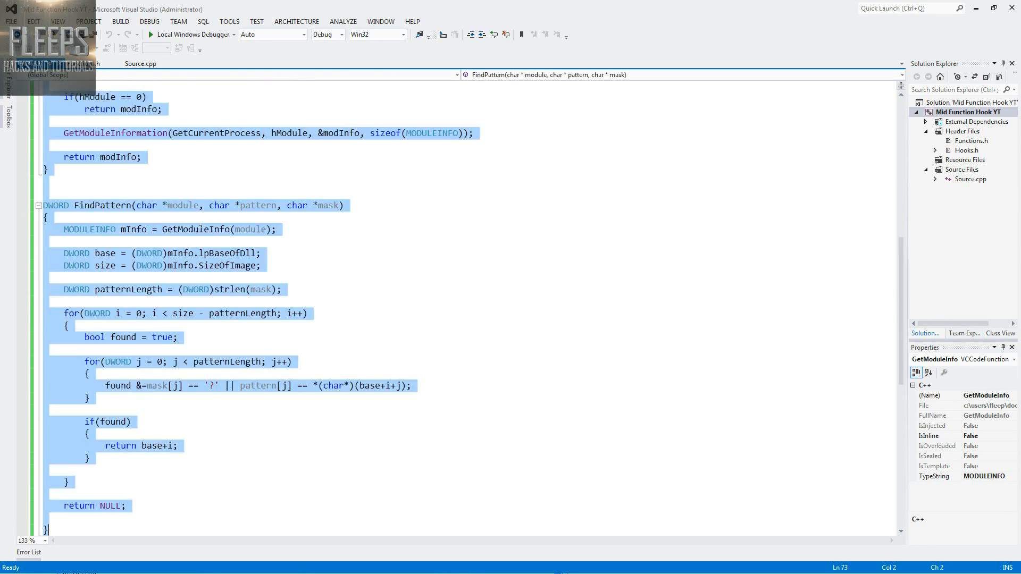
pyautogui.click(101, 63)
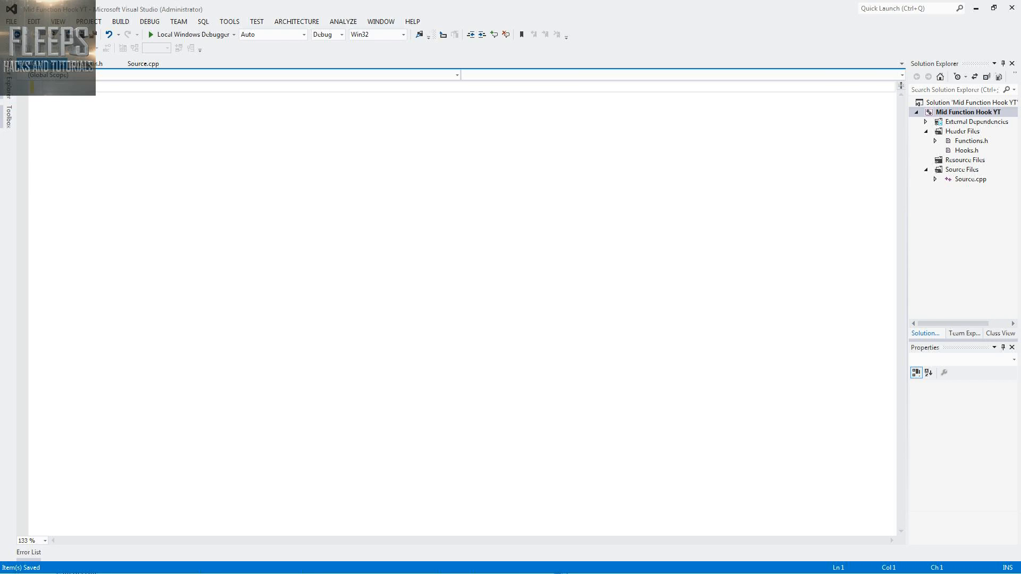
# - Add #include "Functions.h" and declare DWORD AmmoJmpBack = 0
pyautogui.write('#')
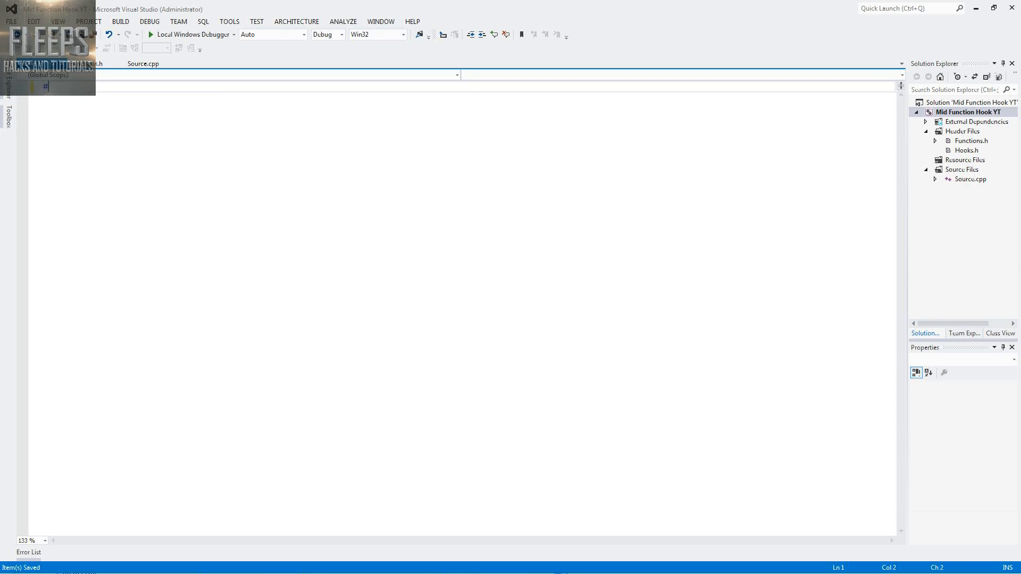
pyautogui.write('include')
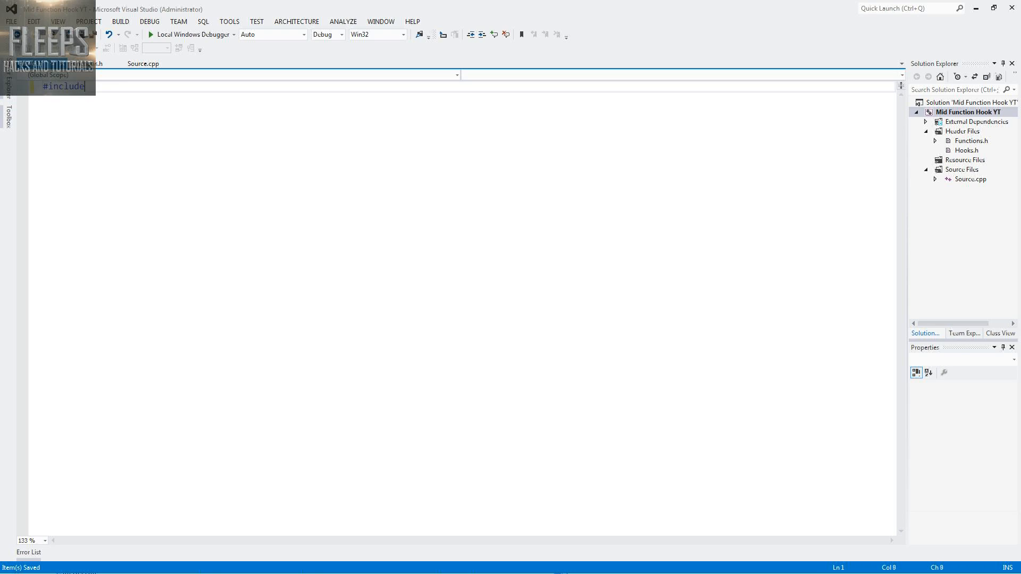
pyautogui.write('"Functions.h')
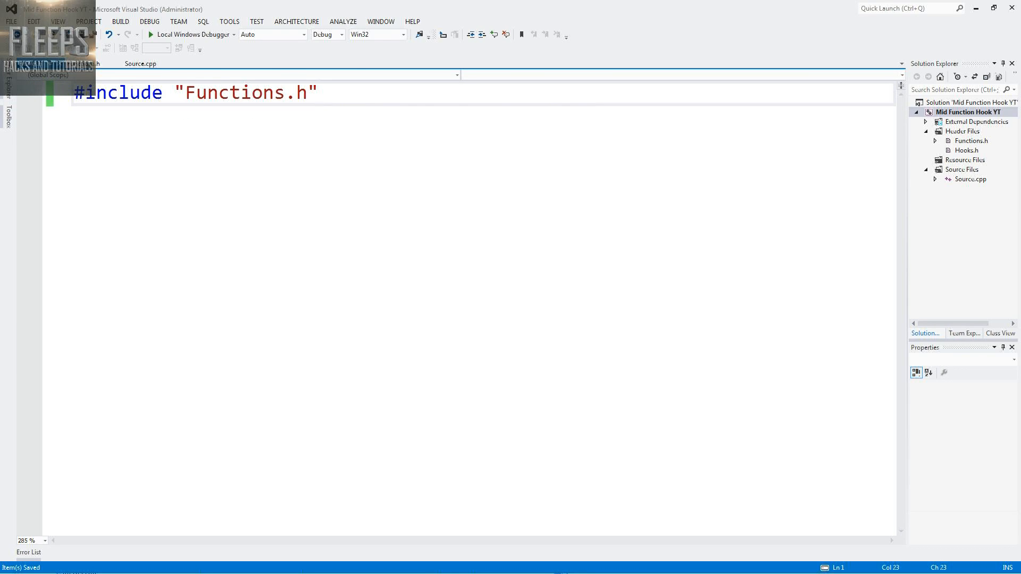
pyautogui.write('DWORD Amm')
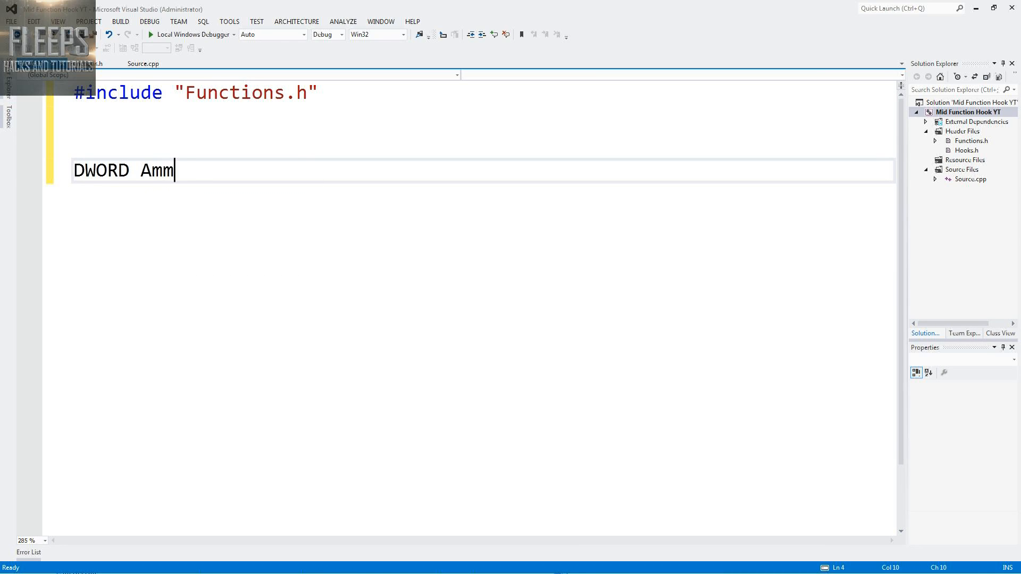
pyautogui.write('oJmpB')
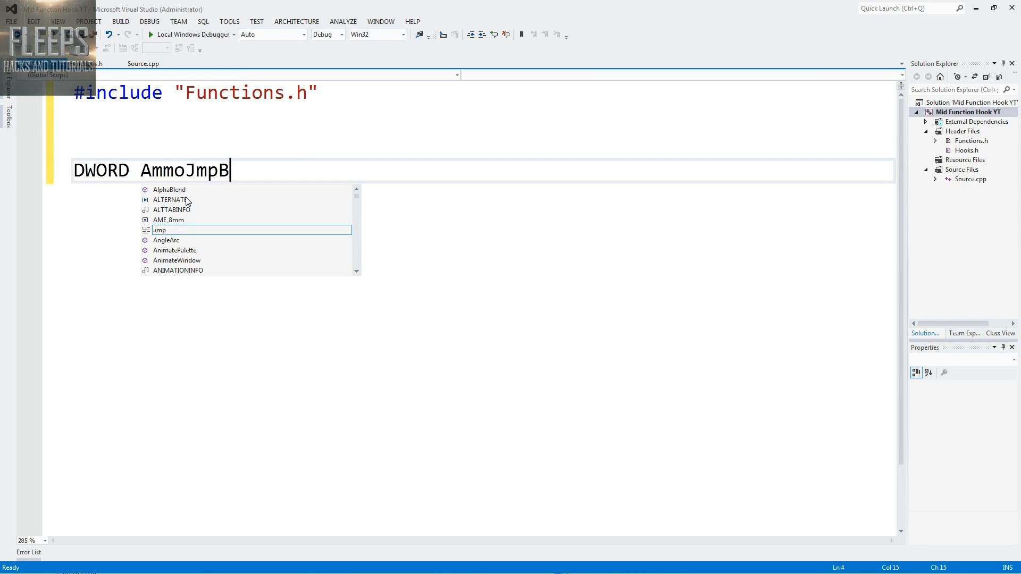
pyautogui.write('ack = 0;')
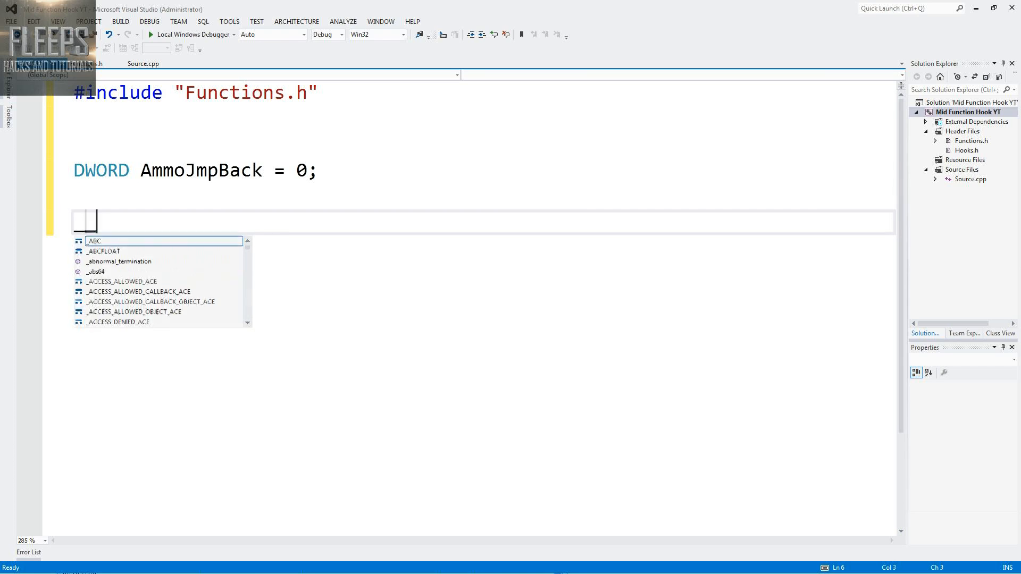
# - Declare __declspec(naked) void InfiniteAmmo() and open its body
pyautogui.write('__decl')
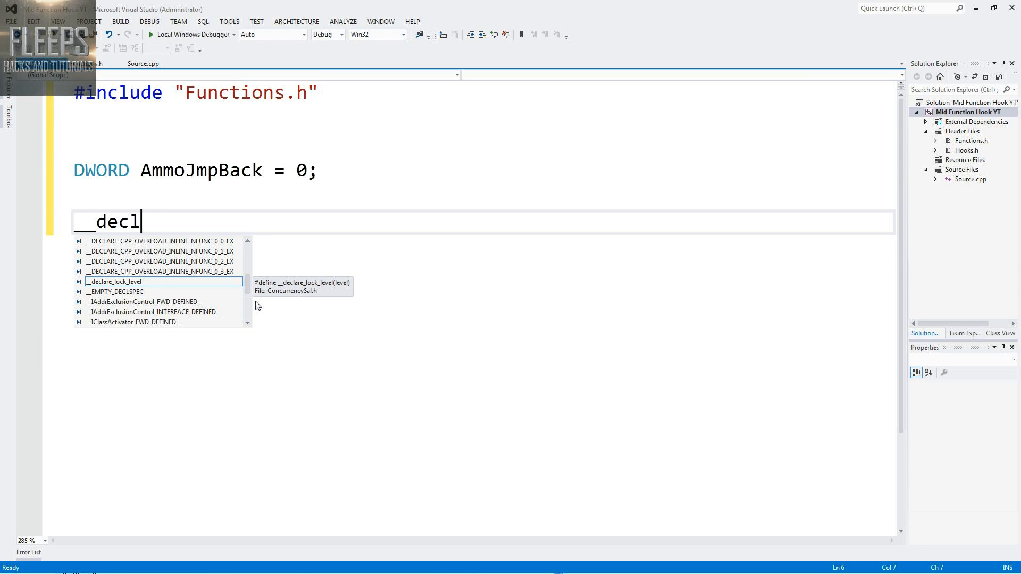
pyautogui.write('spec')
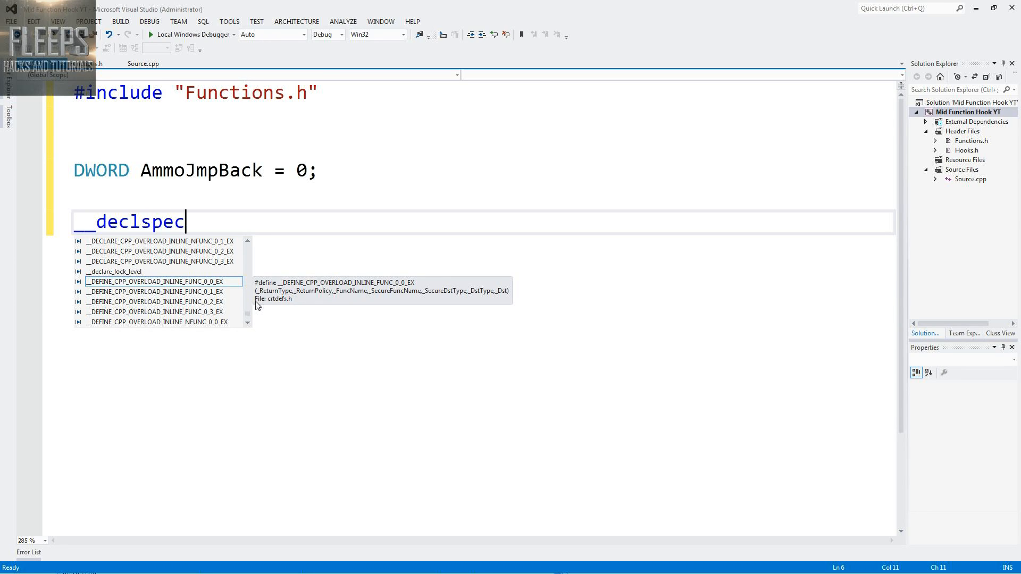
pyautogui.write('(naked')
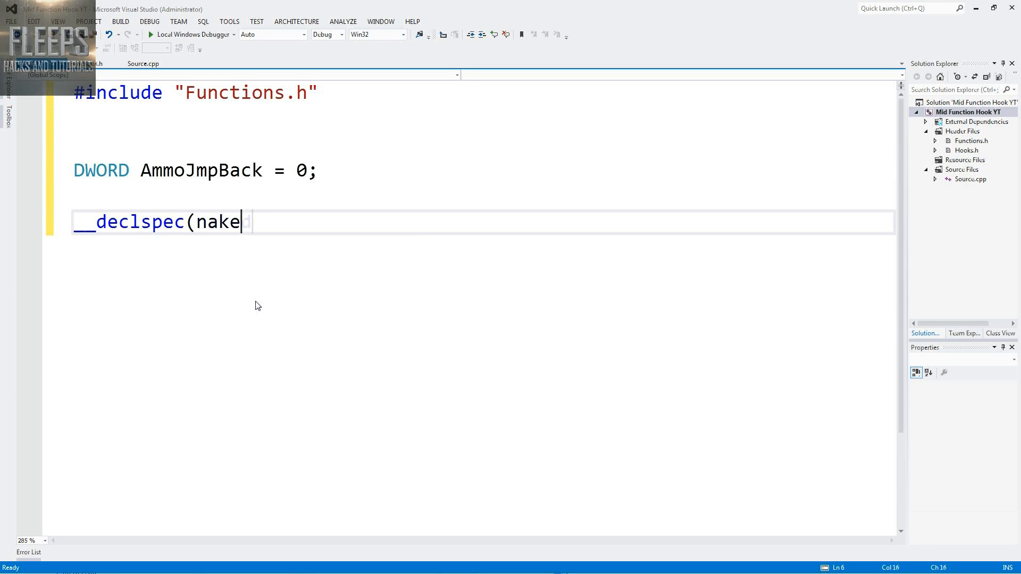
pyautogui.write('d)')
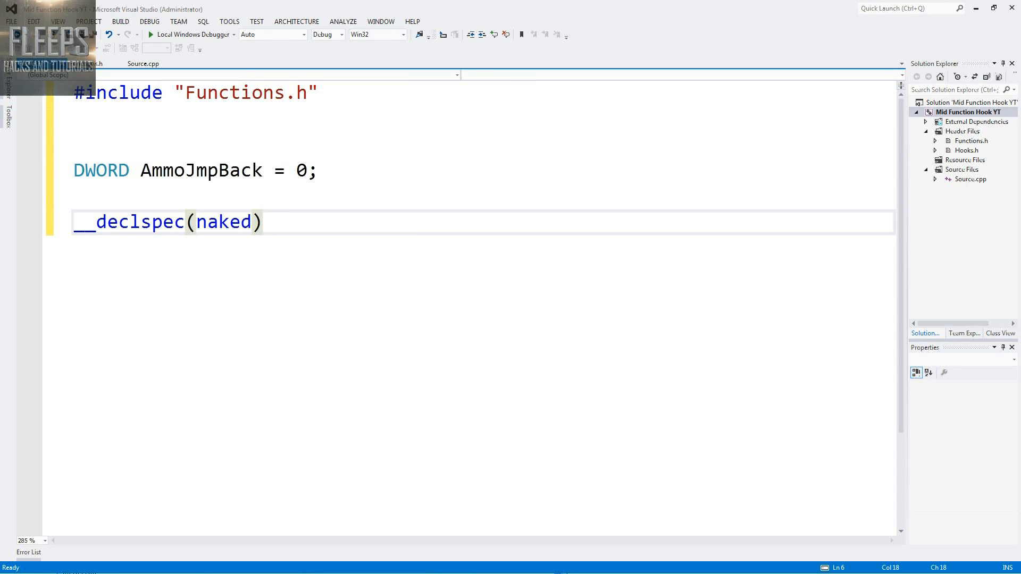
pyautogui.write('void Infi')
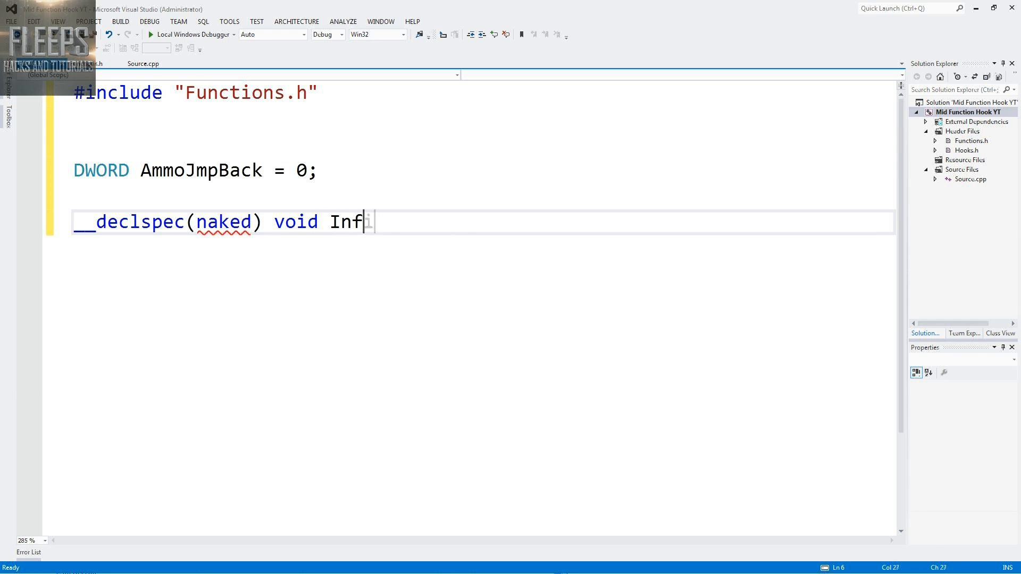
pyautogui.write('initeA')
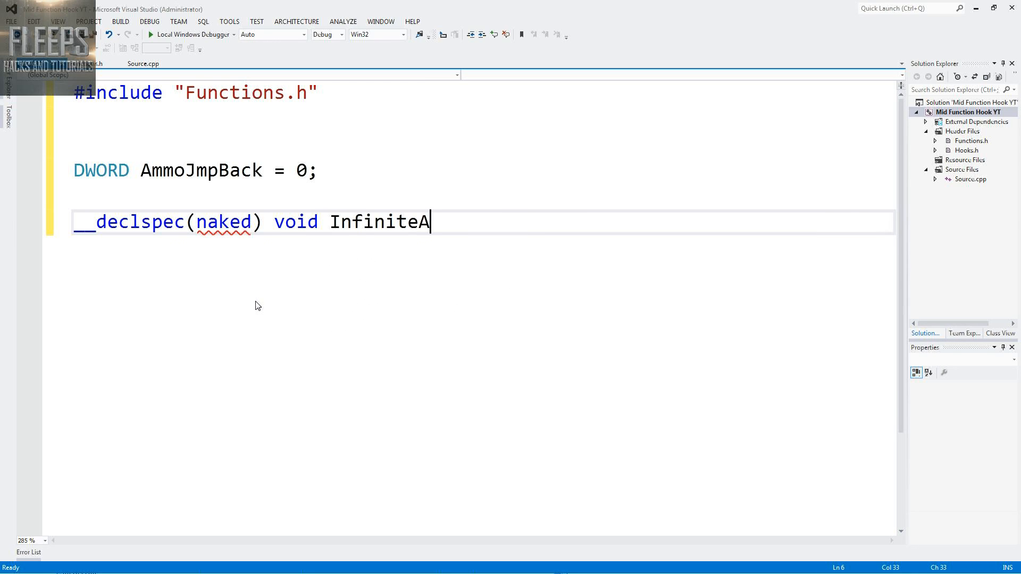
pyautogui.write('mmo()')
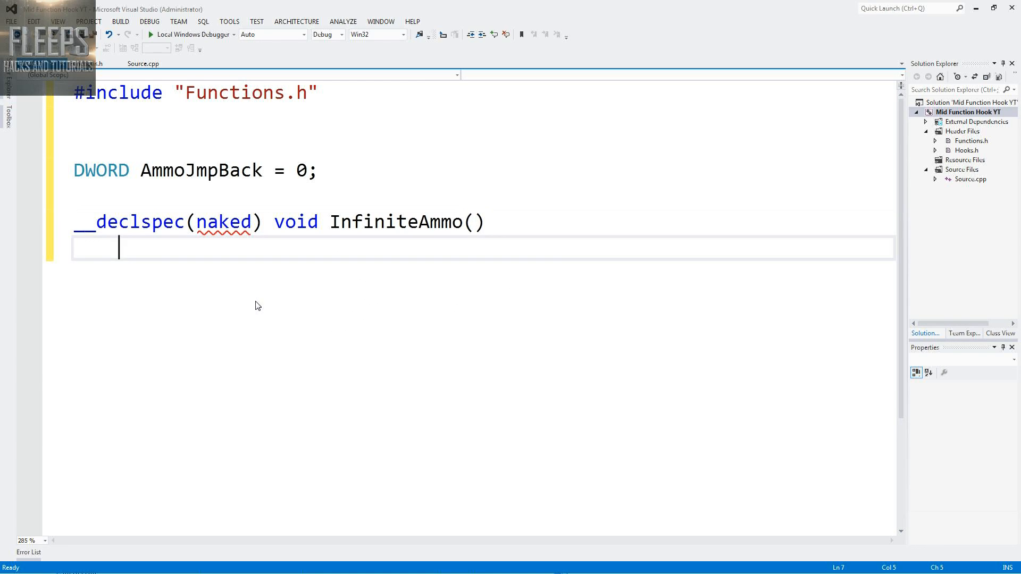
pyautogui.write('{')
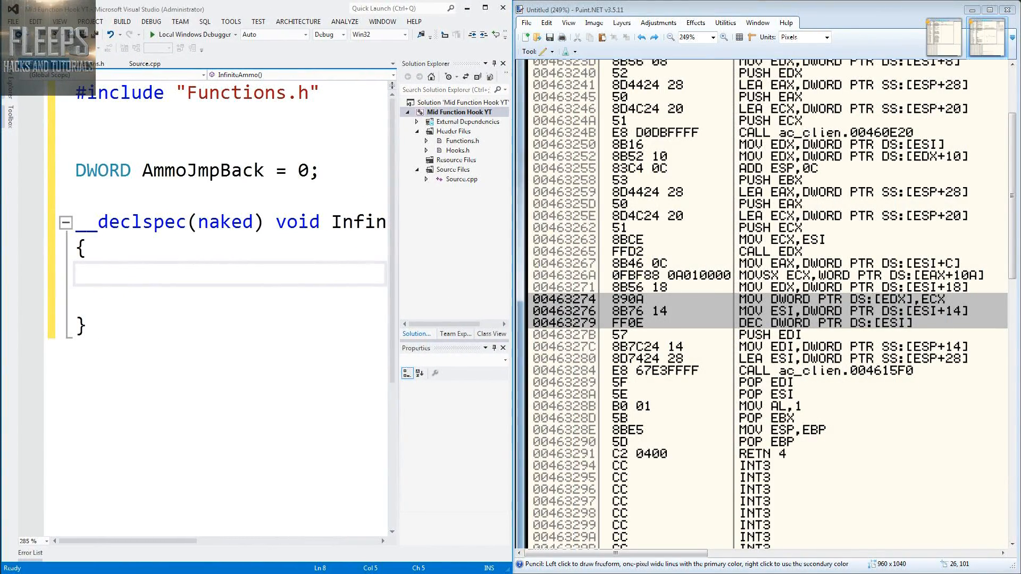
pyautogui.moveTo(834, 137)
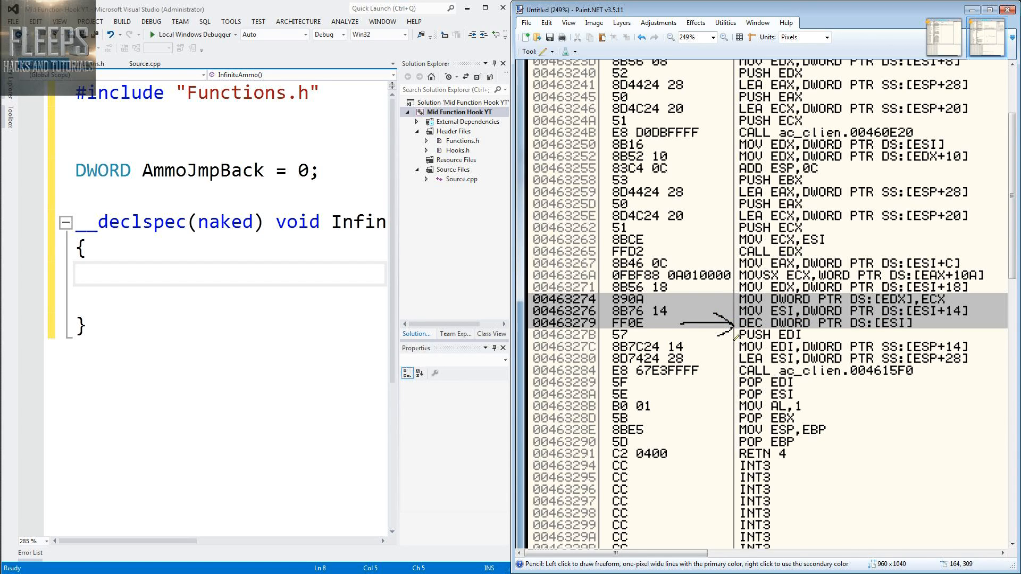
# - Scroll the disassembly screenshot while annotating the ammo decrement instruction
pyautogui.scroll(-3)
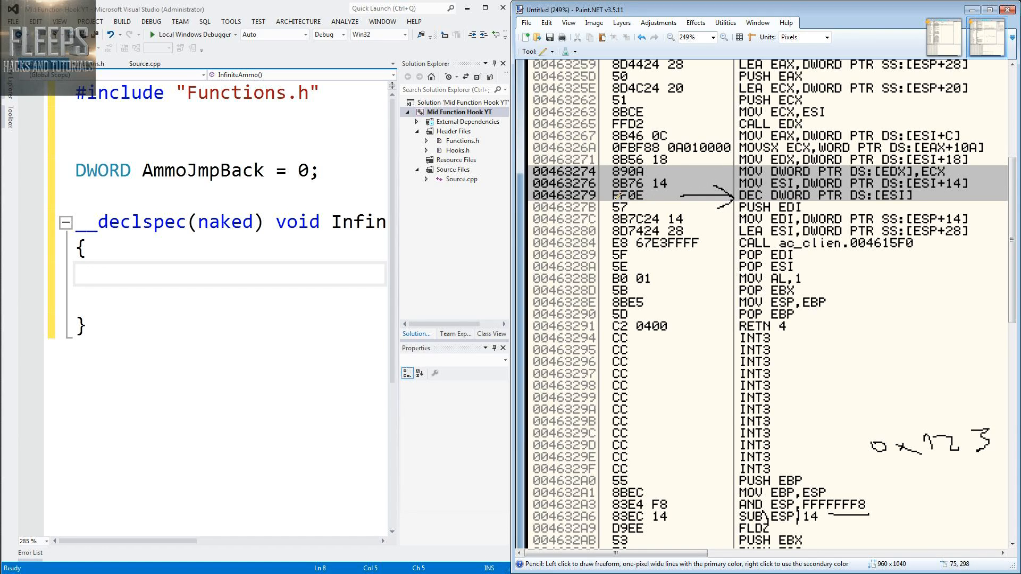
pyautogui.moveTo(617, 197)
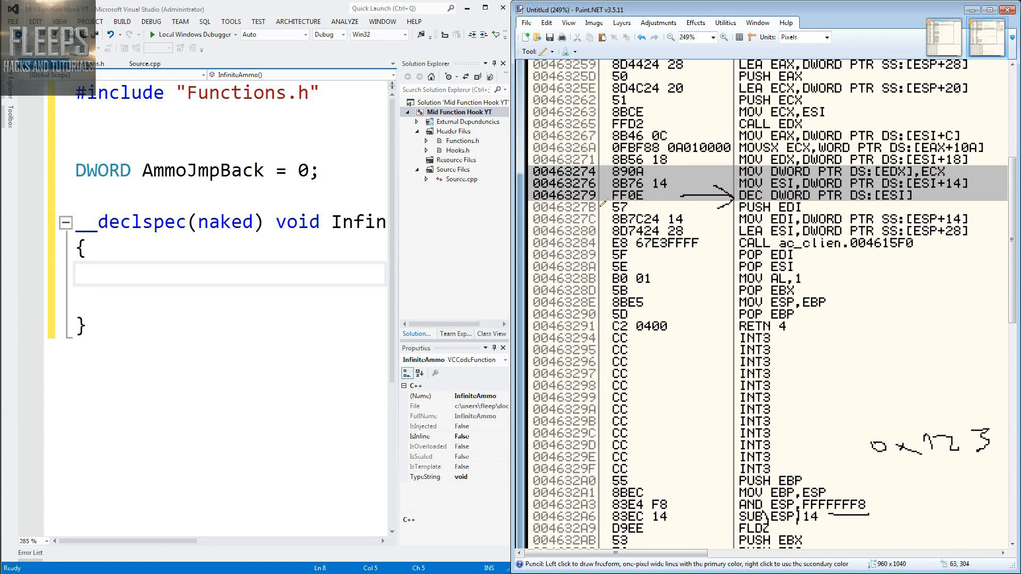
pyautogui.moveTo(599, 202)
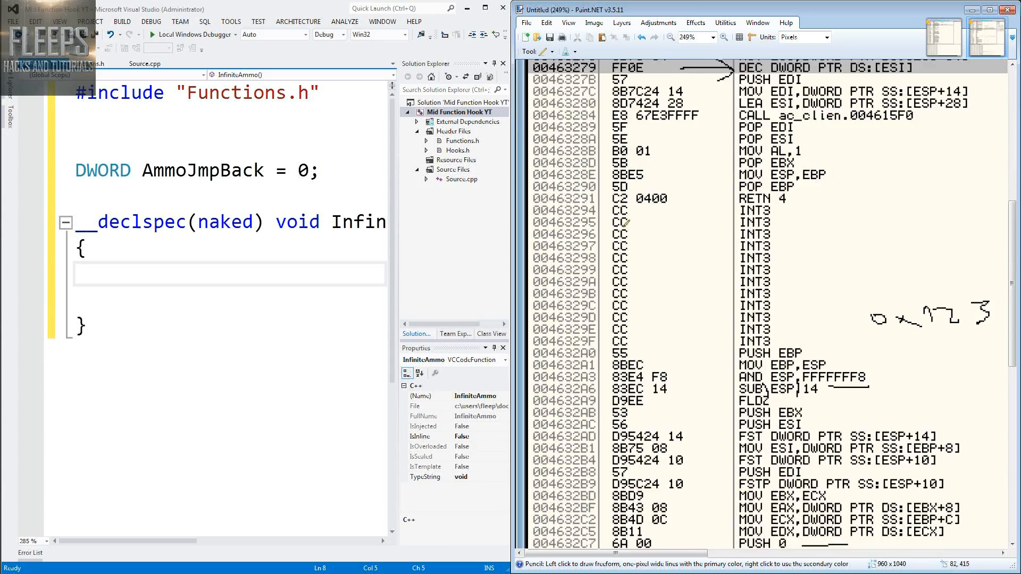
pyautogui.scroll(-3)
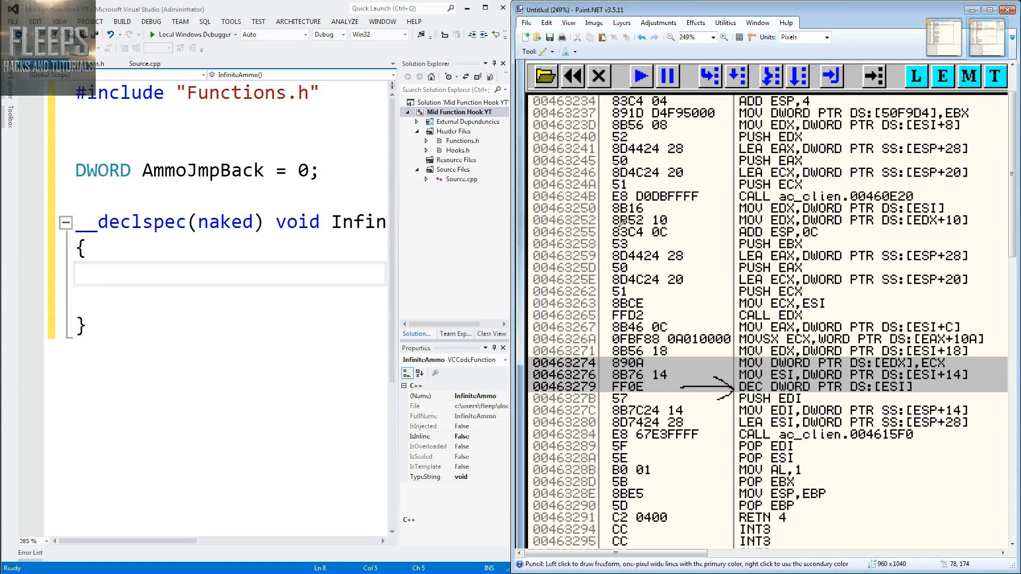
pyautogui.scroll(-3)
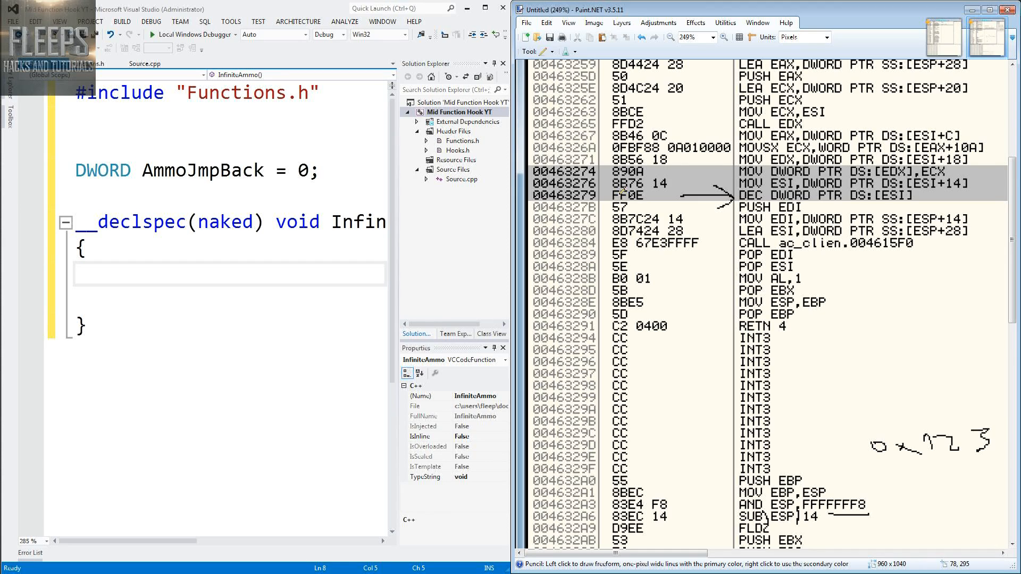
pyautogui.moveTo(622, 205)
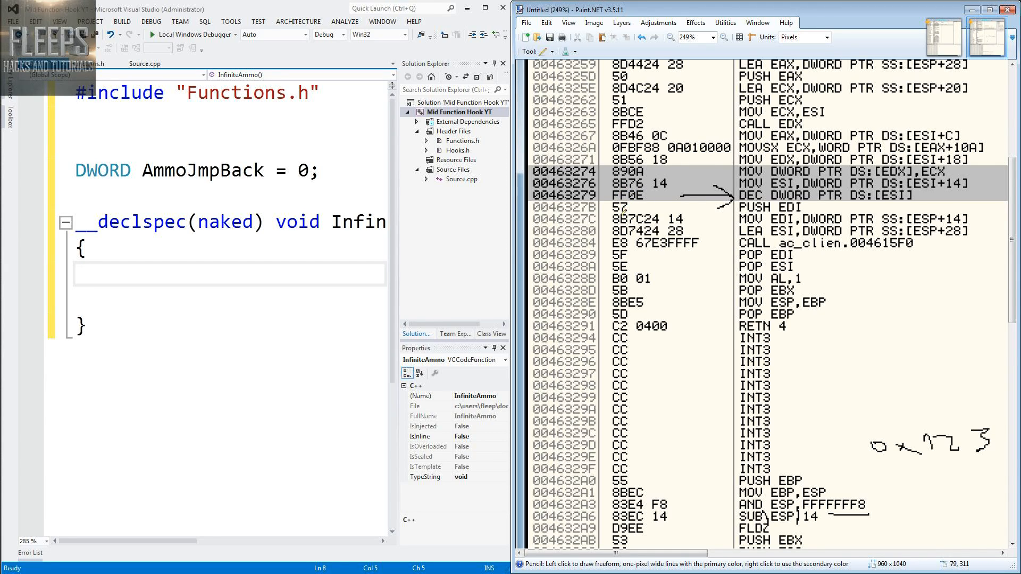
pyautogui.moveTo(644, 205)
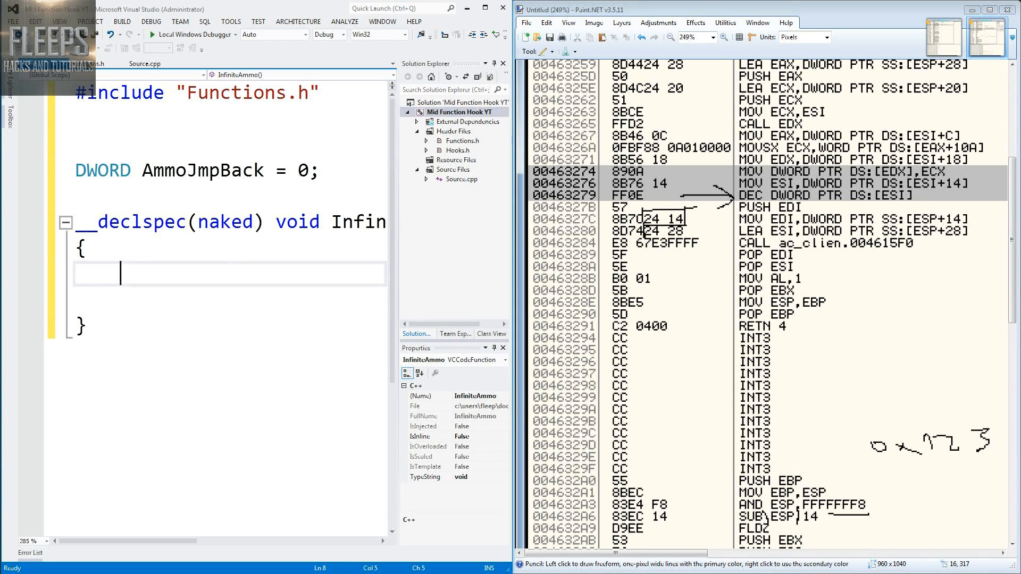
pyautogui.moveTo(772, 227)
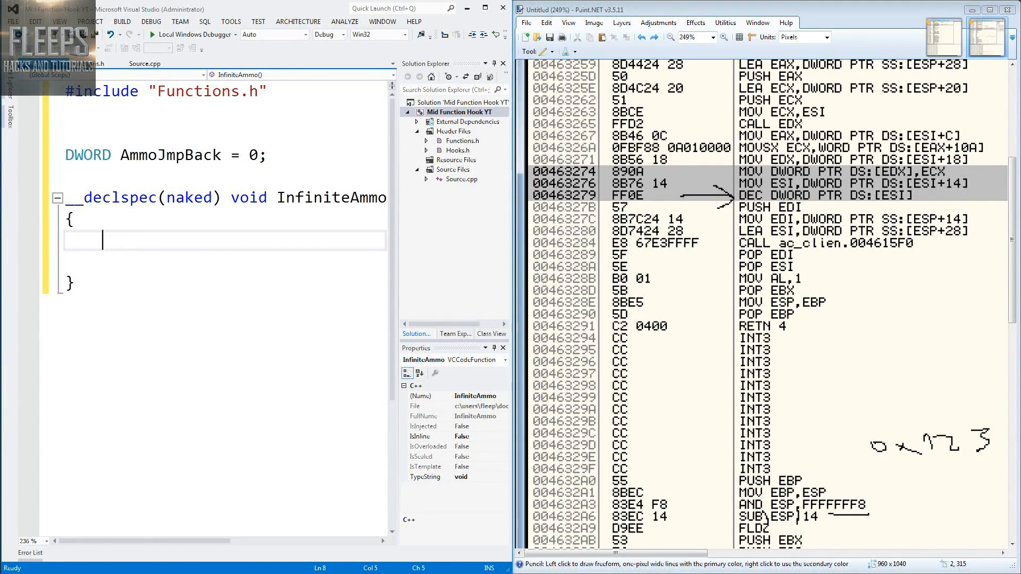
# - Write __asm DEC [ESI] as InfiniteAmmo's first instruction
pyautogui.write('__')
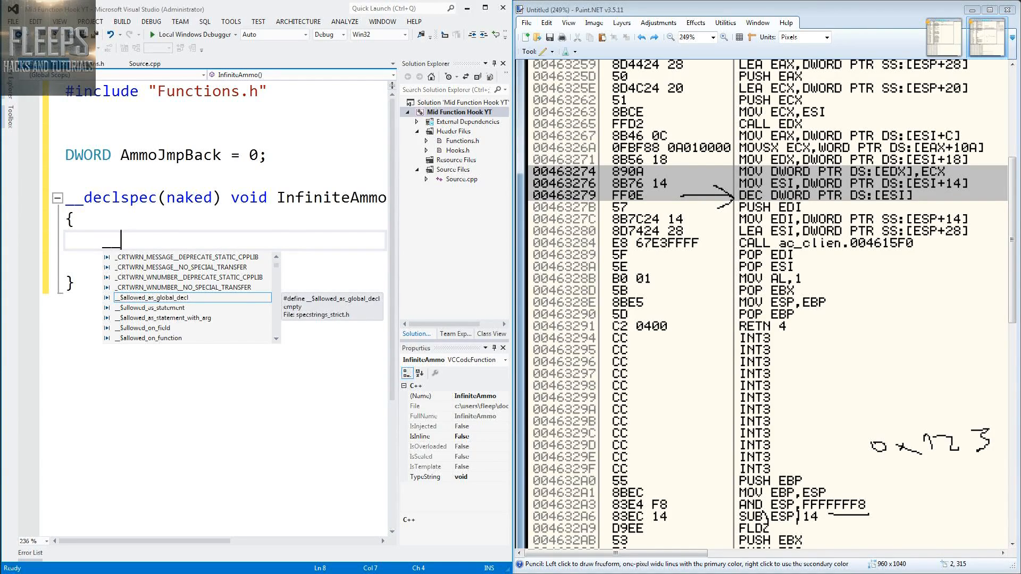
pyautogui.write('__asm')
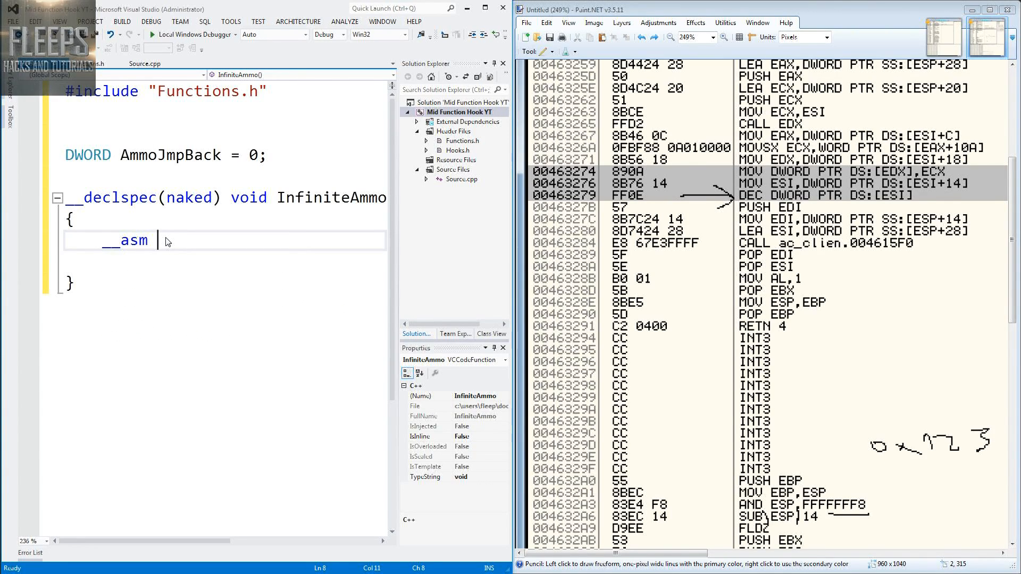
pyautogui.write('DEC')
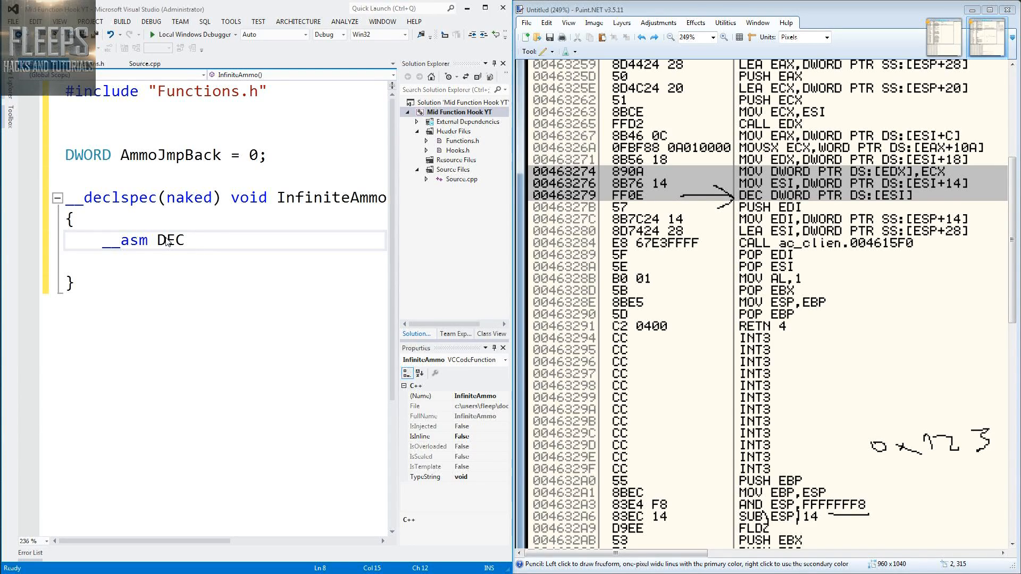
pyautogui.write('[]')
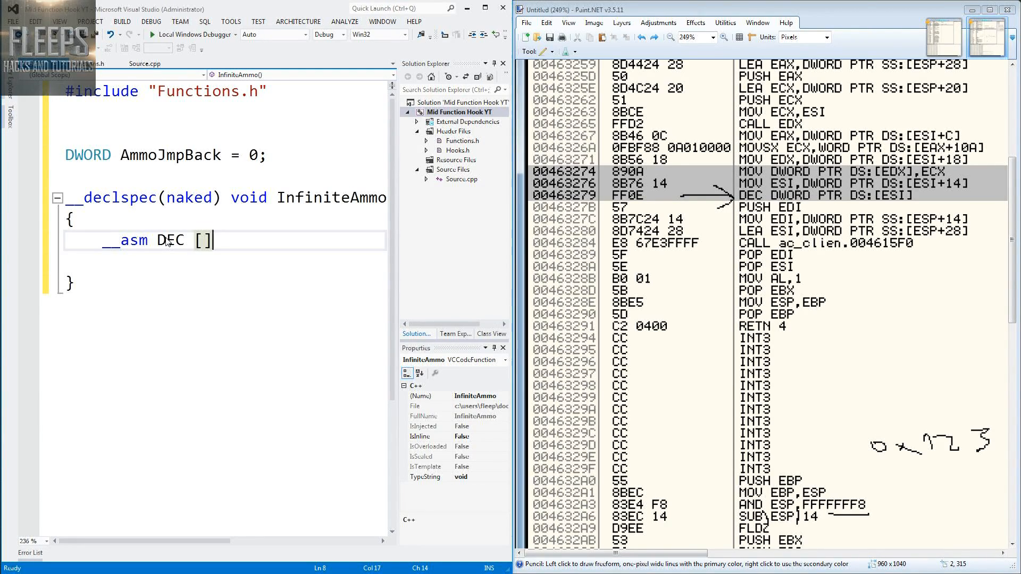
pyautogui.write('ESI')
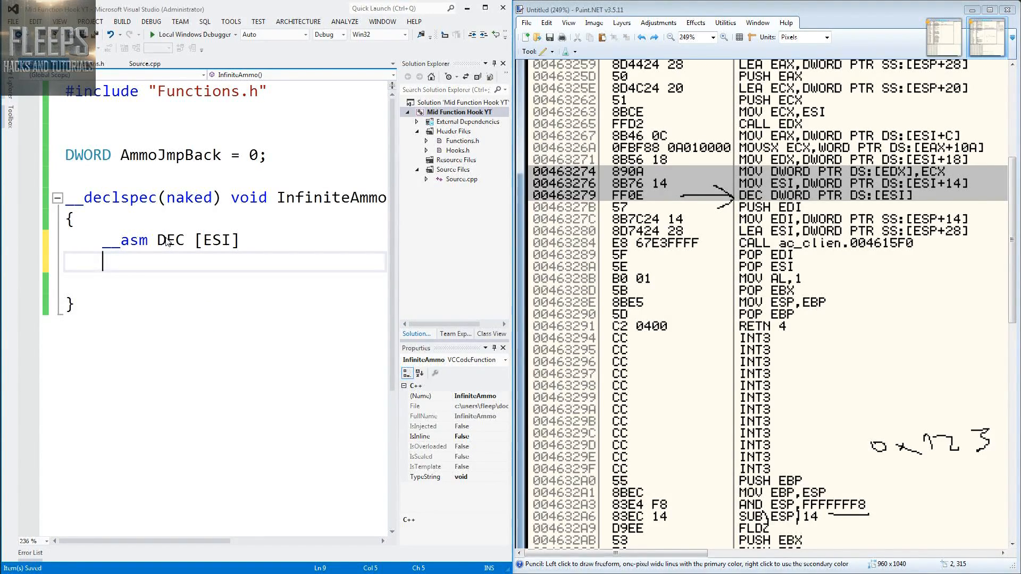
# - Change DEC to INC and move to a new line inside the function
pyautogui.doubleClick(171, 240)
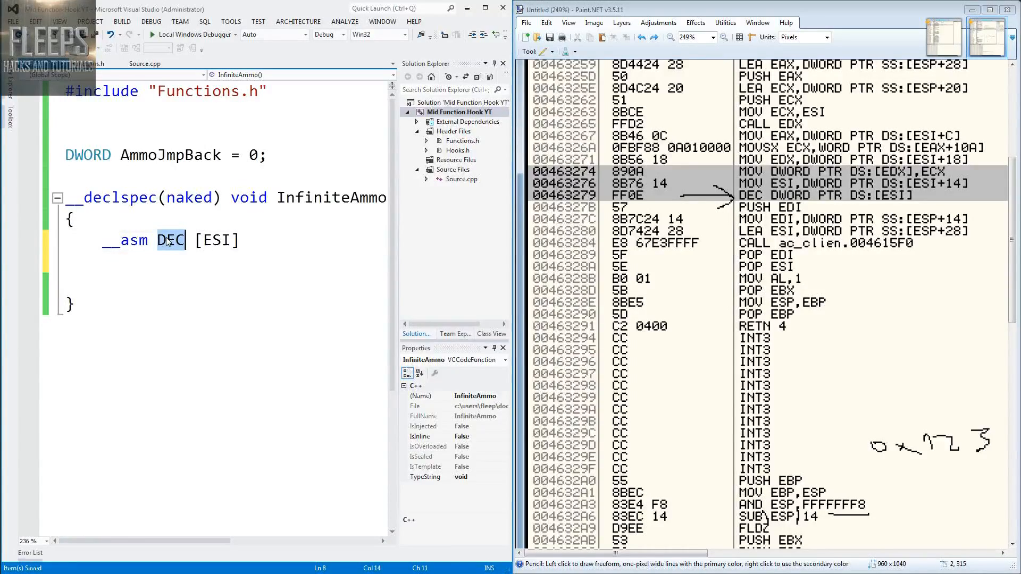
pyautogui.write('INC')
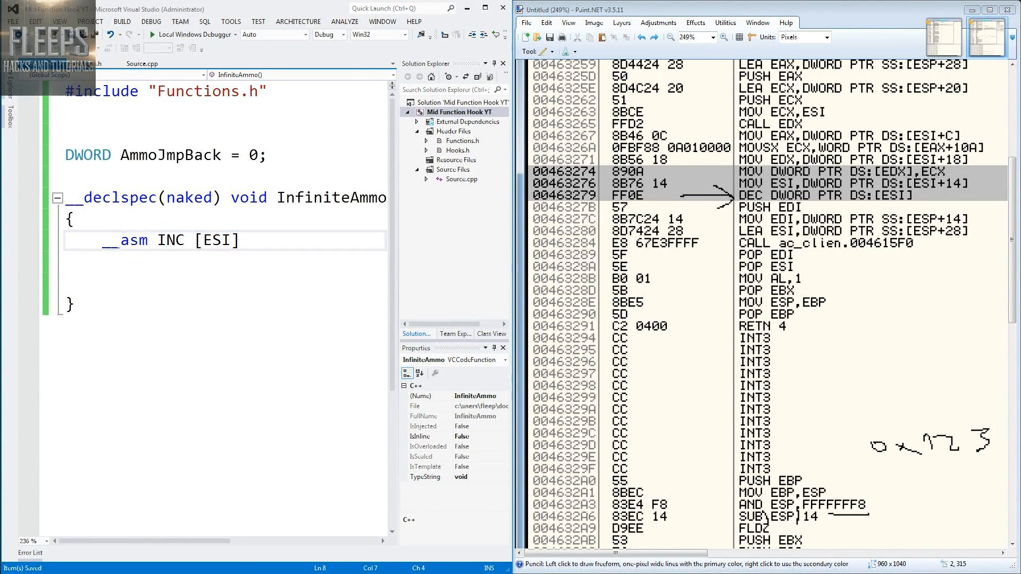
pyautogui.press('enter')
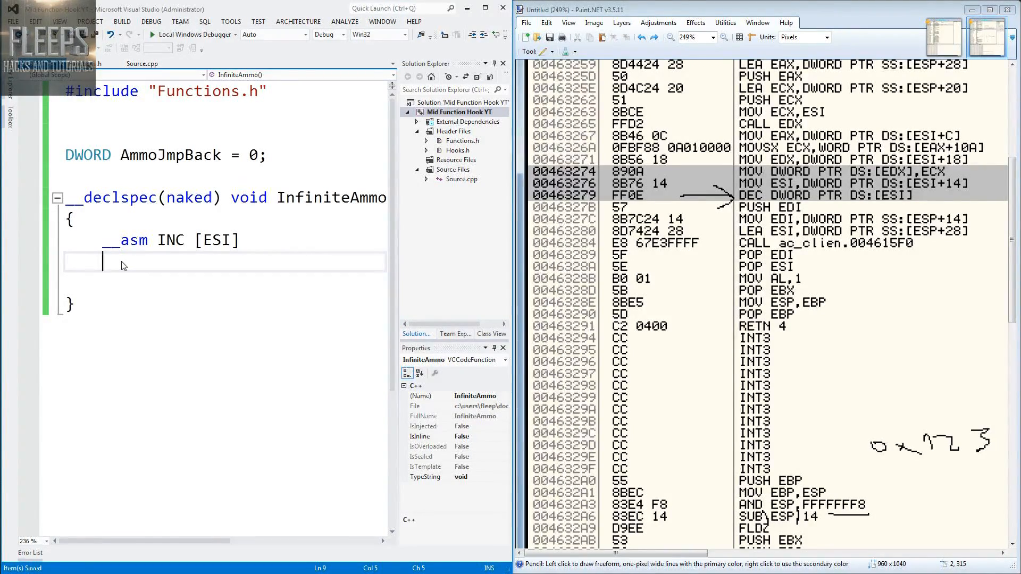
pyautogui.moveTo(749, 196)
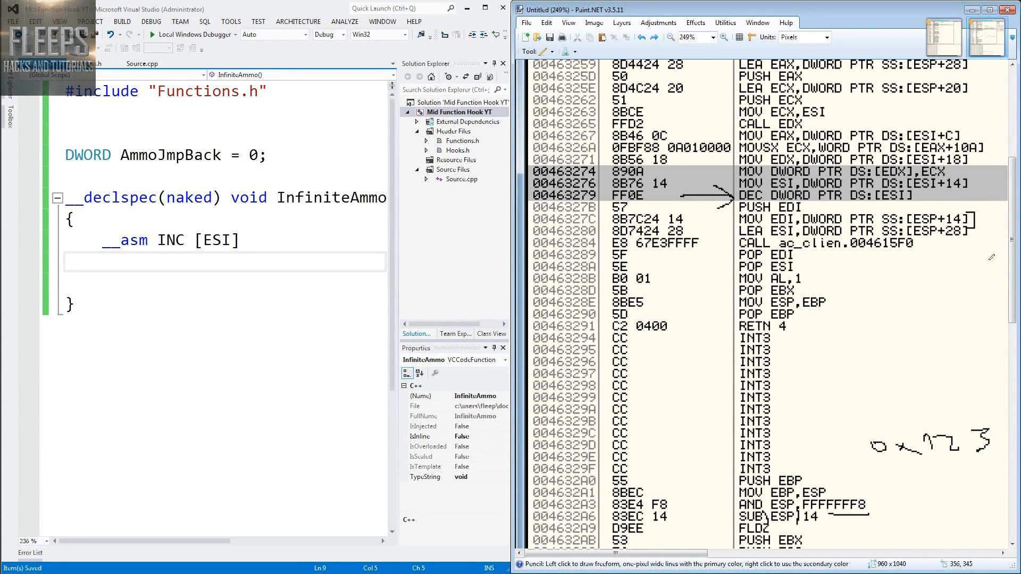
pyautogui.moveTo(661, 221)
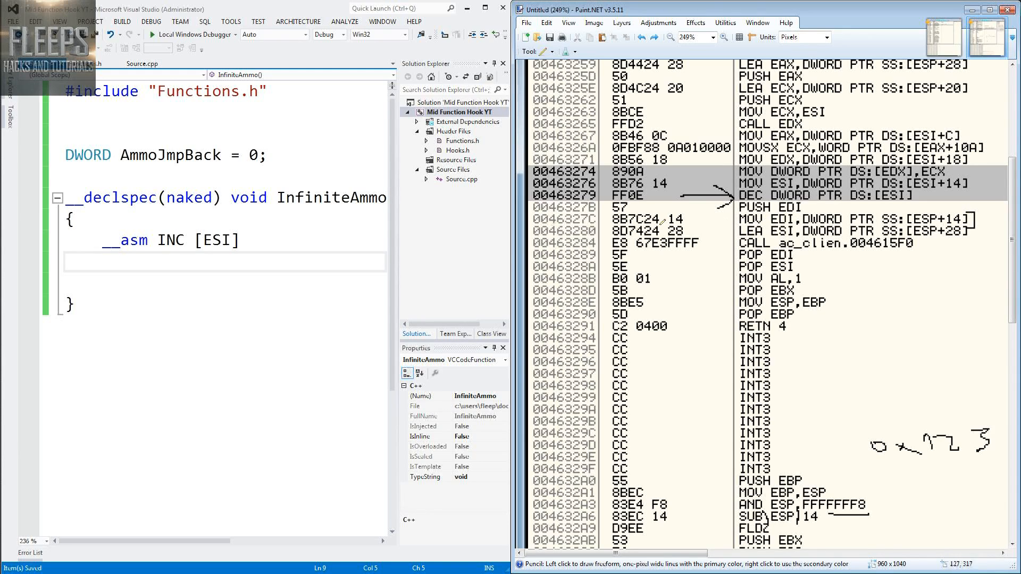
pyautogui.click(101, 262)
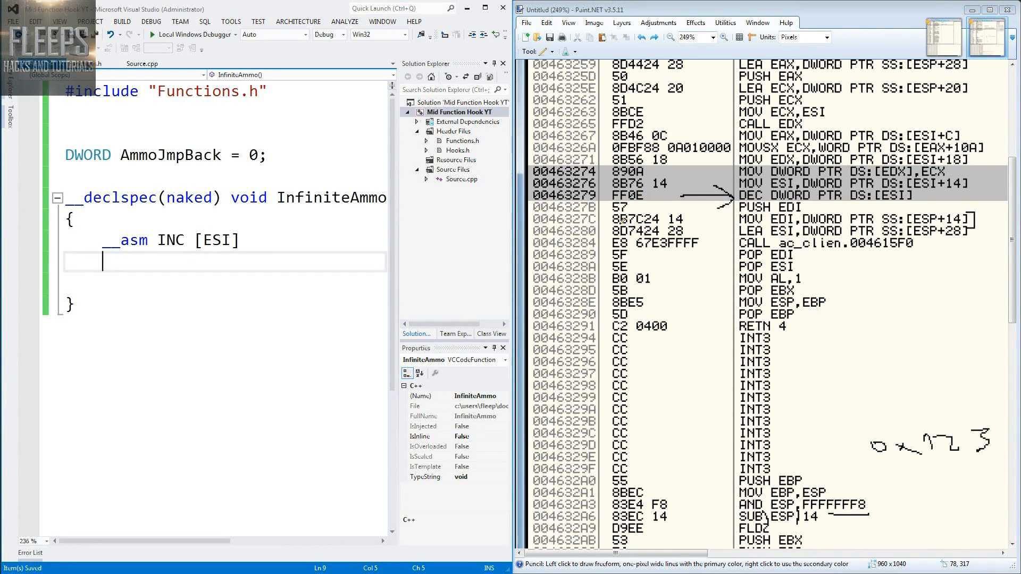
pyautogui.moveTo(725, 208)
pyautogui.write('__asm')
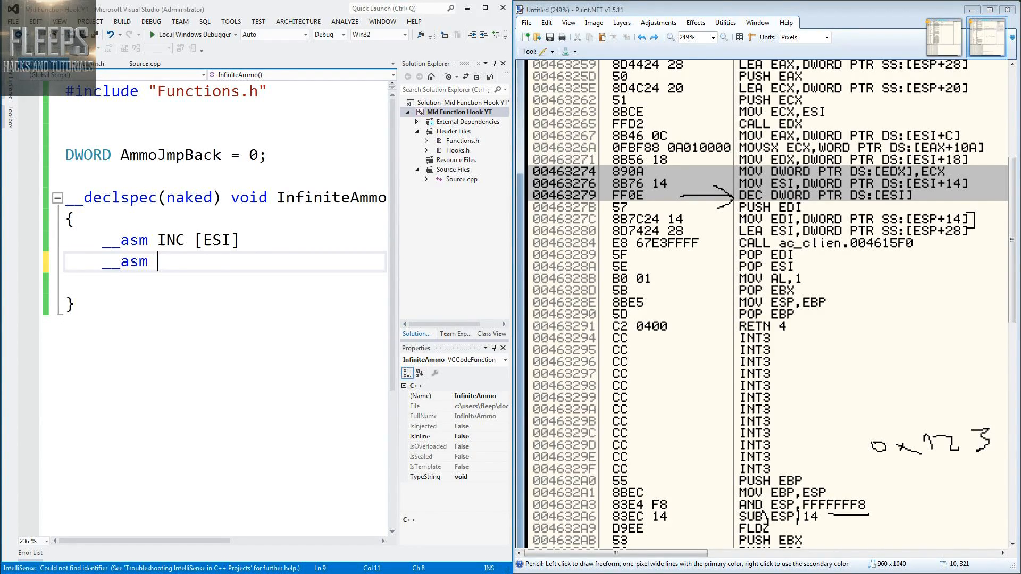
# - Add __asm push edi and __asm mov edi, [esp+0x14] lines to InfiniteAmmo
pyautogui.write('push edi')
pyautogui.write('__as')
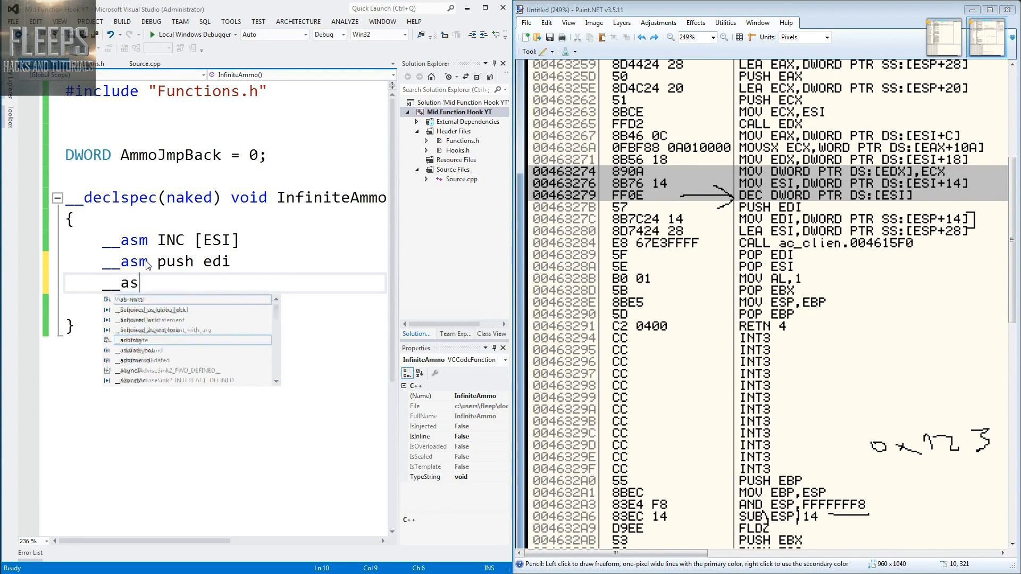
pyautogui.write('m')
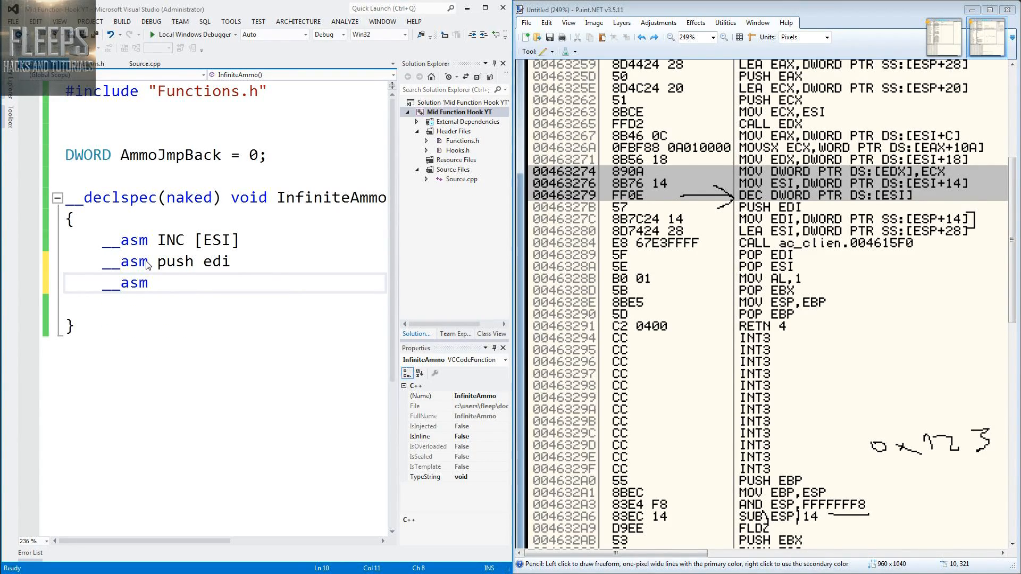
pyautogui.write('move')
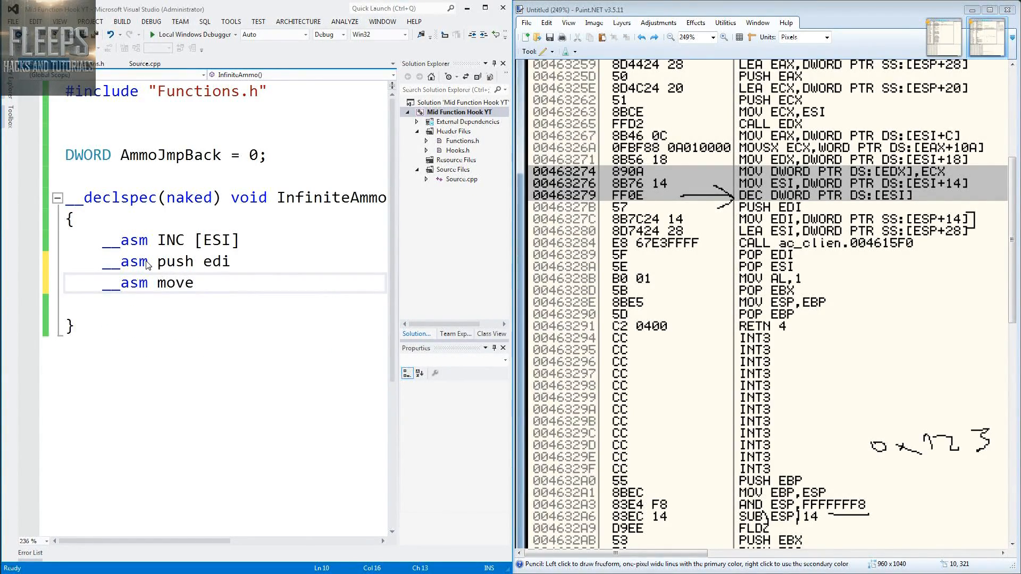
pyautogui.write('edi,')
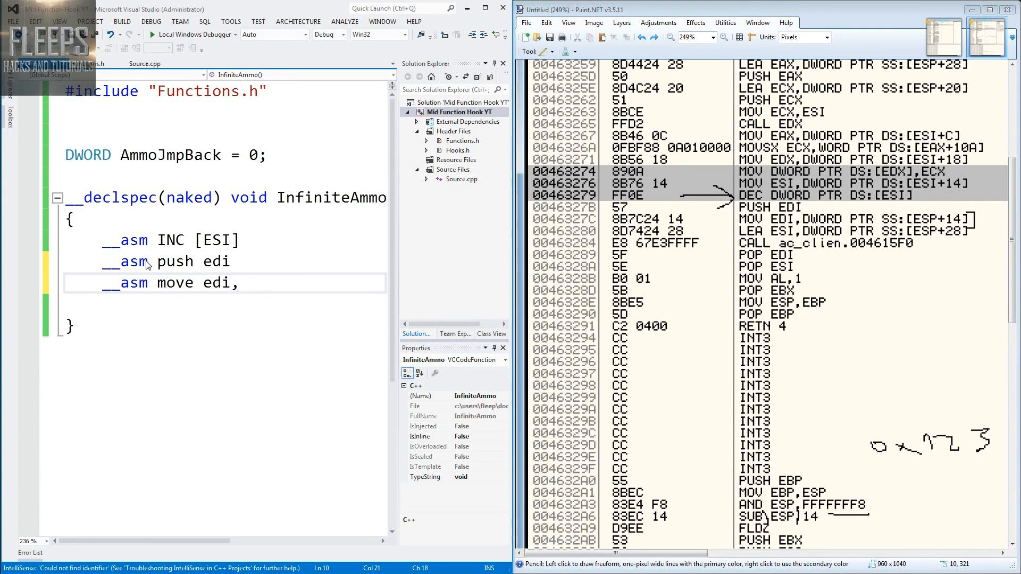
pyautogui.write('[es')
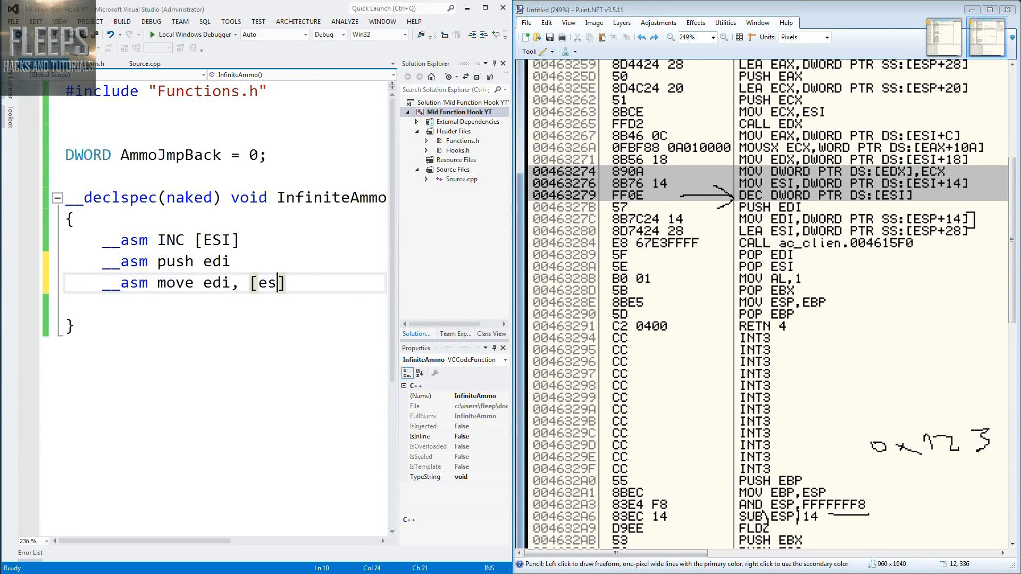
pyautogui.write('p')
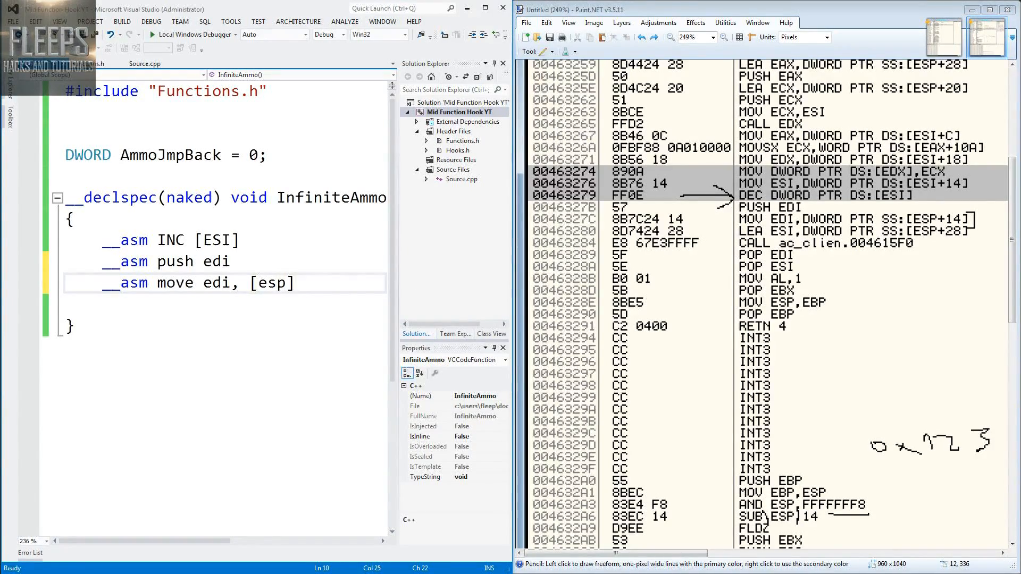
pyautogui.write('0x')
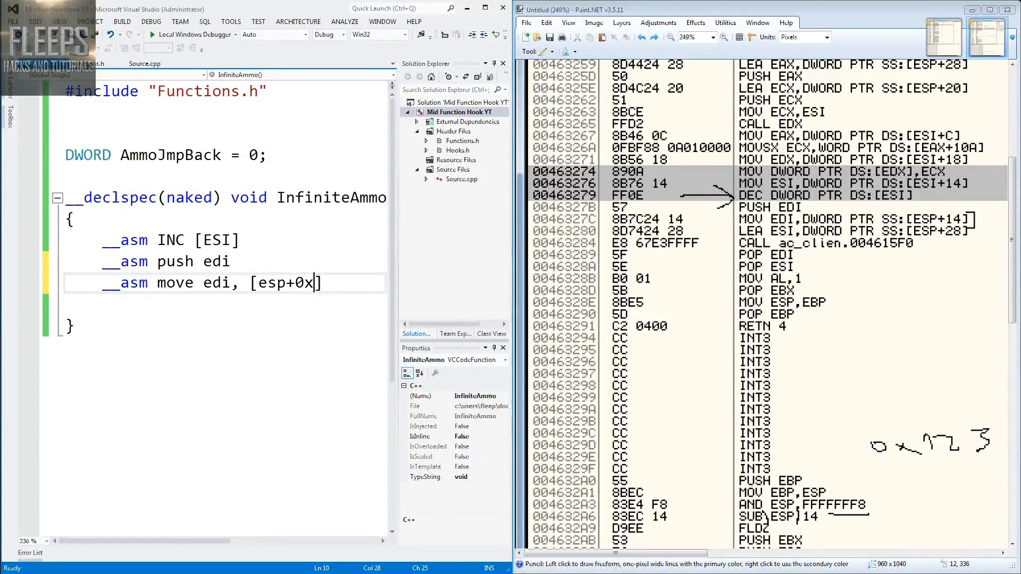
pyautogui.write('14')
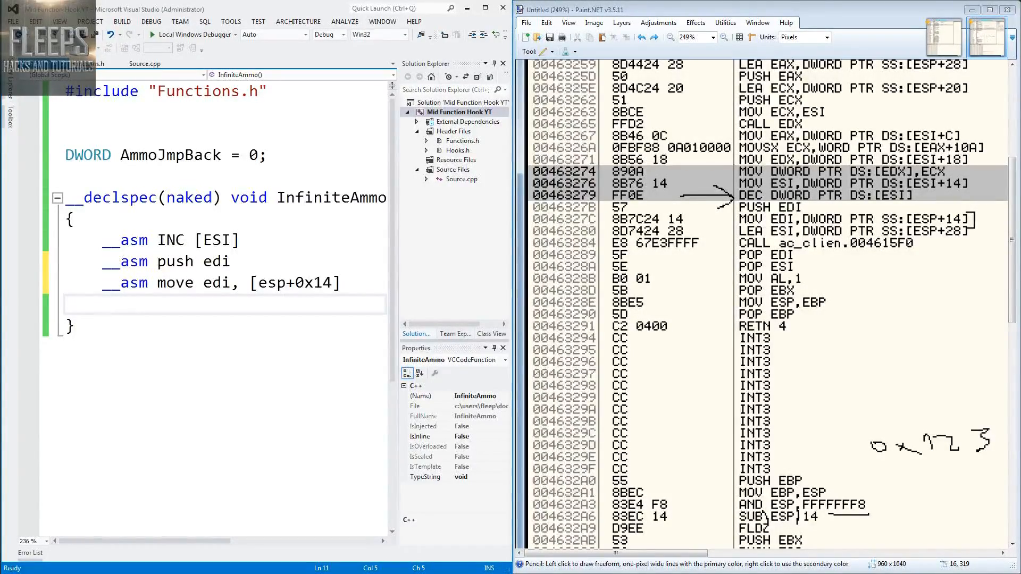
pyautogui.click(86, 304)
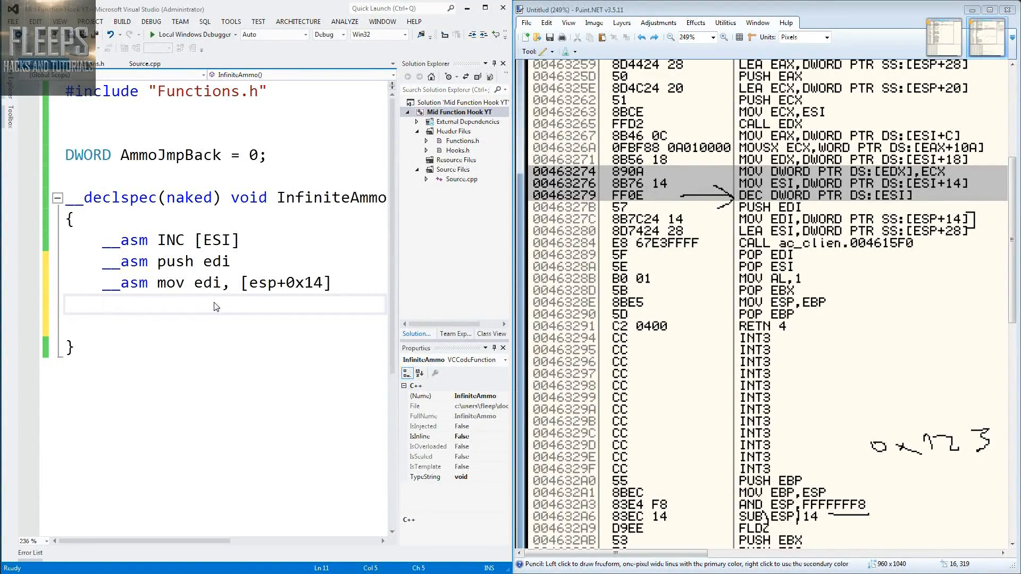
# - End InfiniteAmmo with __asm jmp [AmmoJmpBack] back to the original code
pyautogui.write('__asm')
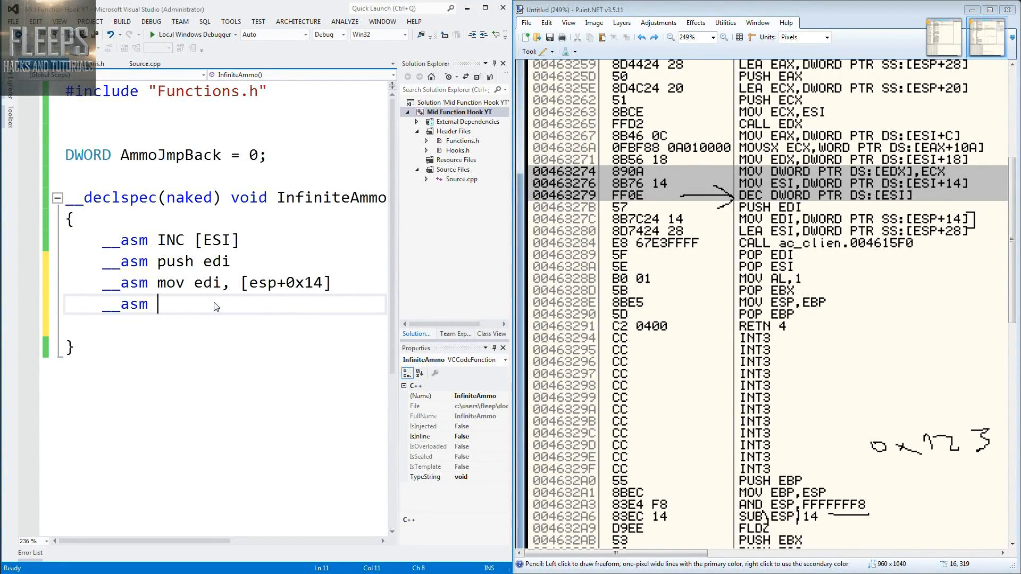
pyautogui.write('jmp')
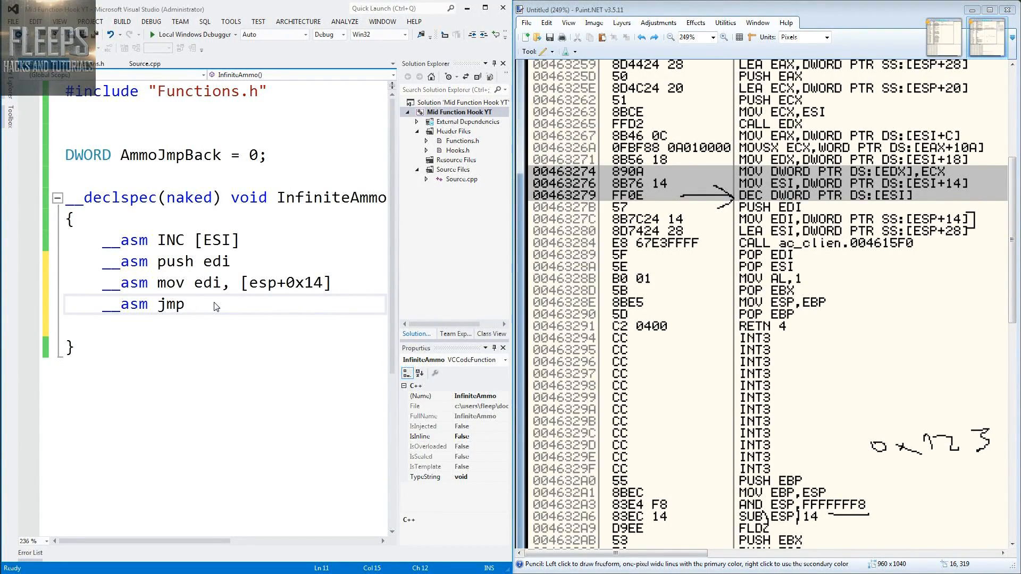
pyautogui.write('[AmmoJmpBack')
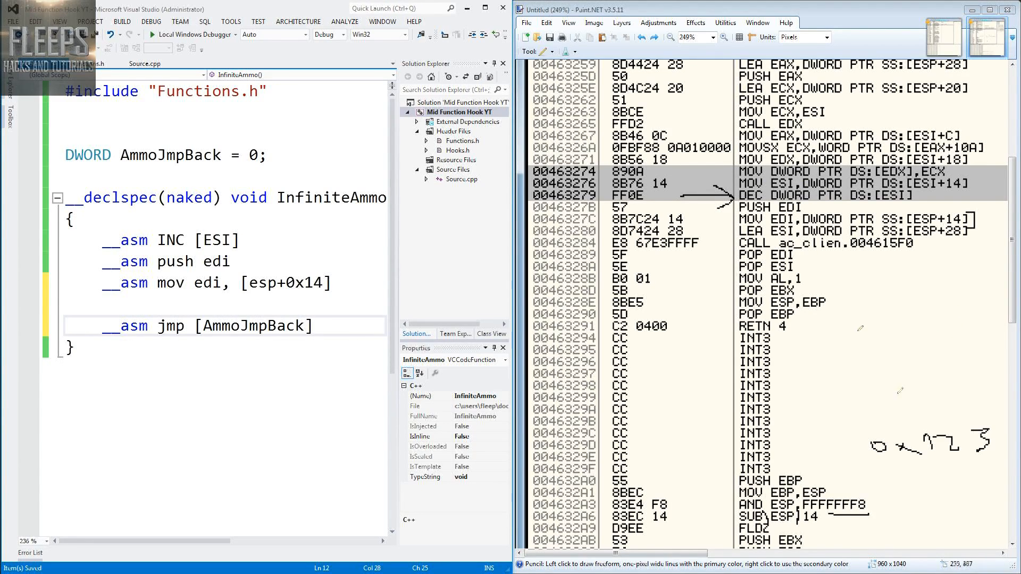
pyautogui.moveTo(860, 329)
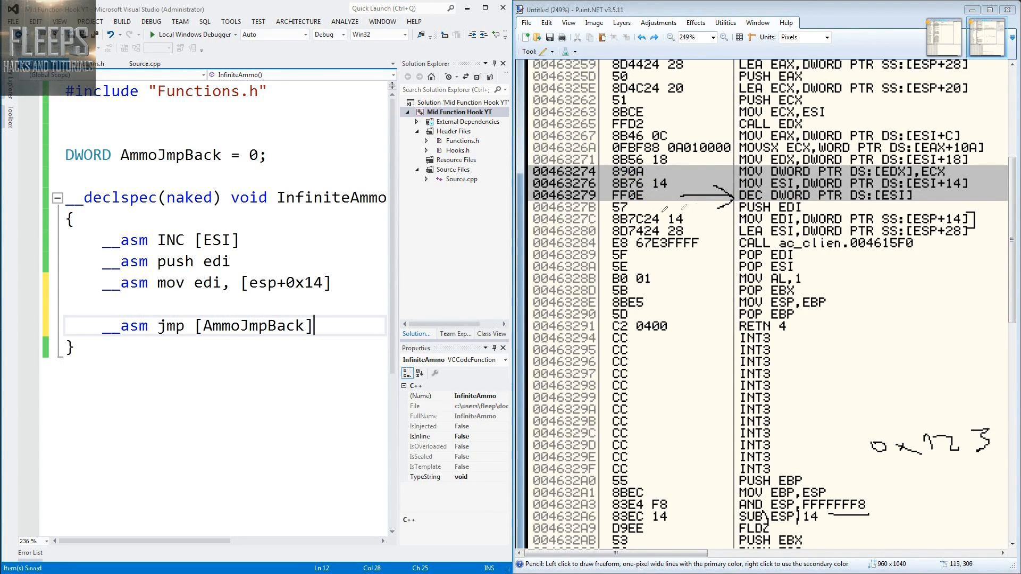
pyautogui.moveTo(626, 207)
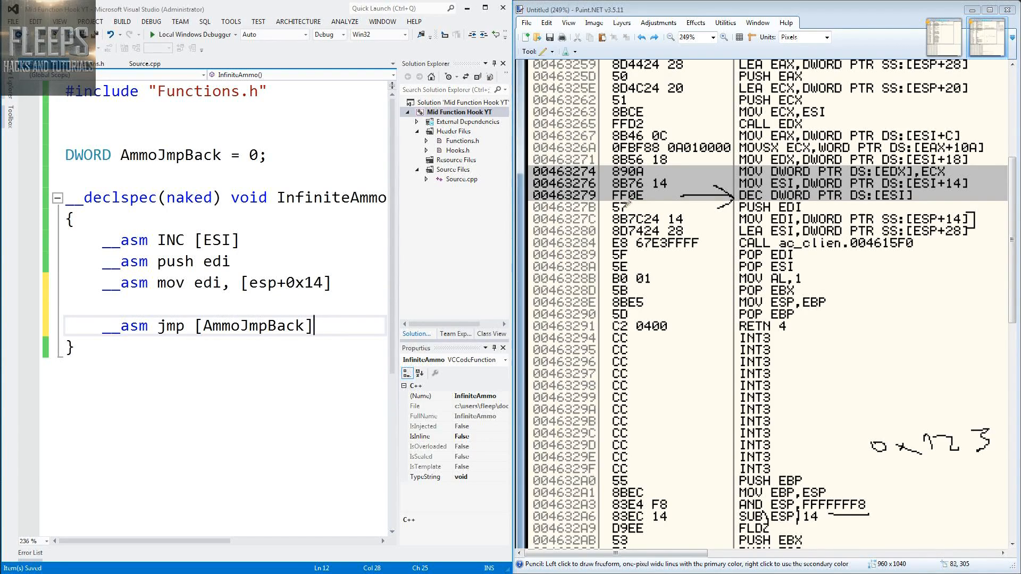
pyautogui.moveTo(651, 214)
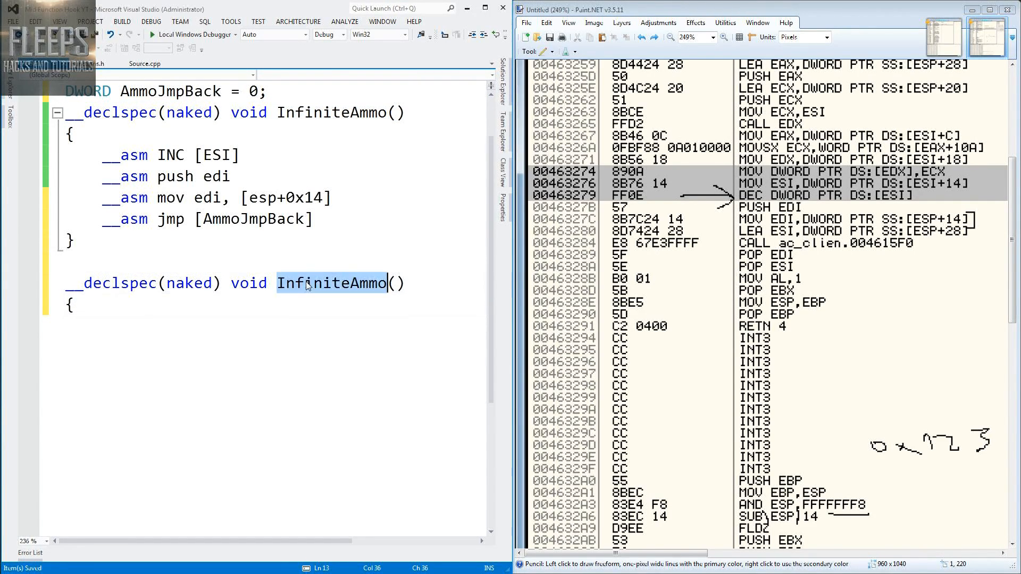
# - Name the second naked function GetPlayerYaxis and begin its body with __asm
pyautogui.write('GetPlayerA')
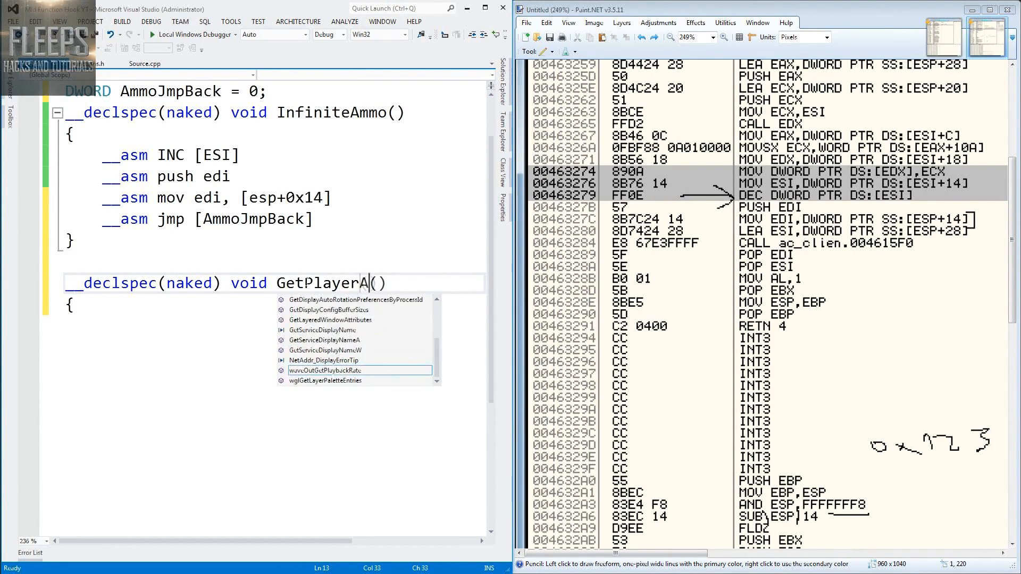
pyautogui.write('Ya')
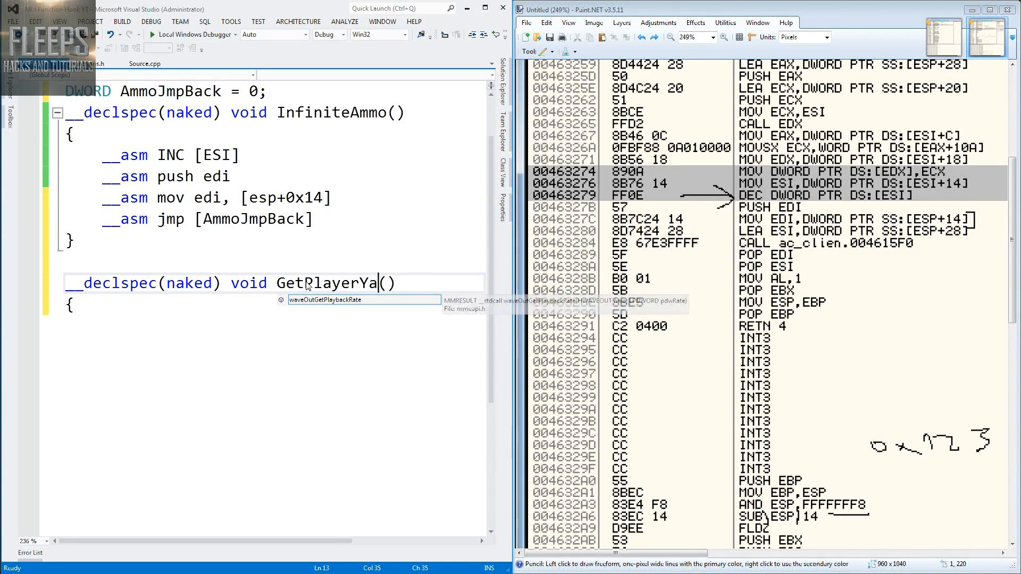
pyautogui.write('xis')
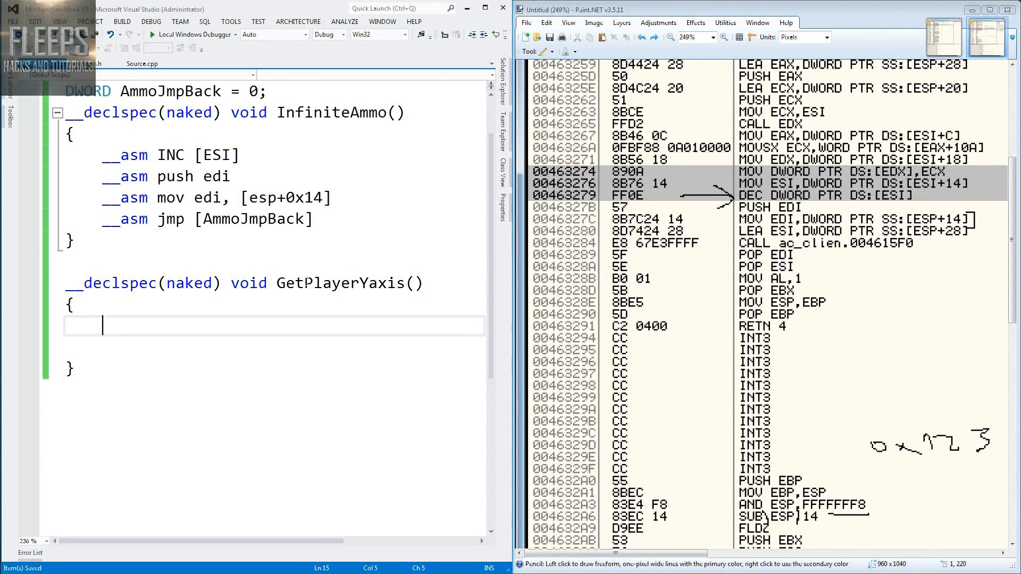
pyautogui.write('__asm')
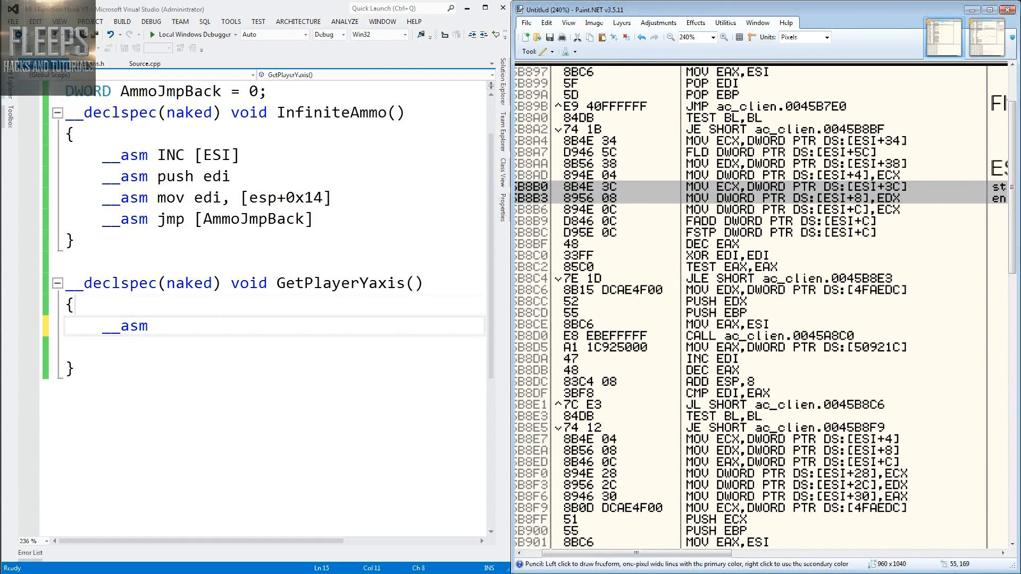
# - Write MOV ECX, [ESI+0x3C] as GetPlayerYaxis's first instruction
pyautogui.write('M')
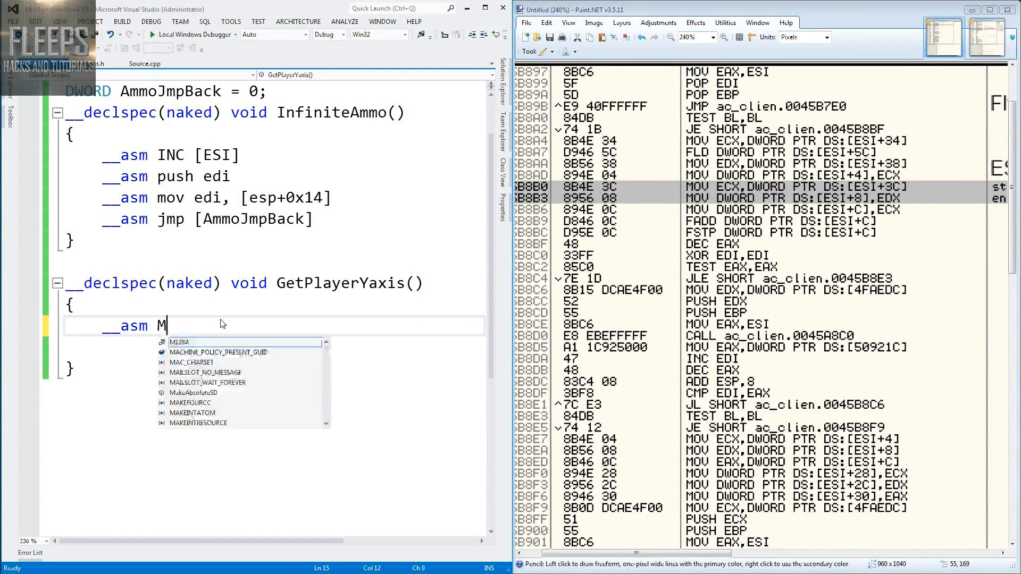
pyautogui.write('OV ecx')
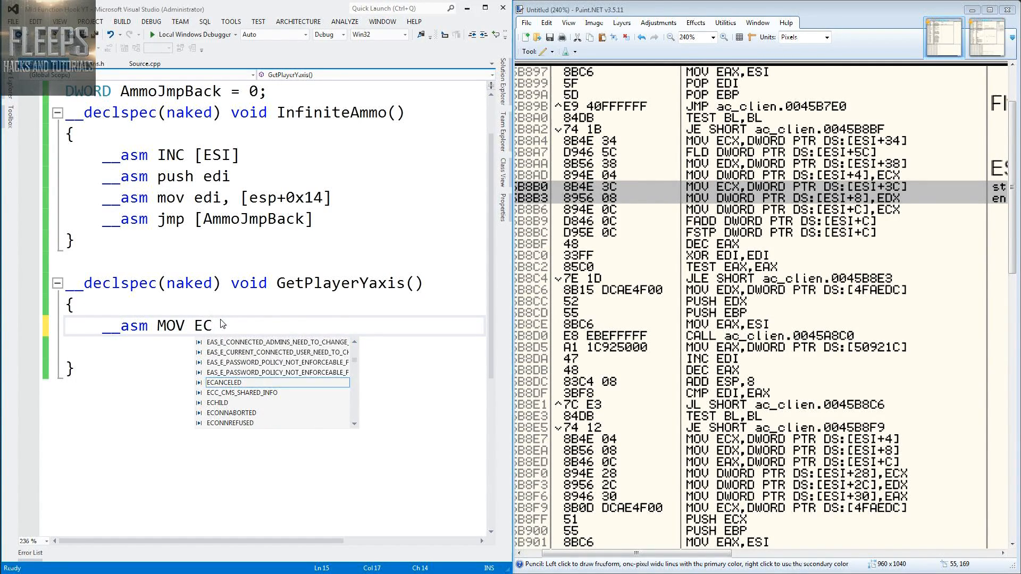
pyautogui.write('X,')
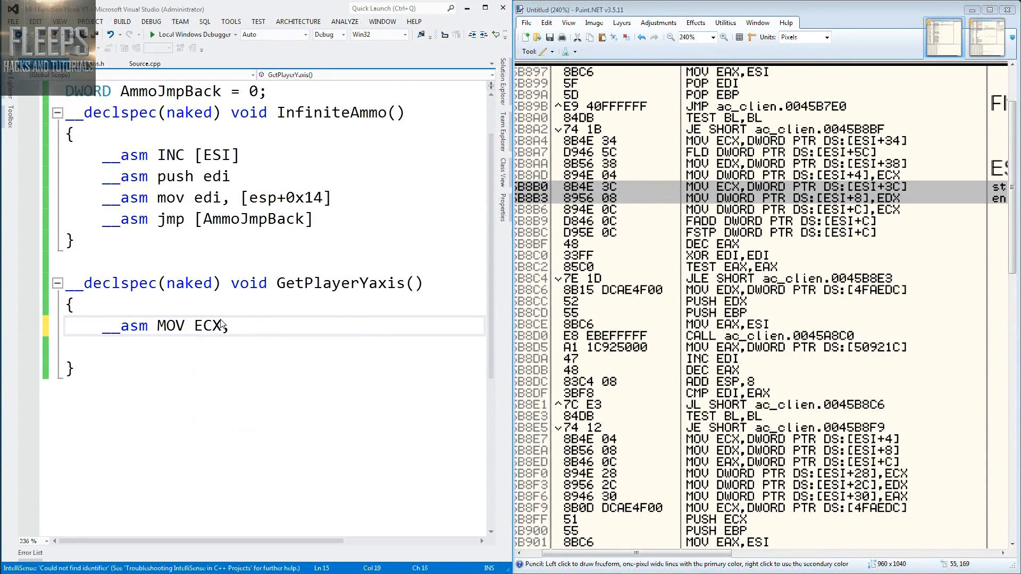
pyautogui.write('[ES')
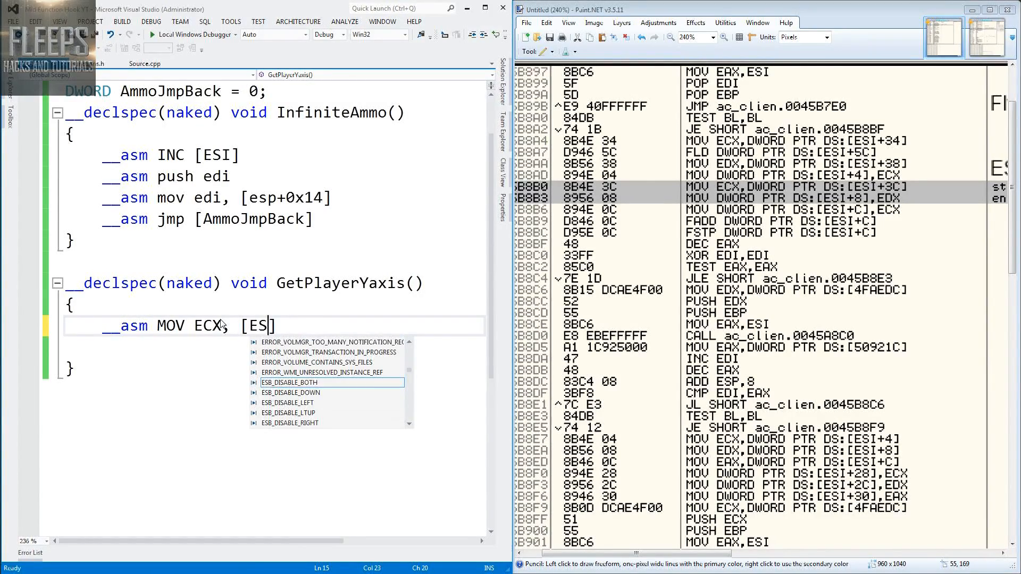
pyautogui.write('I+')
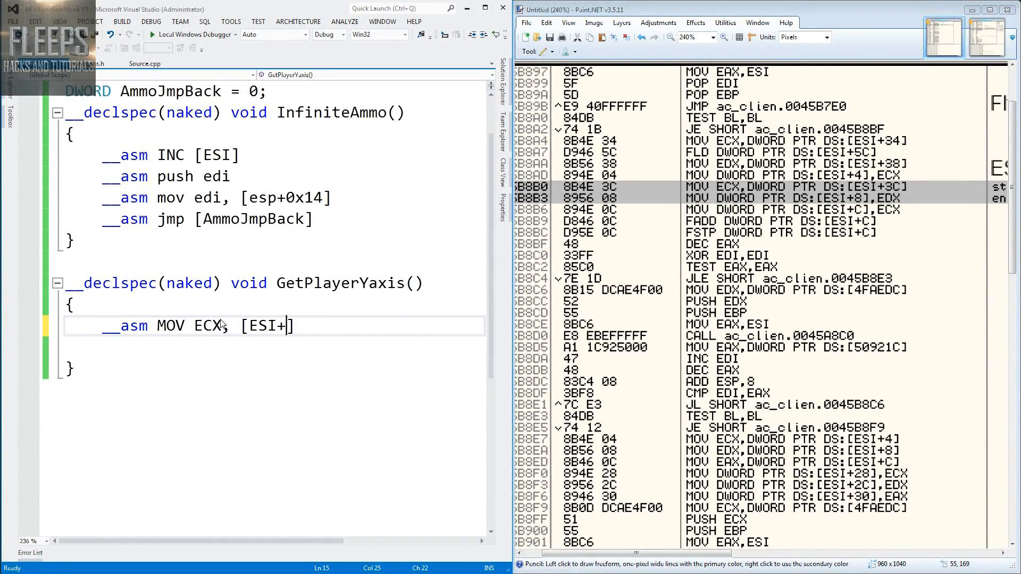
pyautogui.write('0x3')
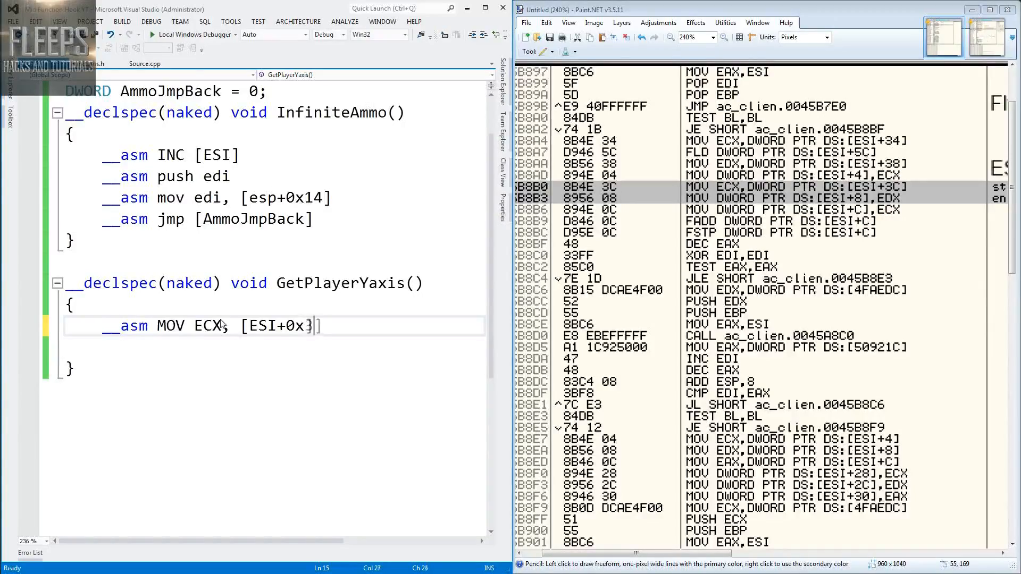
pyautogui.write('3C')
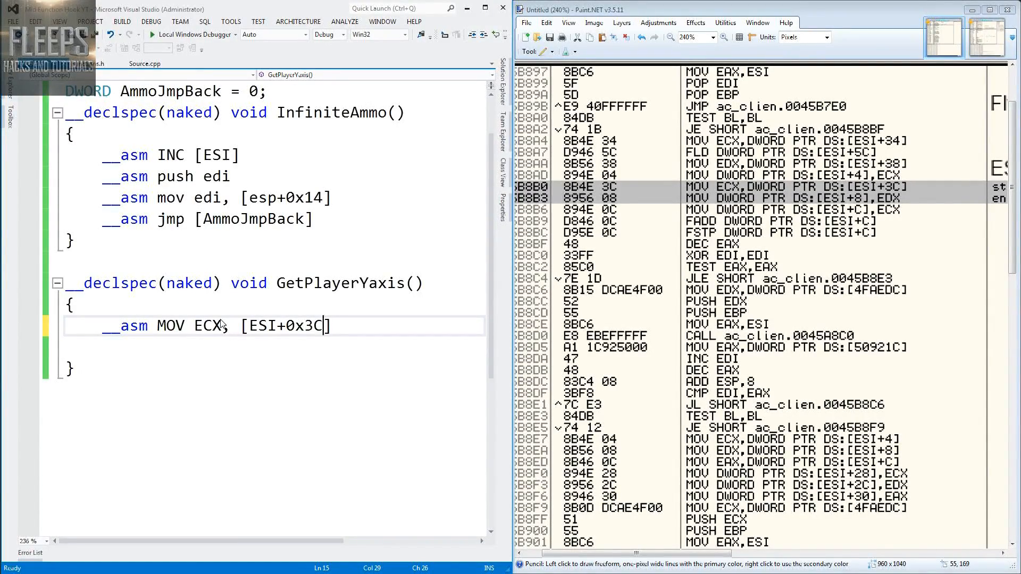
pyautogui.write(']')
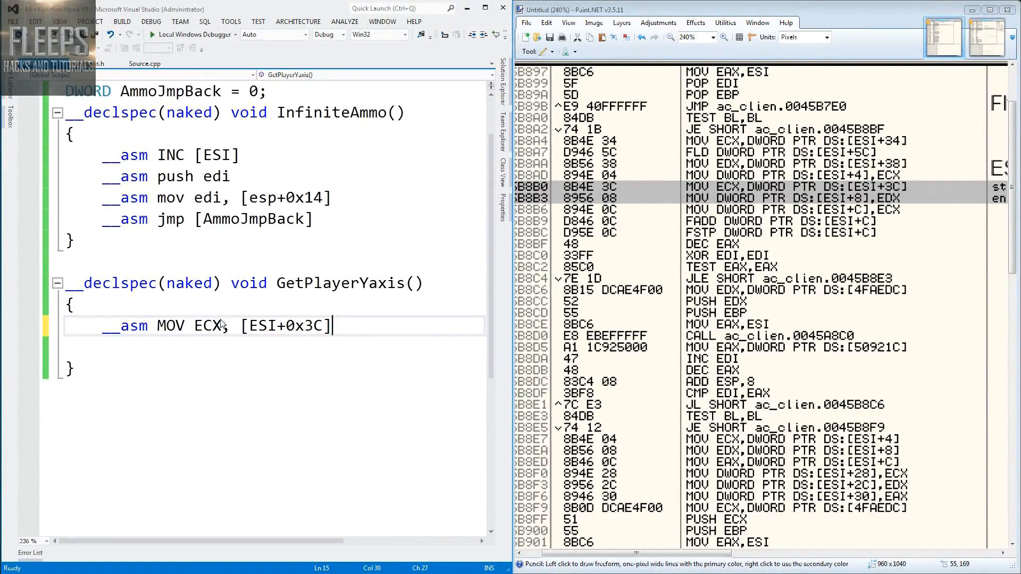
pyautogui.press('enter')
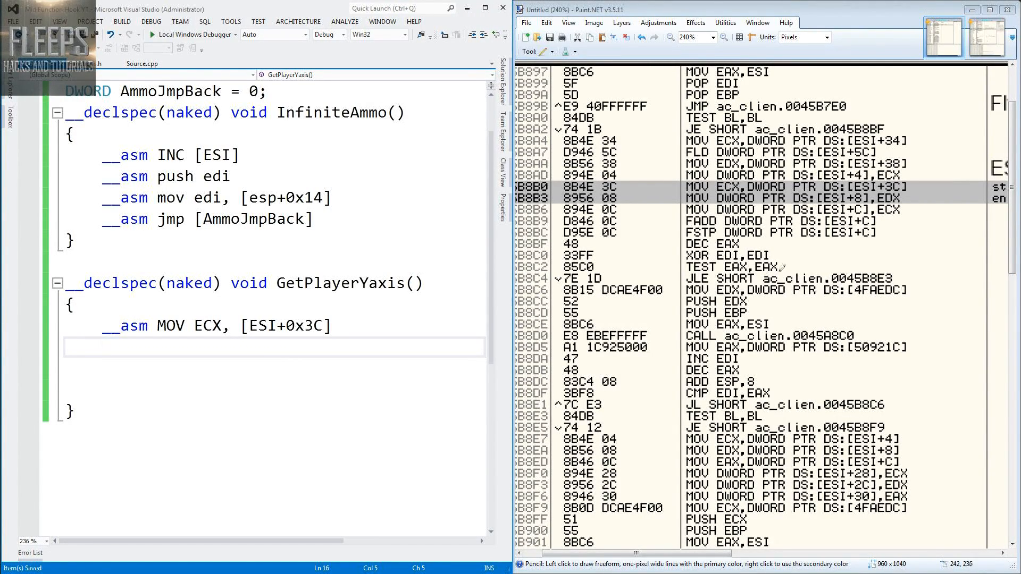
pyautogui.moveTo(780, 268)
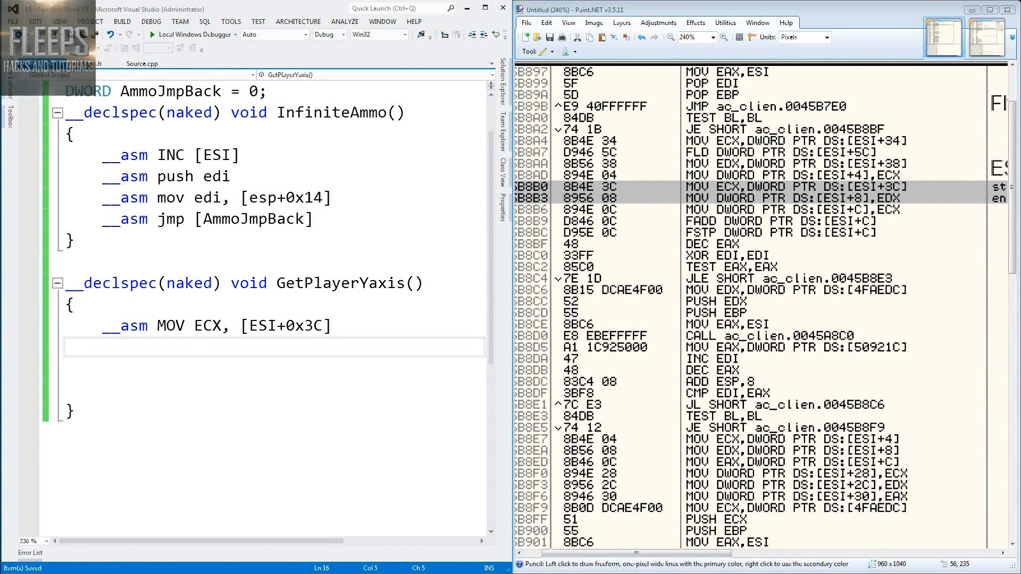
# - Add __asm MOV [ESI+0x08], EDX to GetPlayerYaxis
pyautogui.write('__ASM')
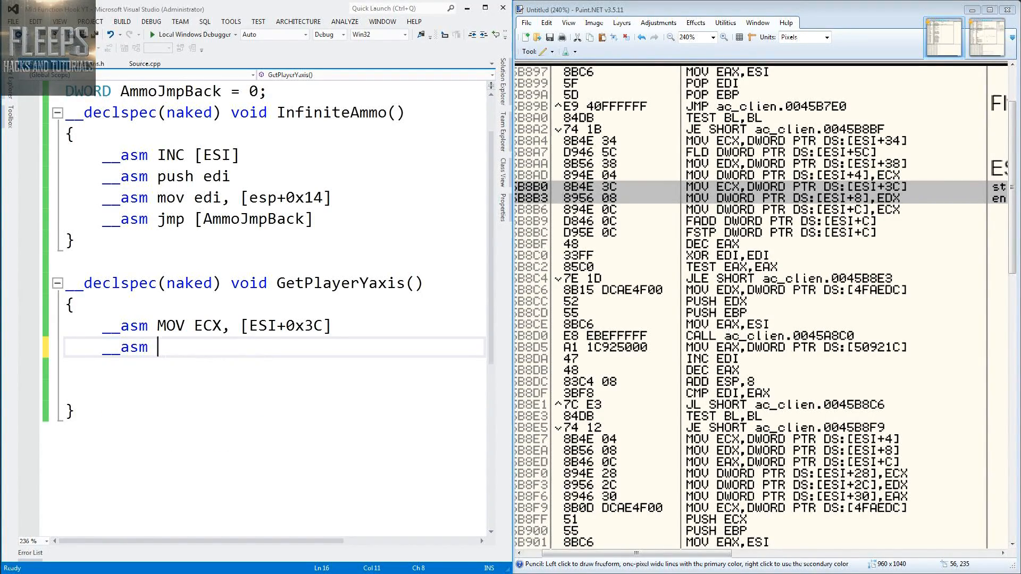
pyautogui.write('MO')
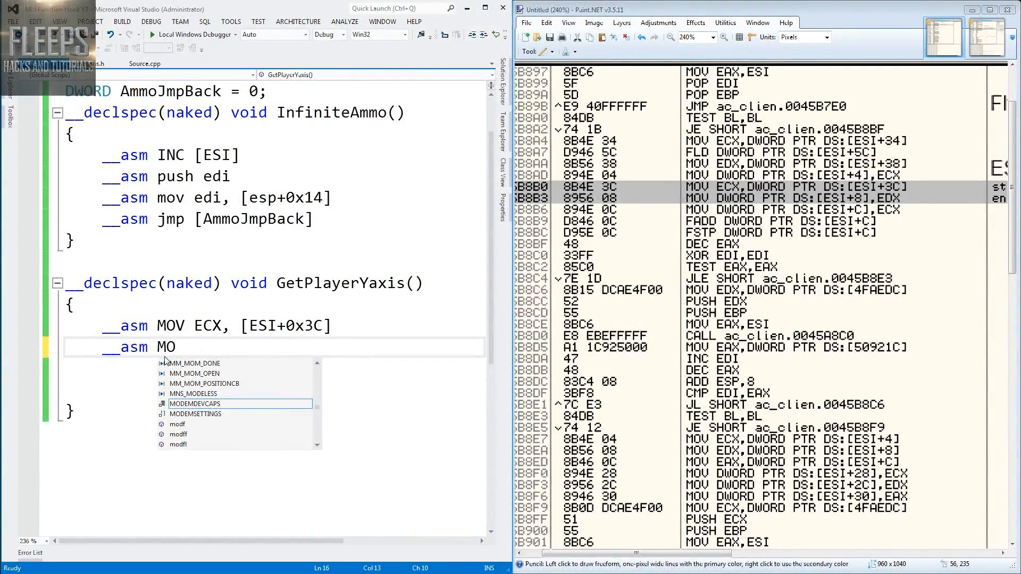
pyautogui.write('V')
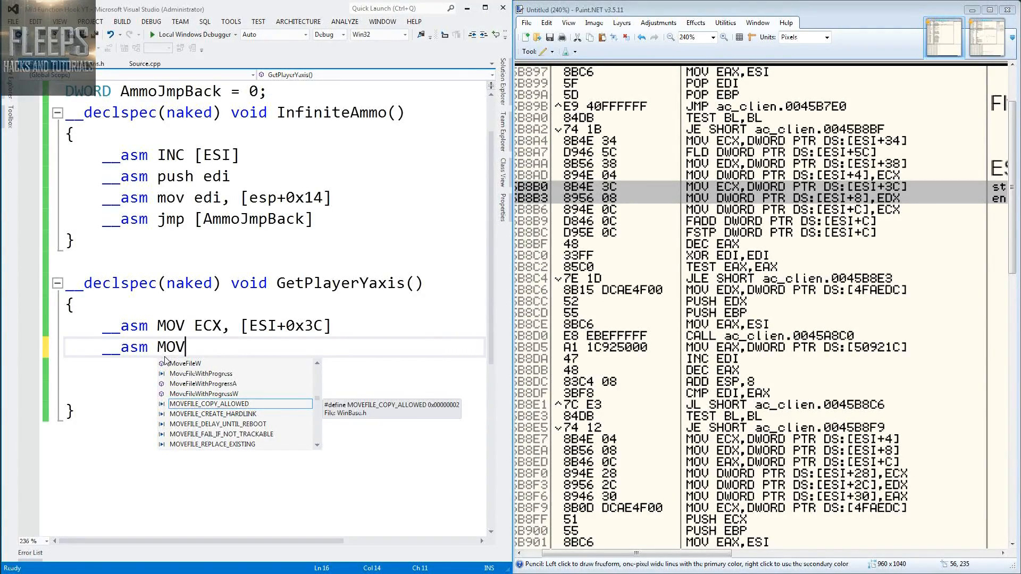
pyautogui.press('enter')
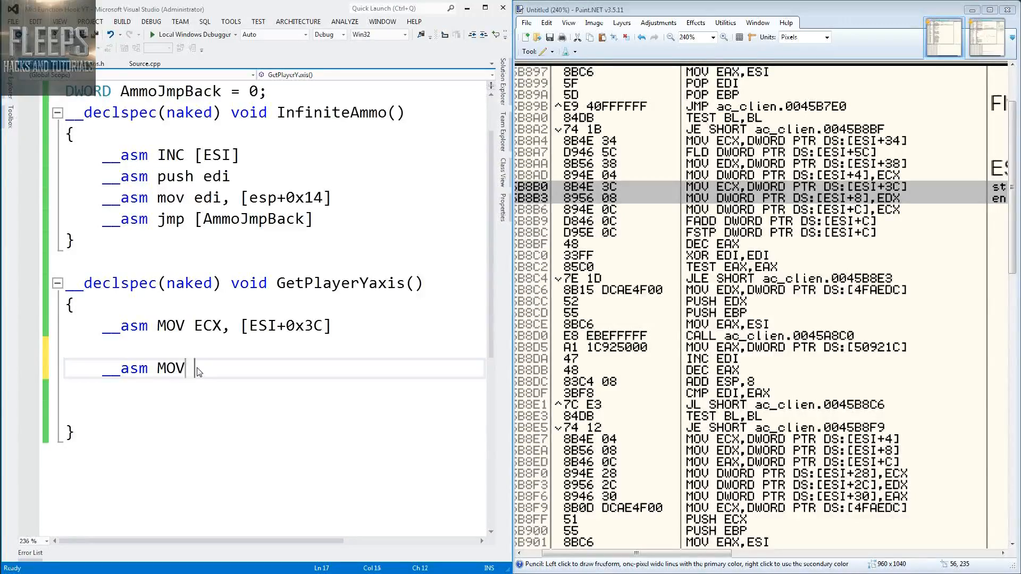
pyautogui.write('[ESI+')
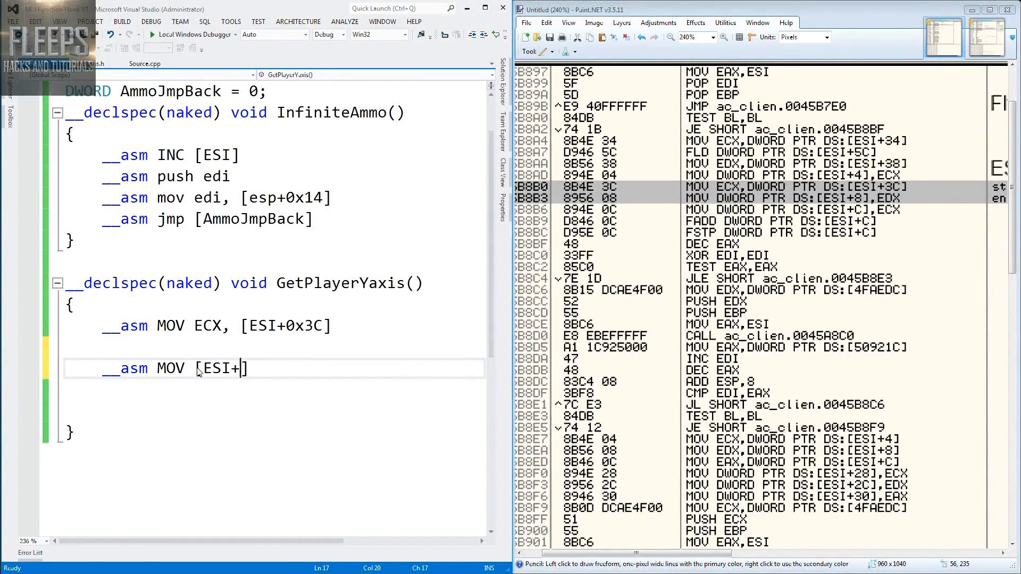
pyautogui.write('0x0')
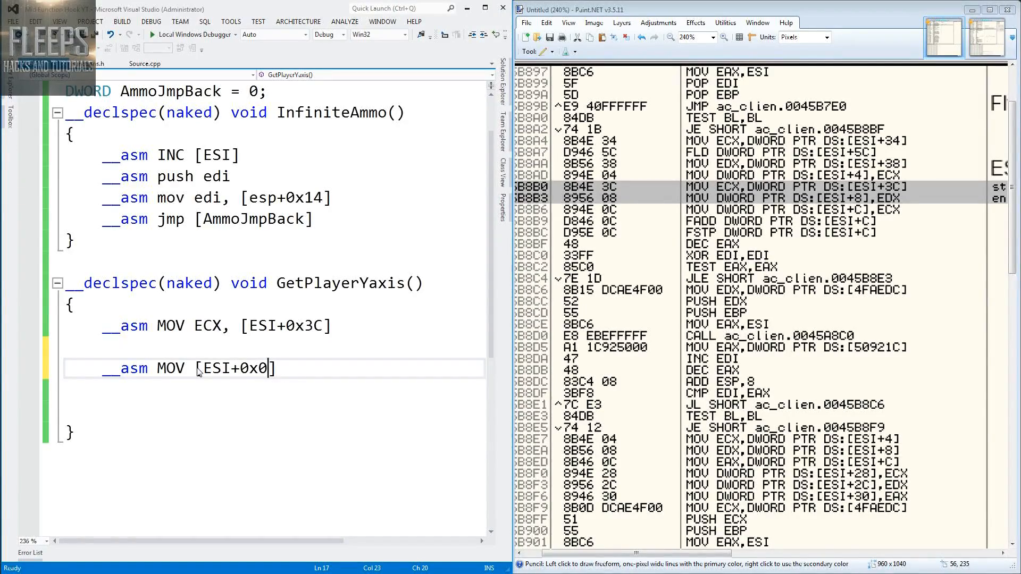
pyautogui.write('8],')
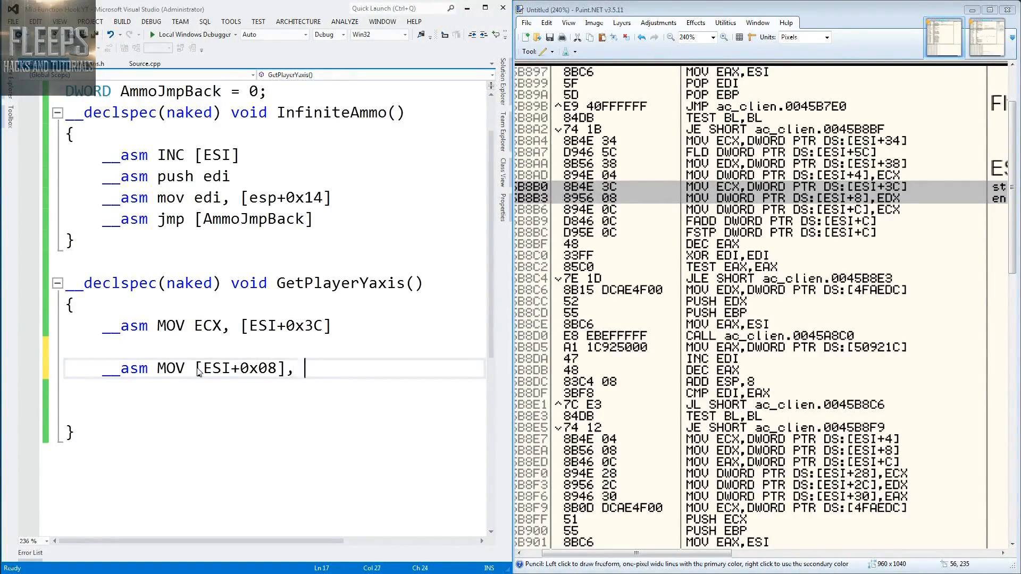
pyautogui.write('EDX')
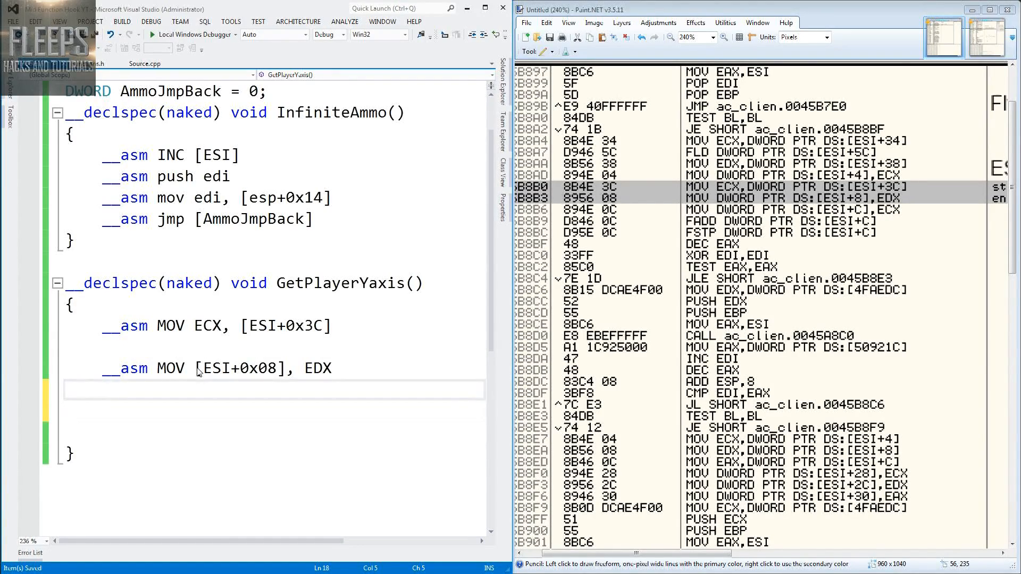
# - End GetPlayerYaxis with __asm jmp[FlyingJmpBack]
pyautogui.write('__ASM')
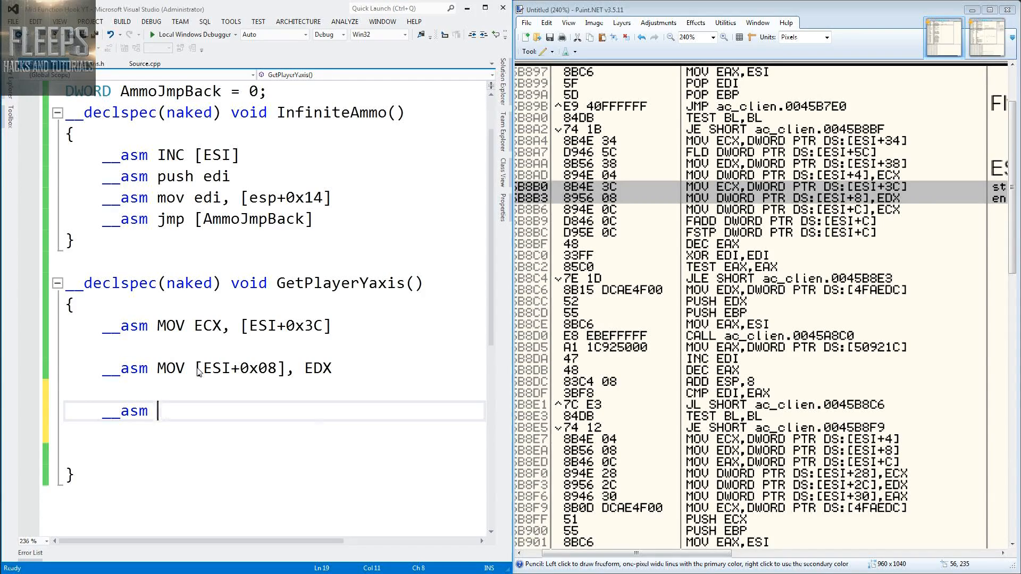
pyautogui.write('jmp[]')
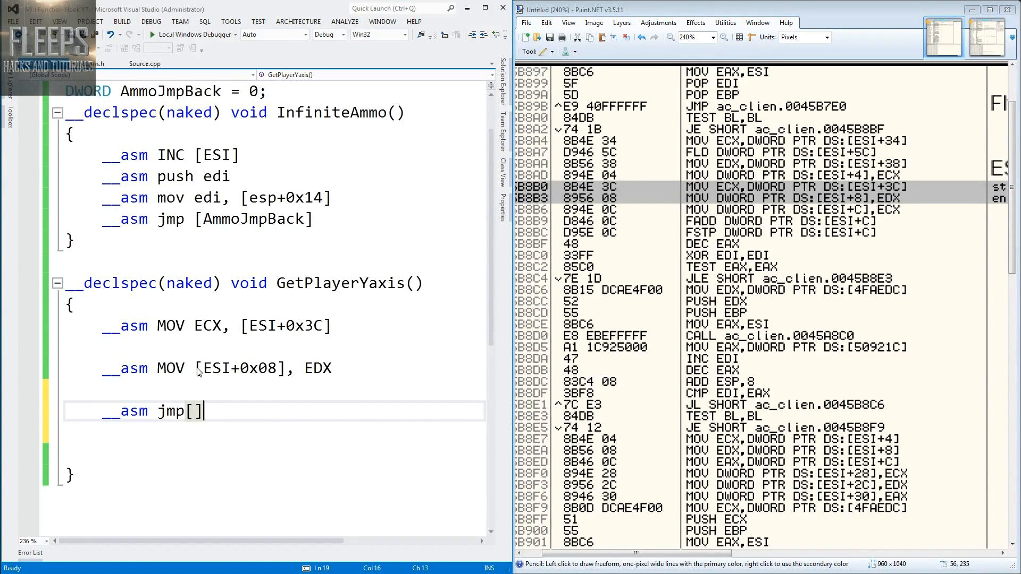
pyautogui.write('Flying')
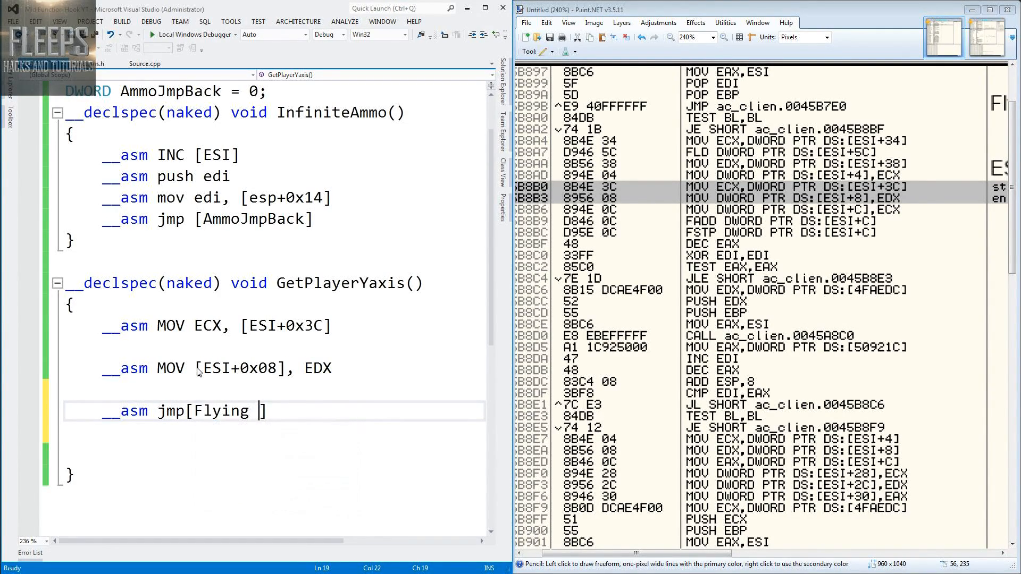
pyautogui.write('JmpBack')
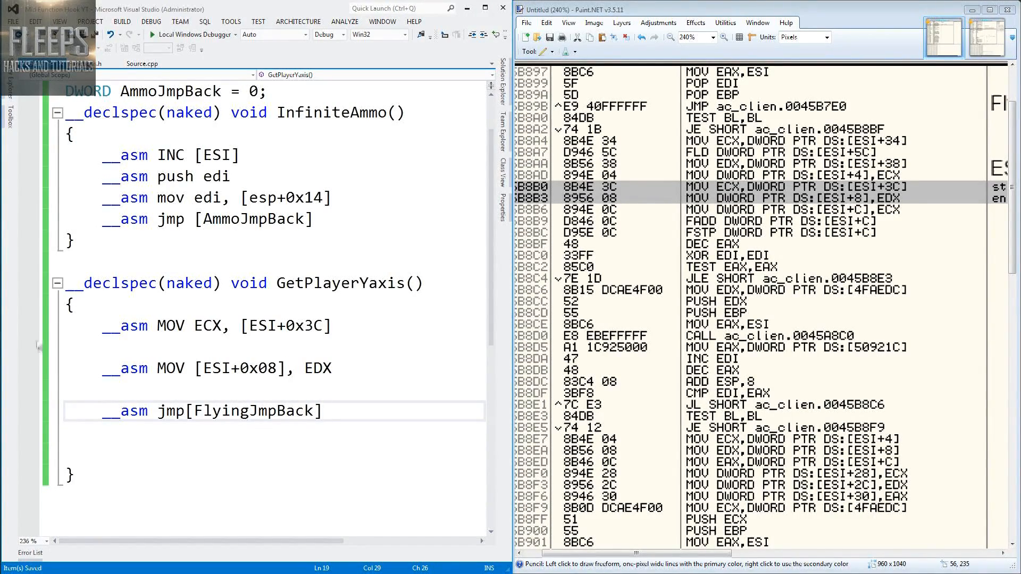
# - Declare globals DWORD FlyingJmpBack, DWORD YaxisRegister = 0 and DWORD YaxisPtr above GetPlayerYaxis, then save
pyautogui.write('D')
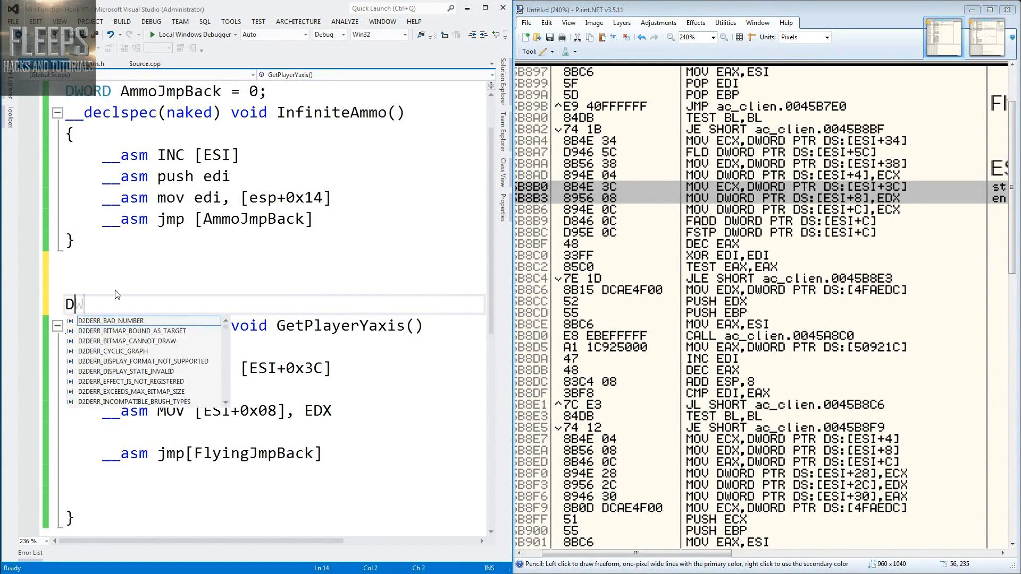
pyautogui.write('WORD Flyi')
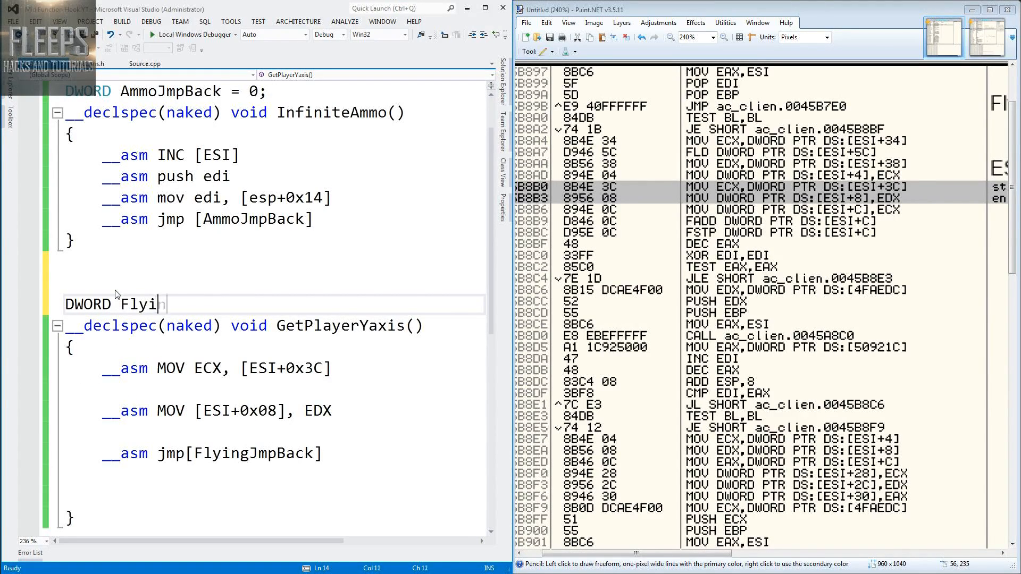
pyautogui.write('ngJ')
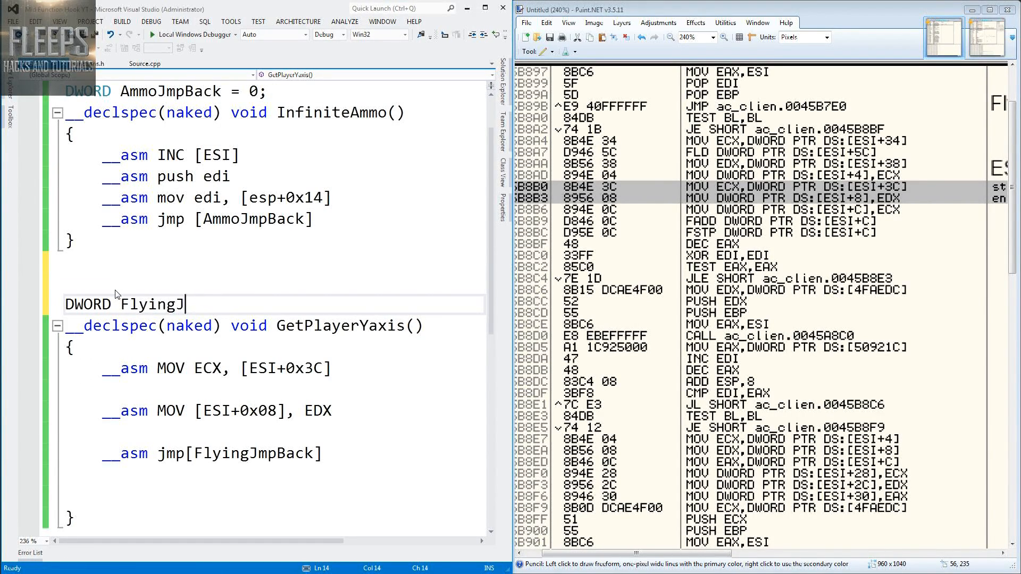
pyautogui.write('mpBack = 0;')
pyautogui.write('D')
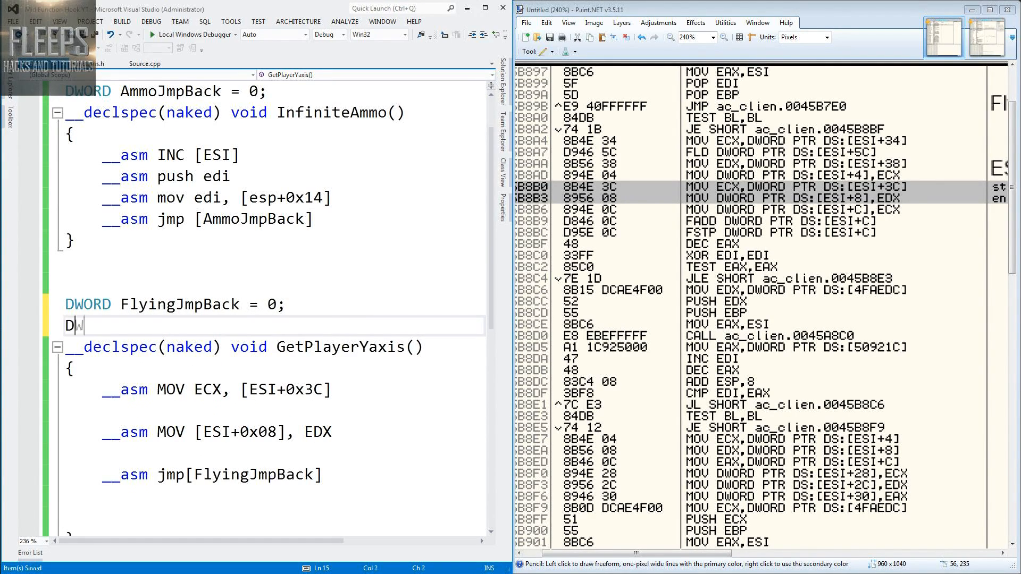
pyautogui.write('ORD')
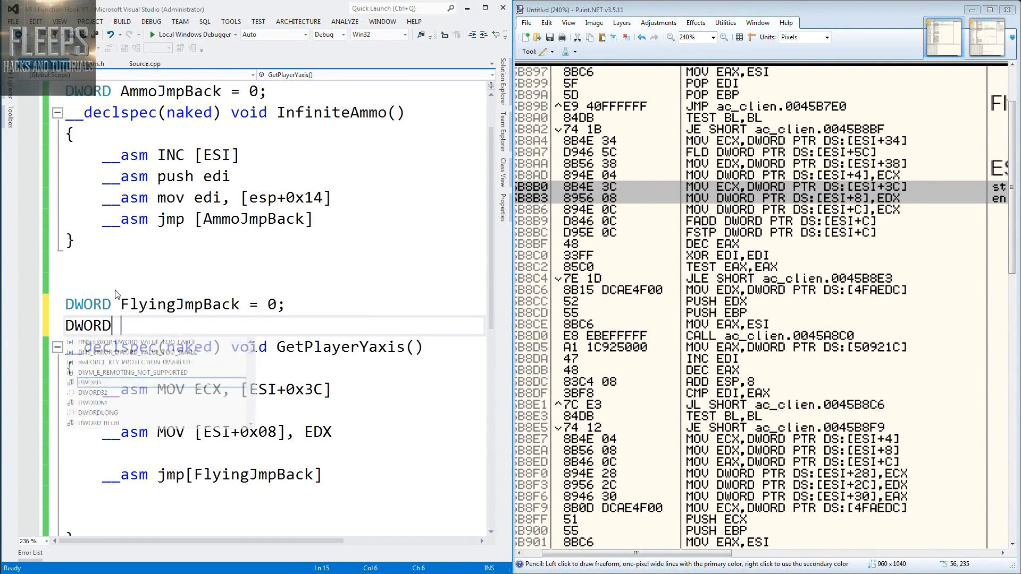
pyautogui.write('Yax')
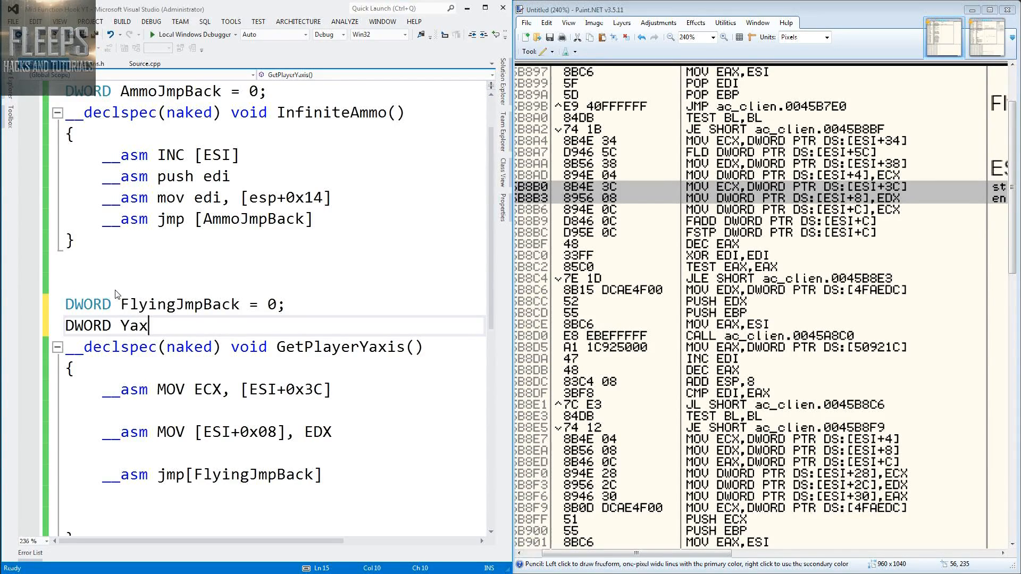
pyautogui.write('isRegister -')
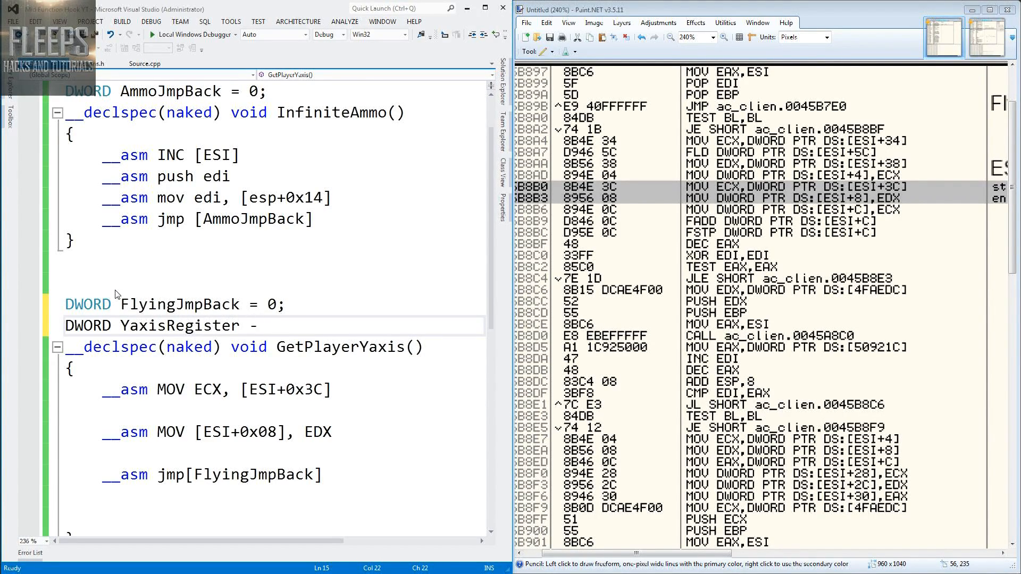
pyautogui.write('= 0x')
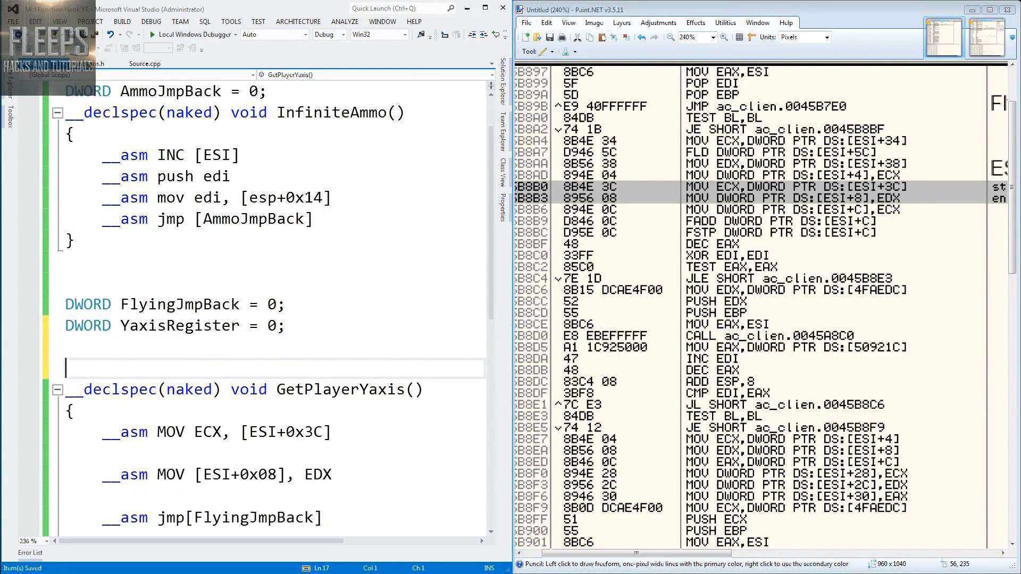
pyautogui.write('DWORD Yaxi')
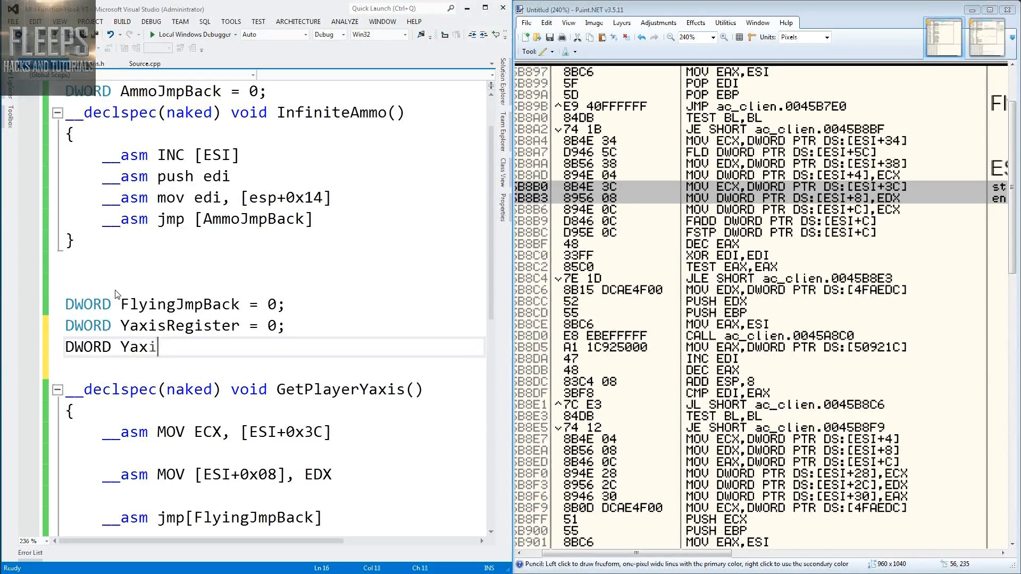
pyautogui.write('sPtr;')
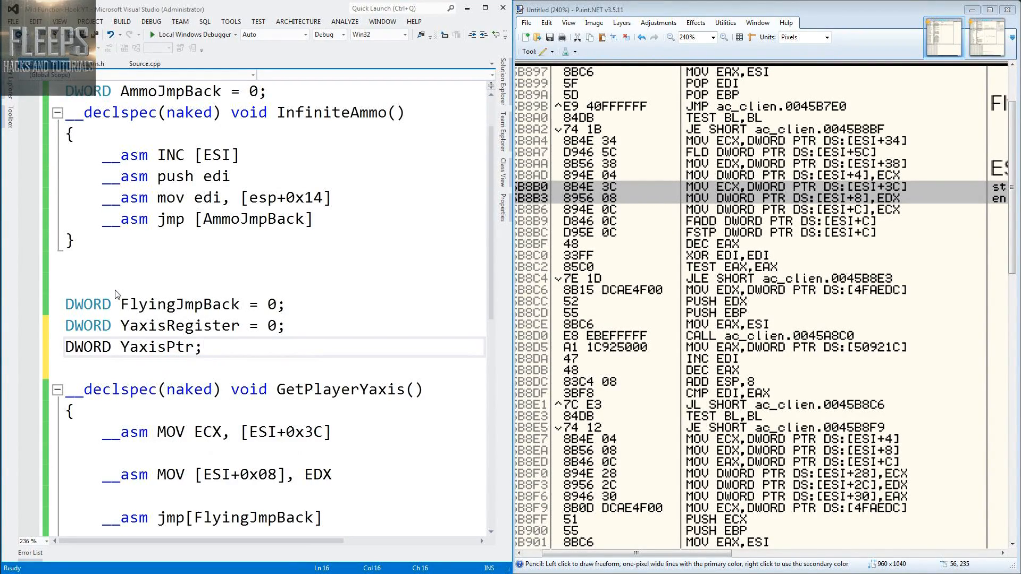
pyautogui.press('ctrl+s')
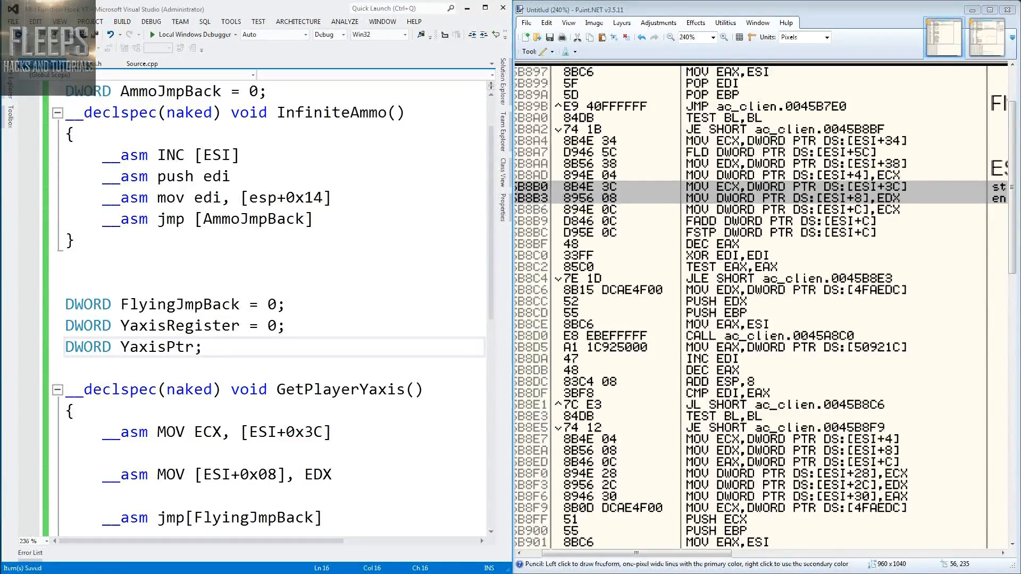
pyautogui.scroll(-3)
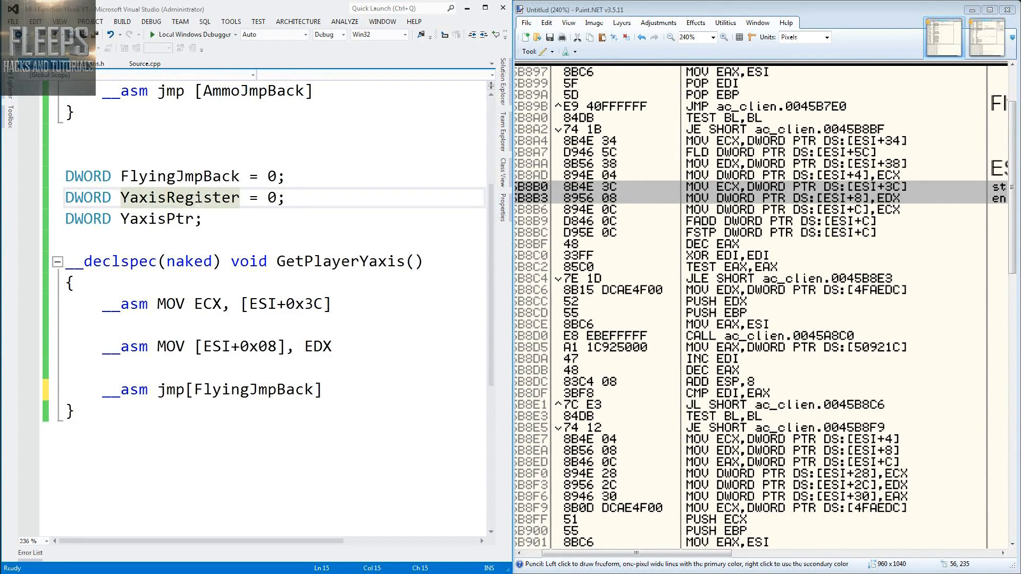
pyautogui.moveTo(869, 217)
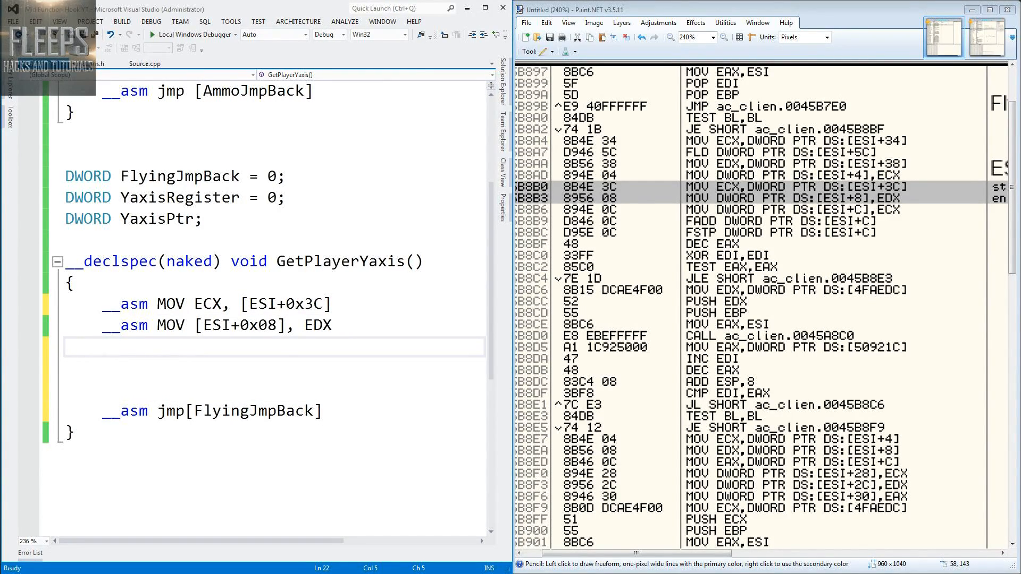
# - Insert '__asm MOV YaxisRegister, ESI' between the two MOV lines in GetPlayerYaxis and save
pyautogui.click(105, 347)
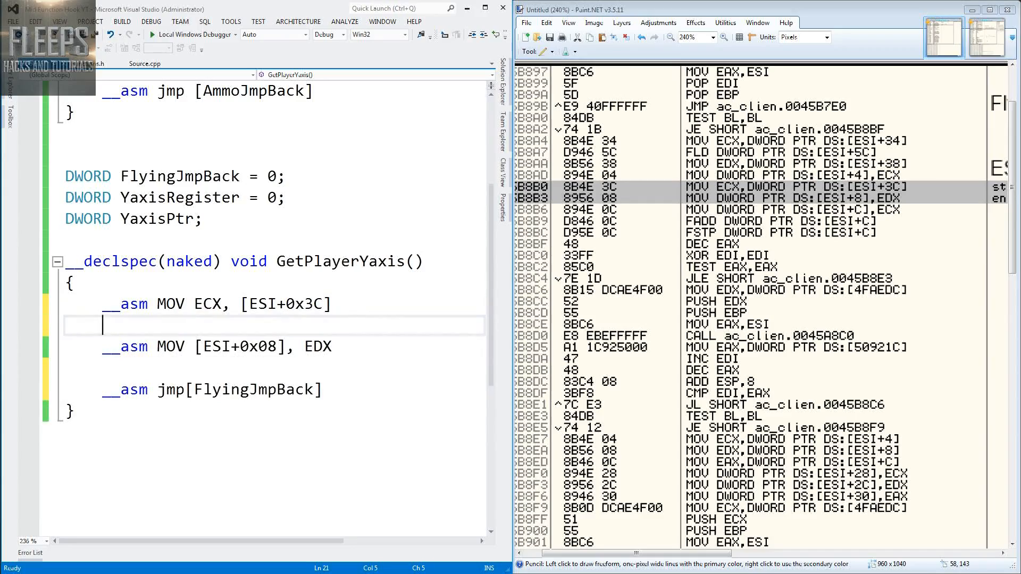
pyautogui.write('__asm')
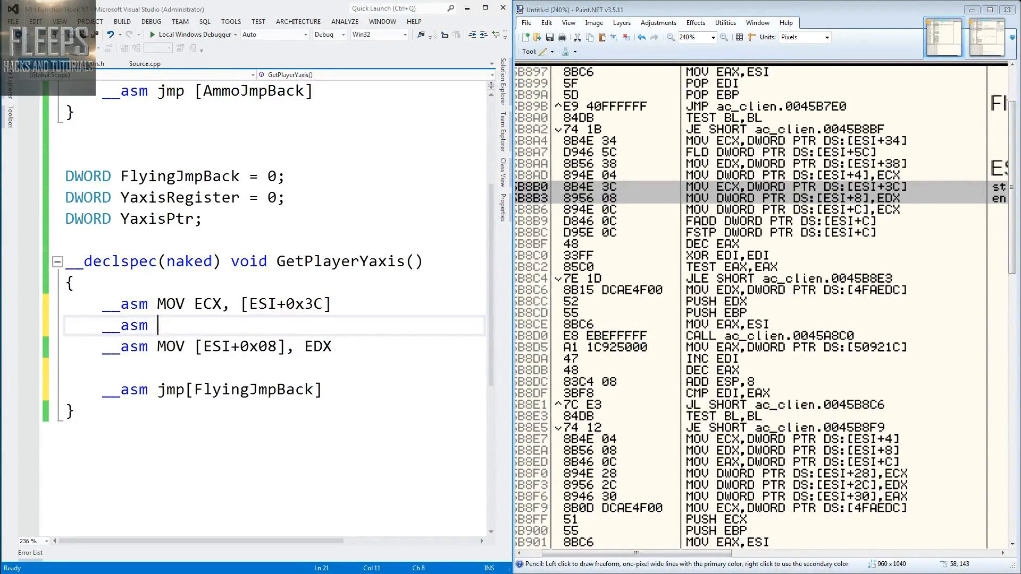
pyautogui.write('MOV')
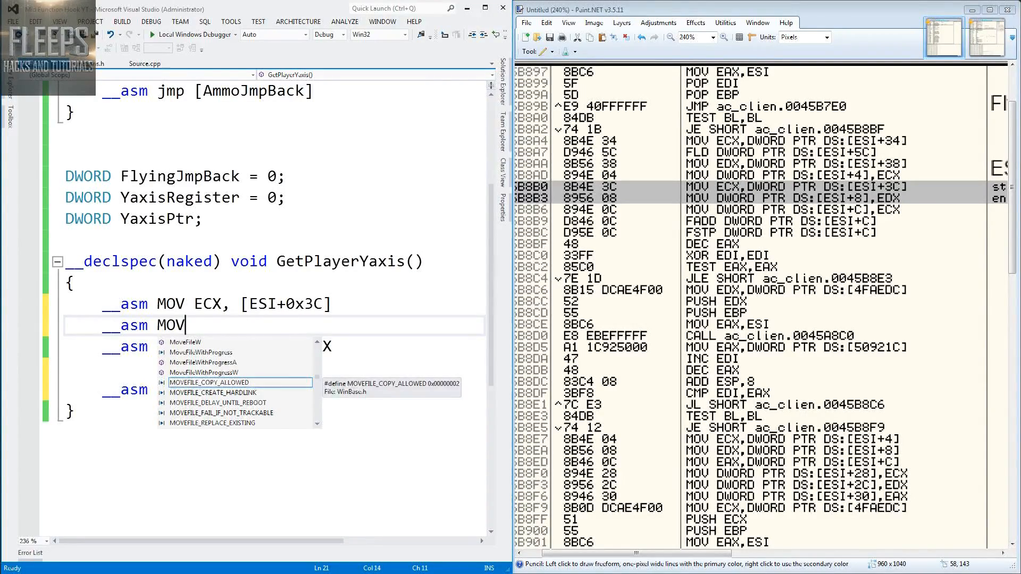
pyautogui.write('YaxisRegister')
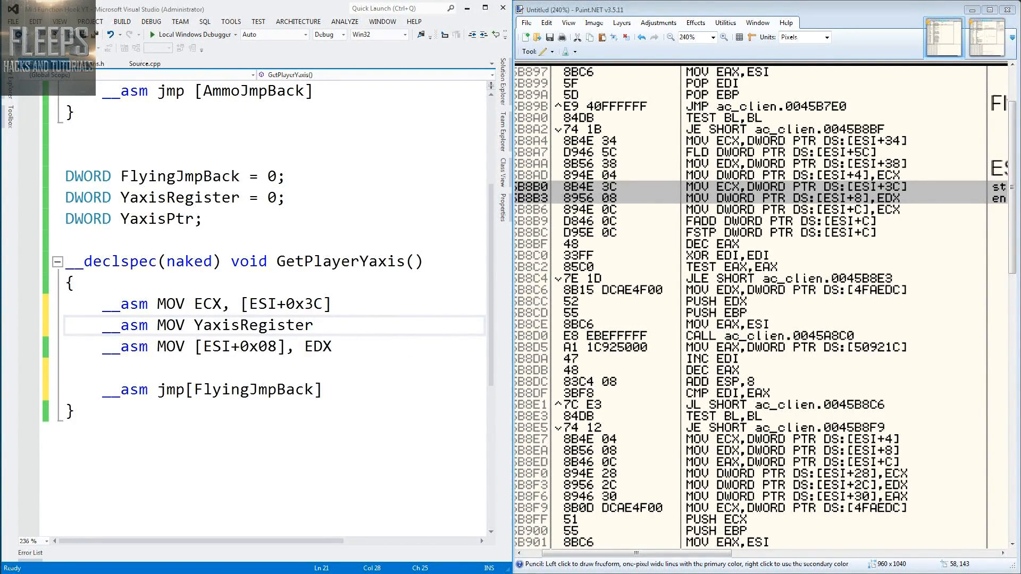
pyautogui.write(',')
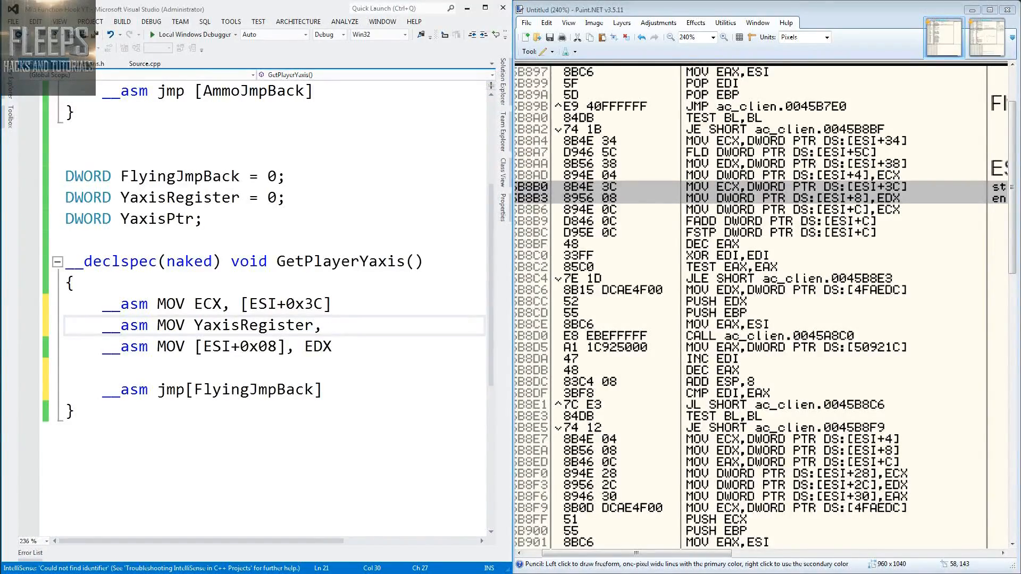
pyautogui.write('ESI')
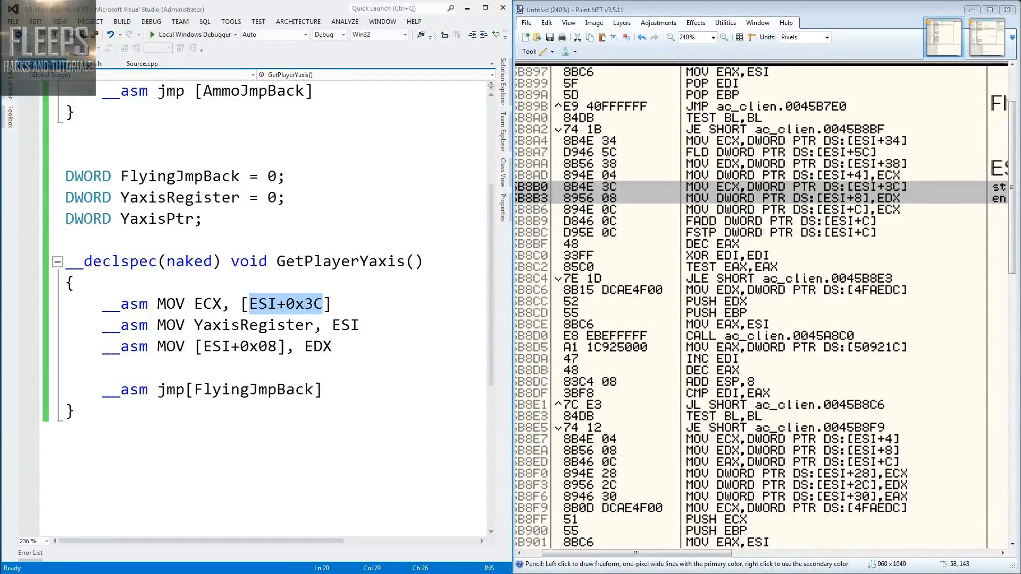
pyautogui.click(345, 325)
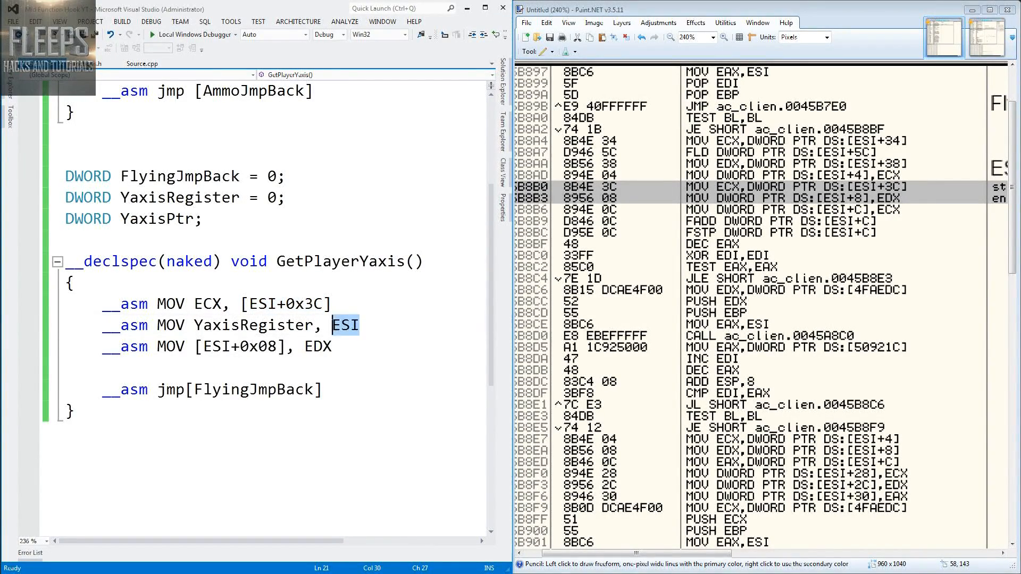
pyautogui.press('ctrl+s')
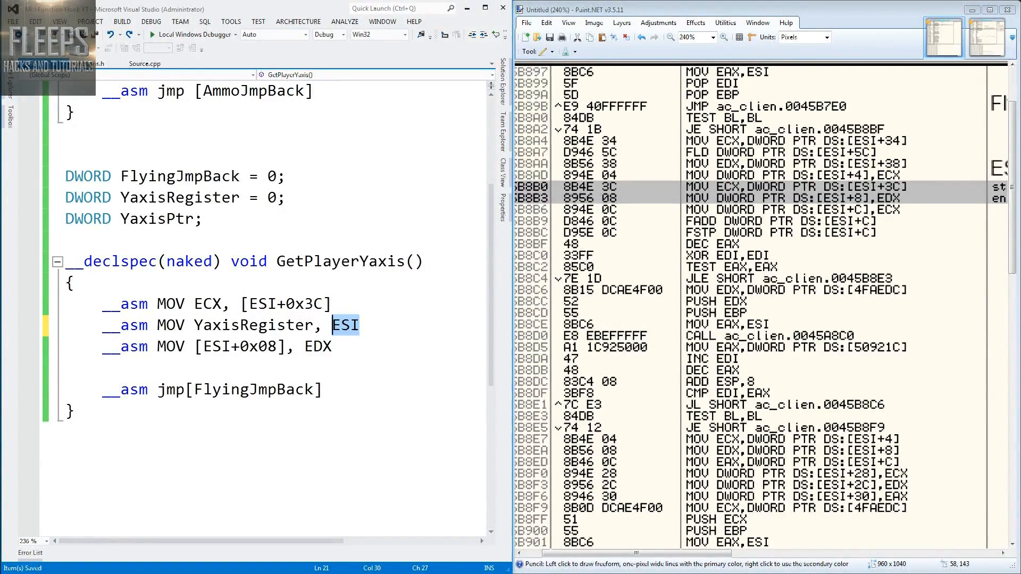
# - Re-examine the MOV lines and place the cursor on the empty line after the EDX instruction
pyautogui.doubleClick(317, 346)
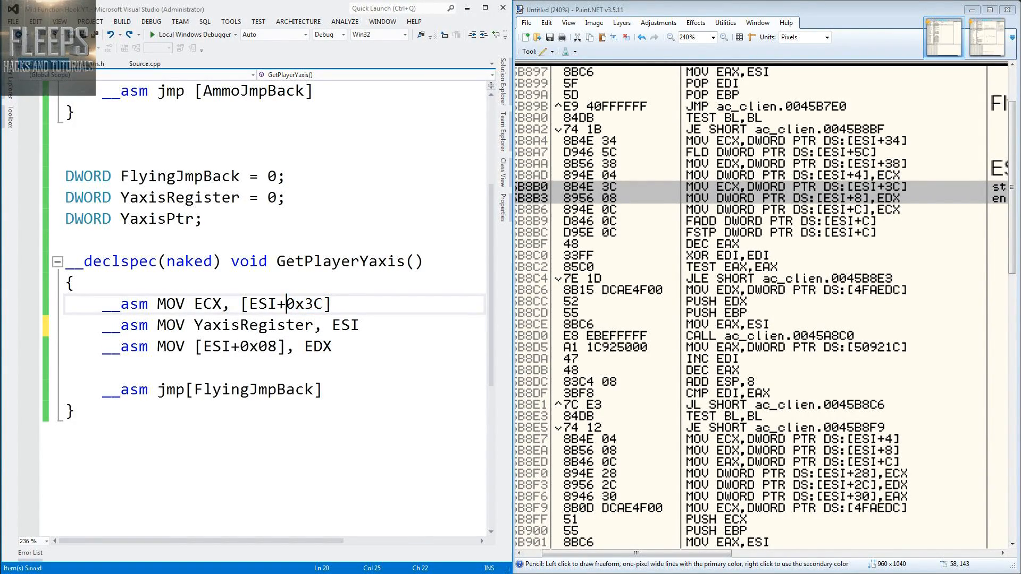
pyautogui.click(246, 325)
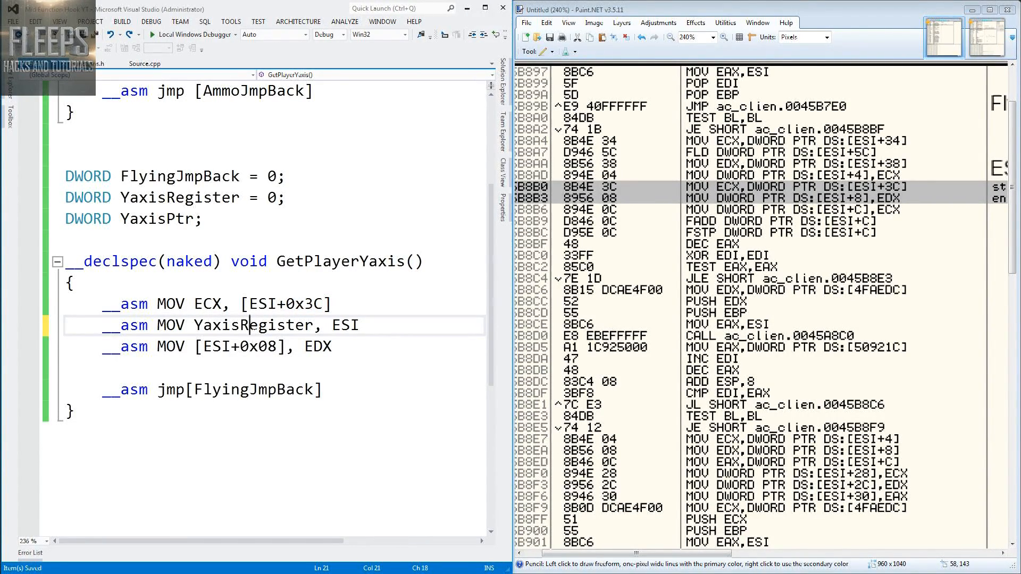
pyautogui.doubleClick(344, 326)
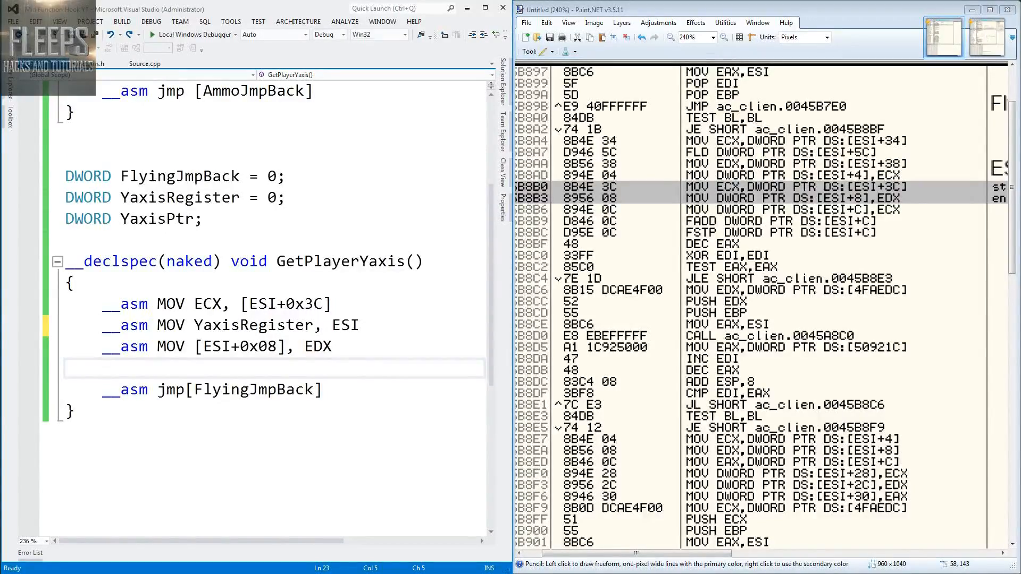
pyautogui.click(104, 368)
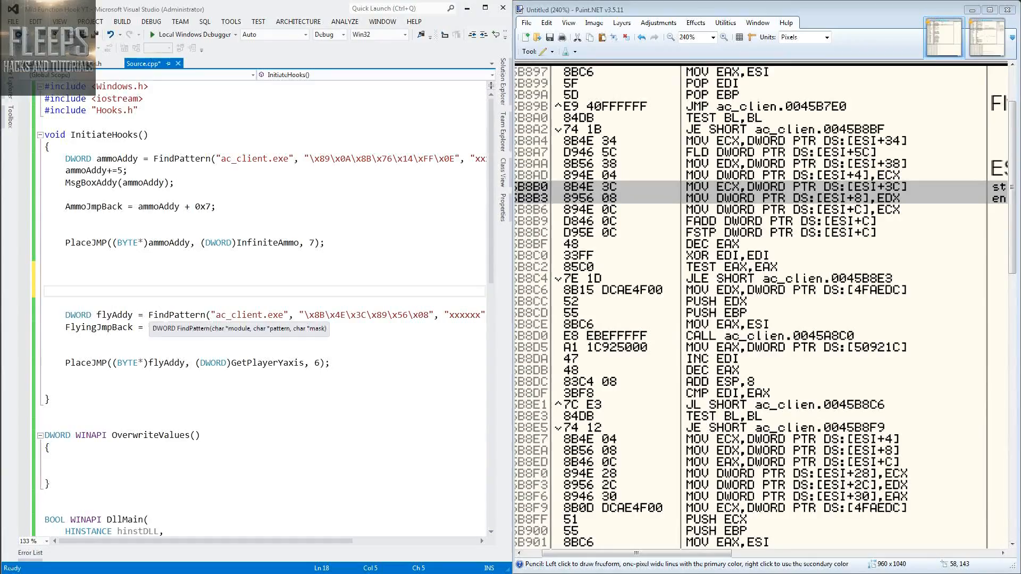
# - Complete the InitiateHooks line as 'FlyingJmpBack = flyAddy + 0x6;'
pyautogui.write('flyAddy + 0x6;')
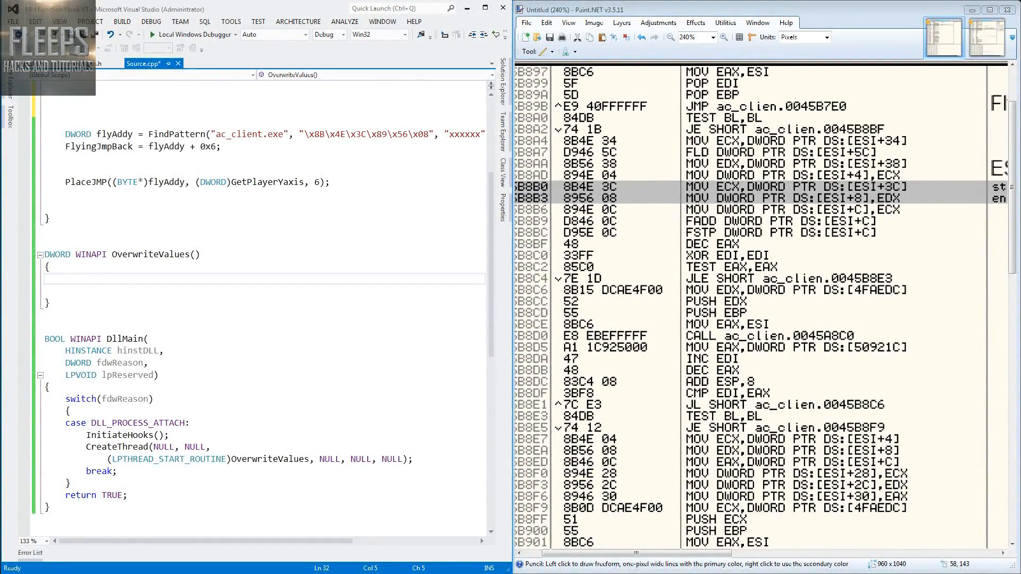
# - Start OverwriteValues with an endless for(;;Sleep(150)) loop
pyautogui.write('FOR(;;')
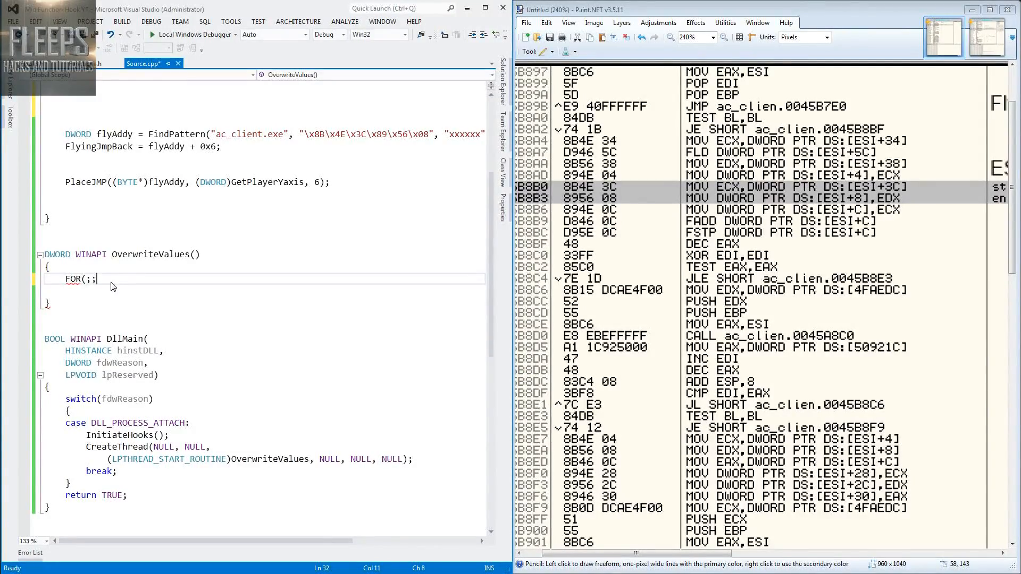
pyautogui.write('slee')
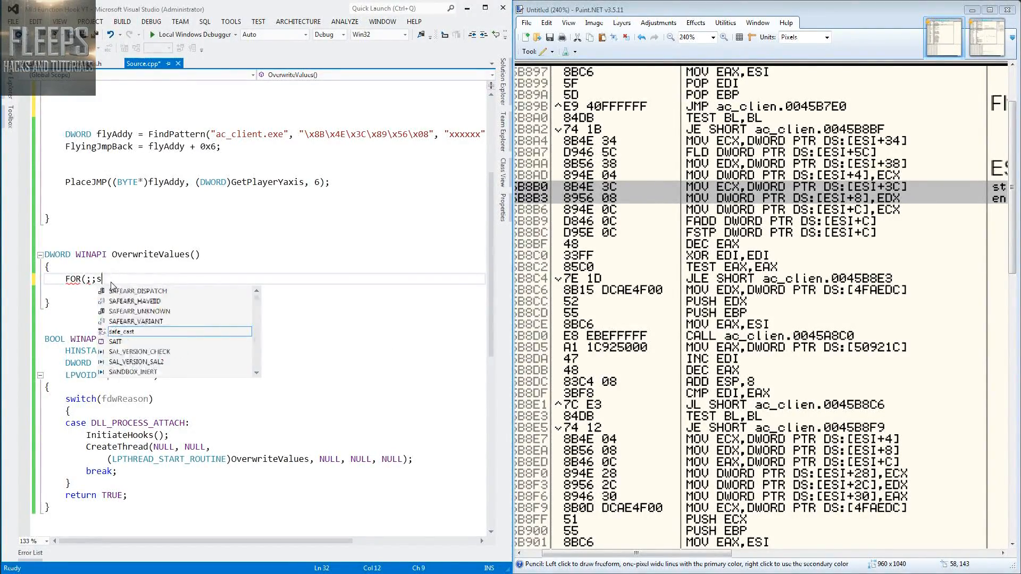
pyautogui.write('LEE')
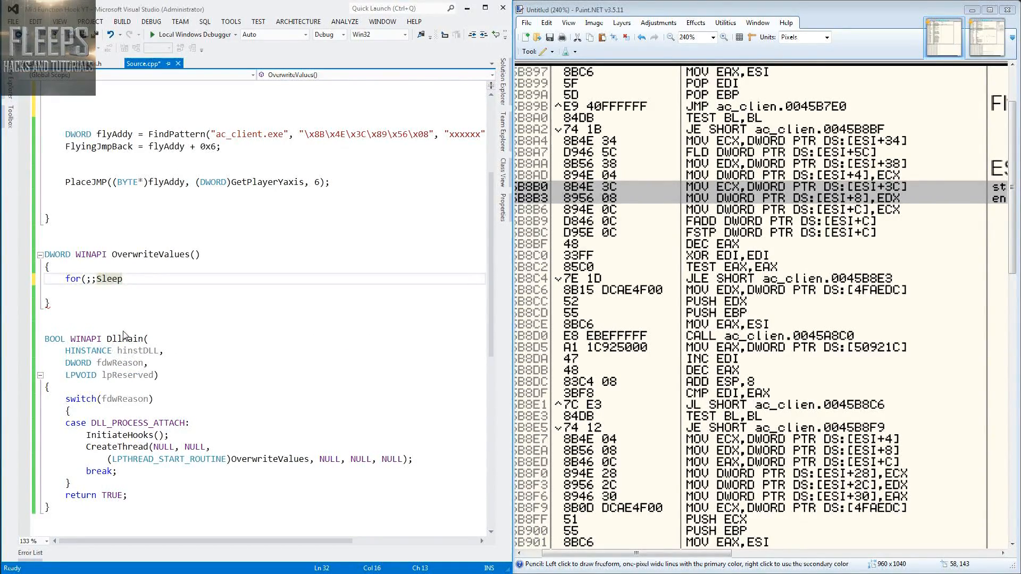
pyautogui.write('(150')
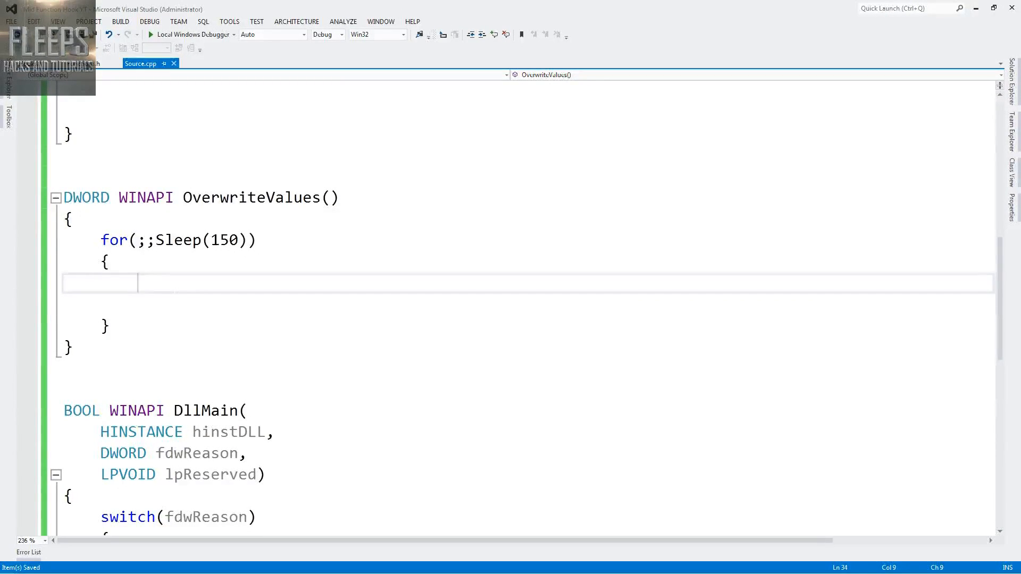
# - Inside the loop set YaxisPtr = YaxisRegister + 0x3C; and leave an empty line for more code
pyautogui.write('Yax')
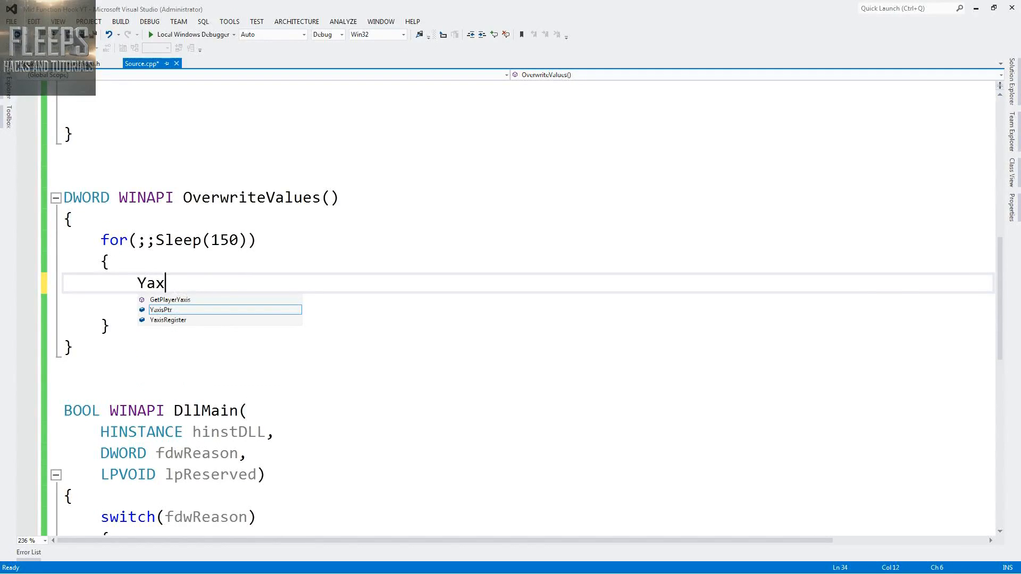
pyautogui.write('is')
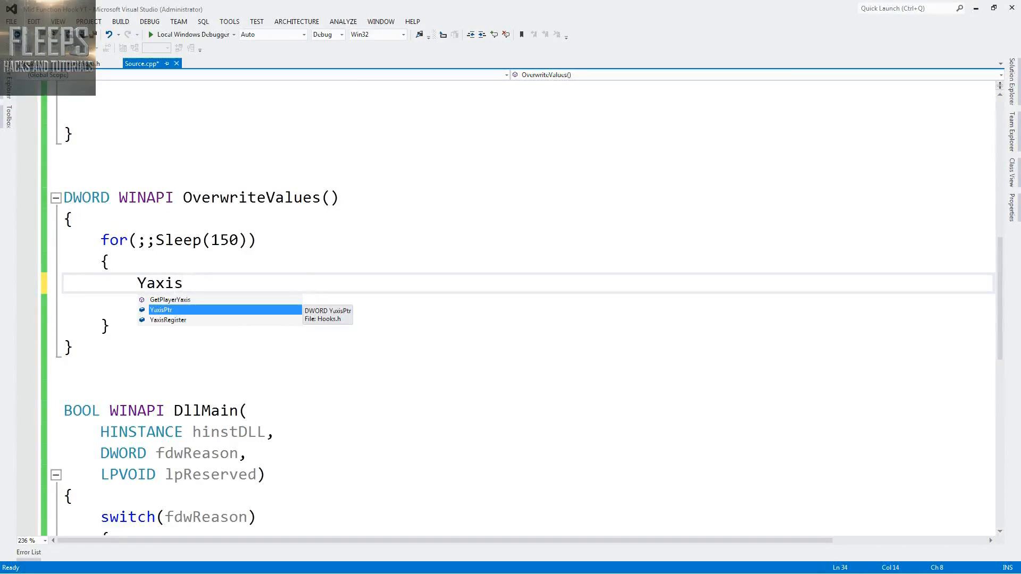
pyautogui.write('Ptr = Y')
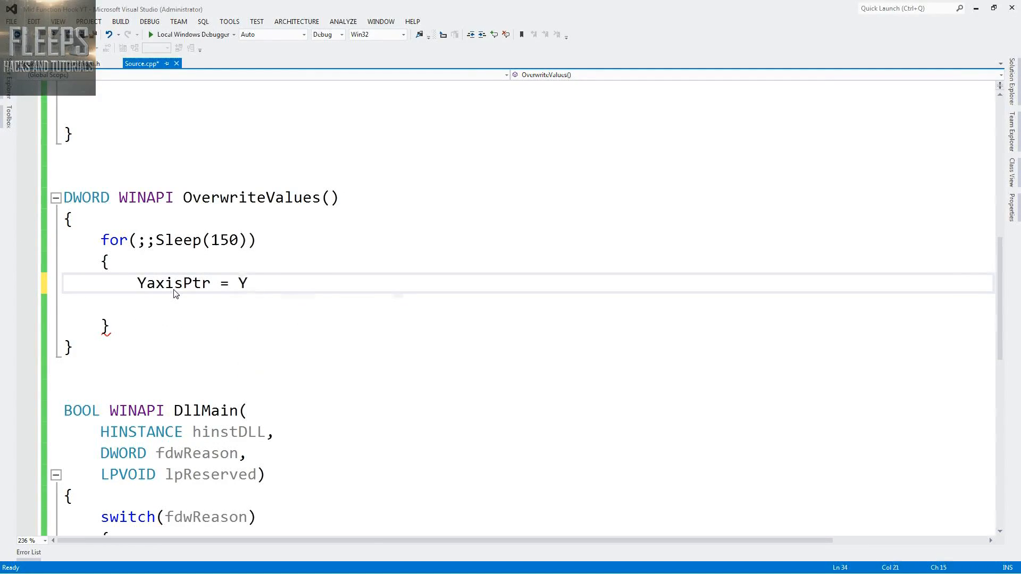
pyautogui.write('ax')
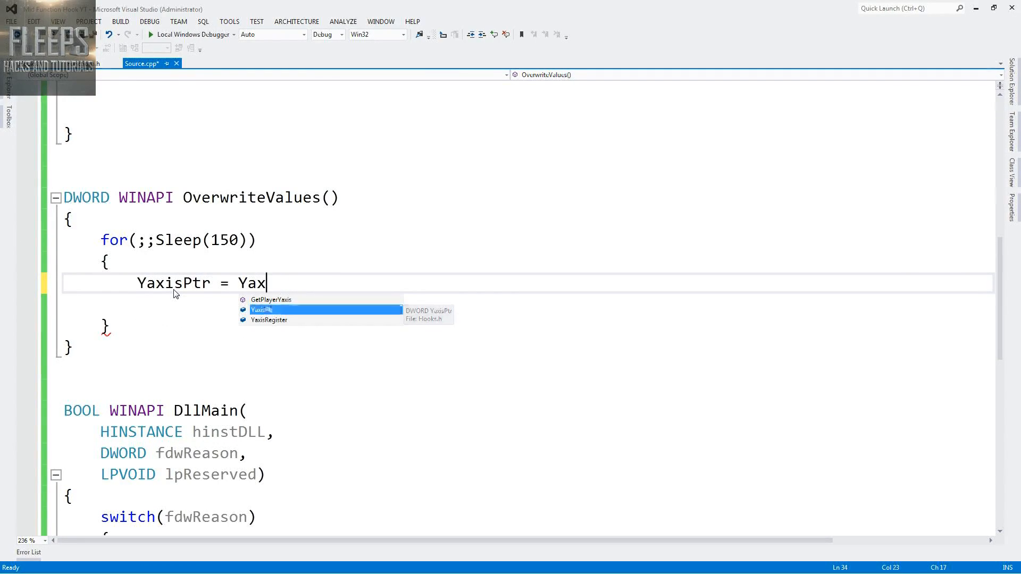
pyautogui.write('isRegister + 0x3')
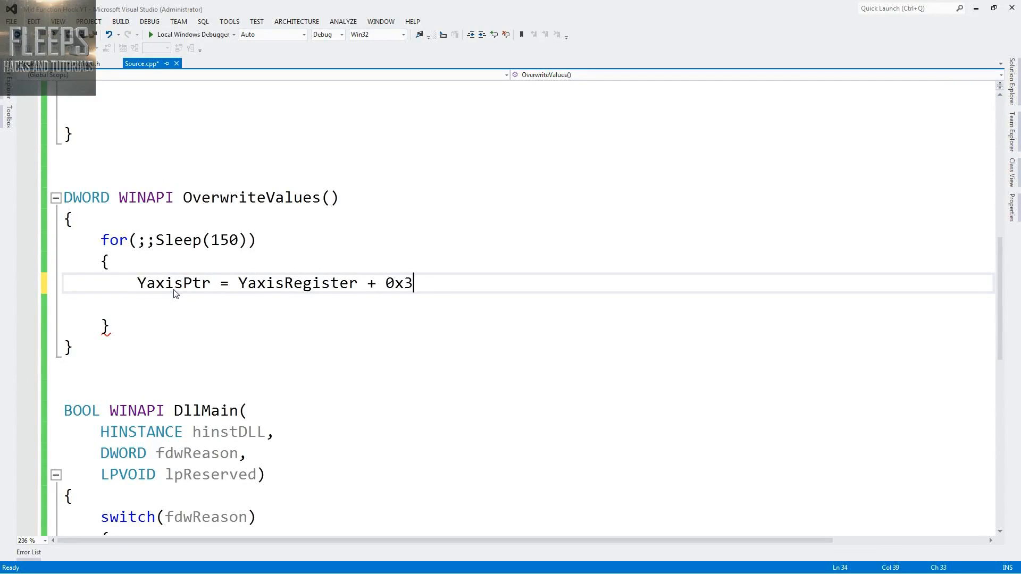
pyautogui.write('C;')
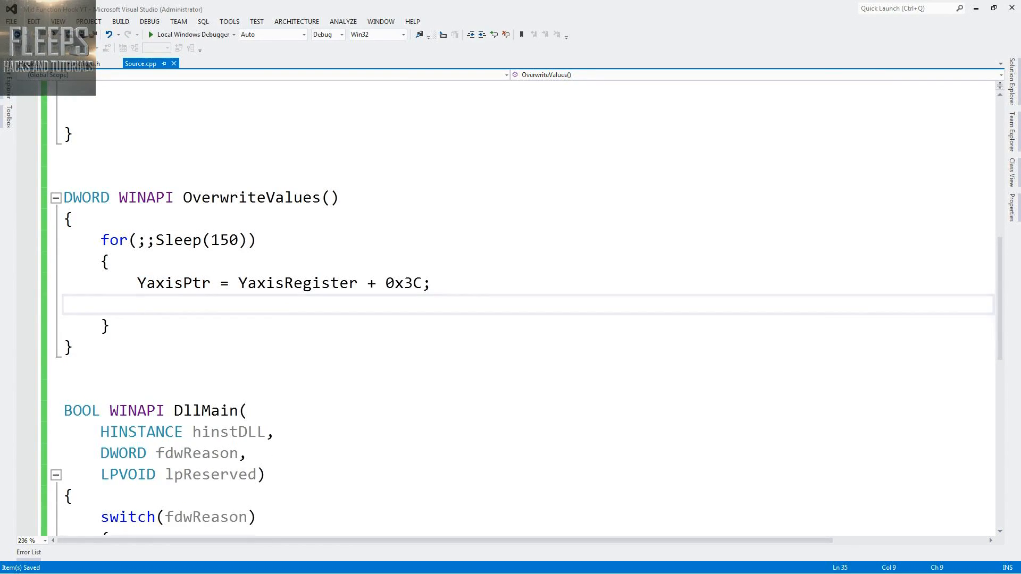
pyautogui.press('enter')
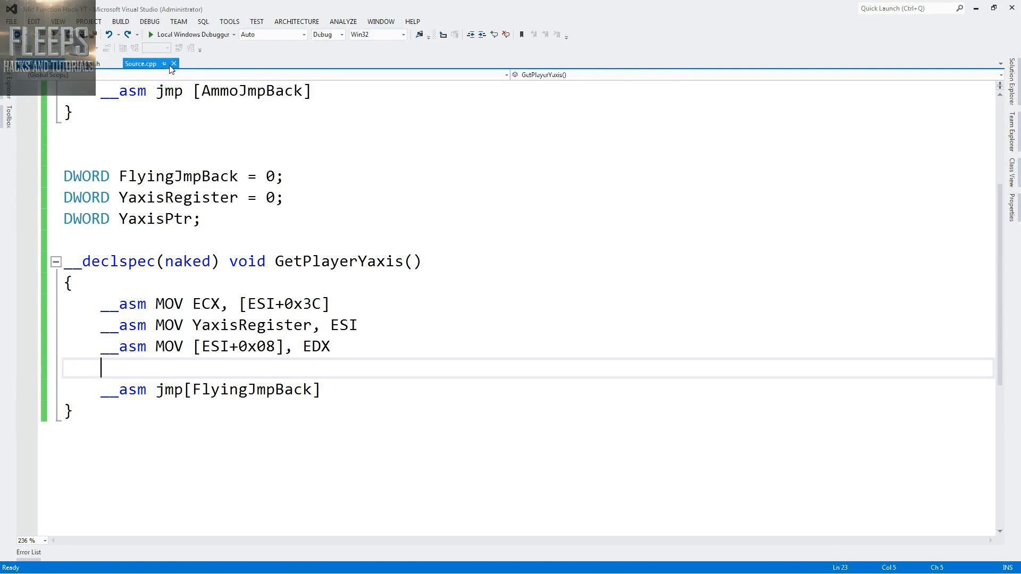
pyautogui.moveTo(139, 63)
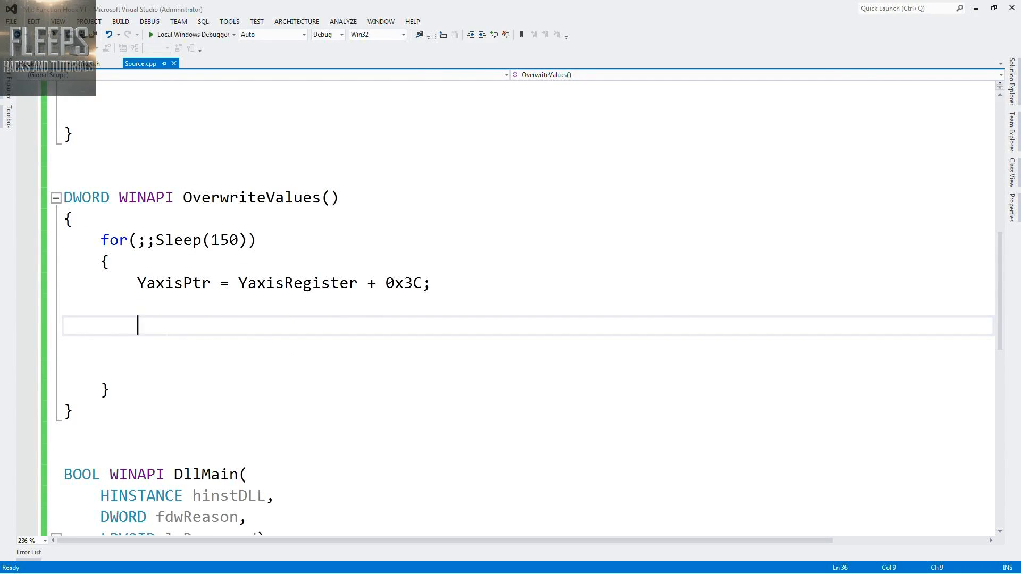
# - Add an if(GetAsyncKeyState(VK_SPACE)) { check inside the loop via IntelliSense
pyautogui.write('if(')
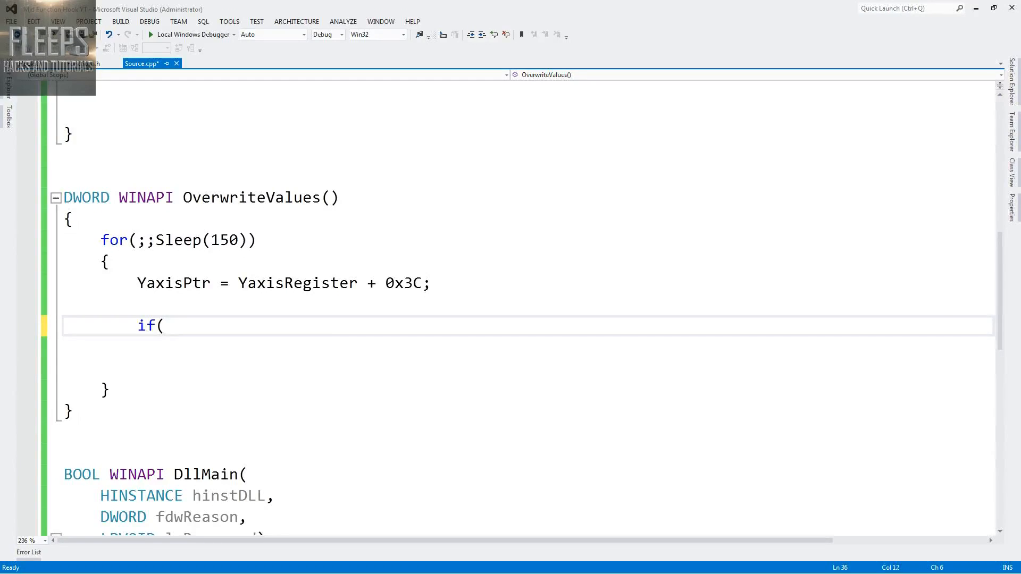
pyautogui.write('Get')
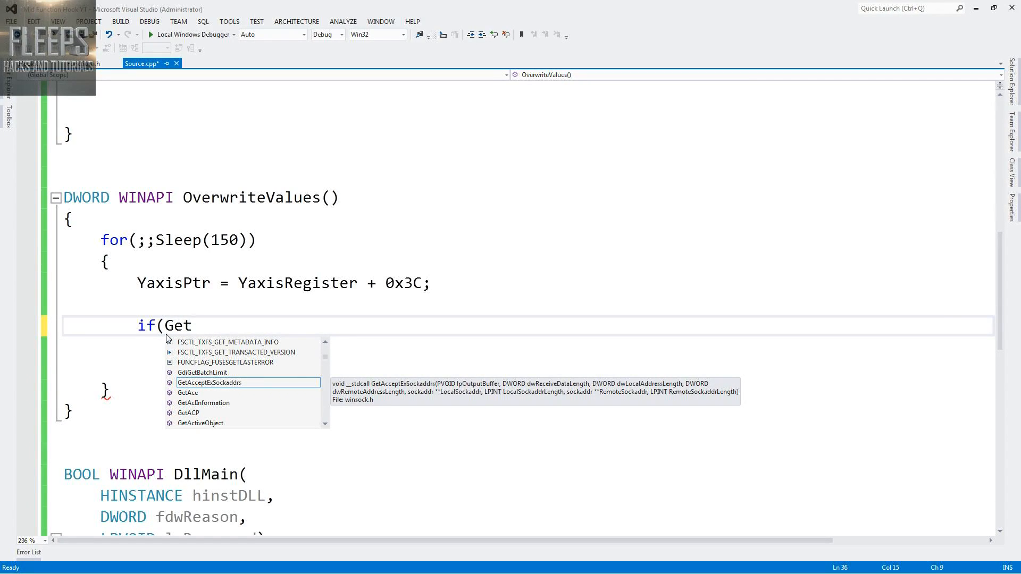
pyautogui.write('asyn')
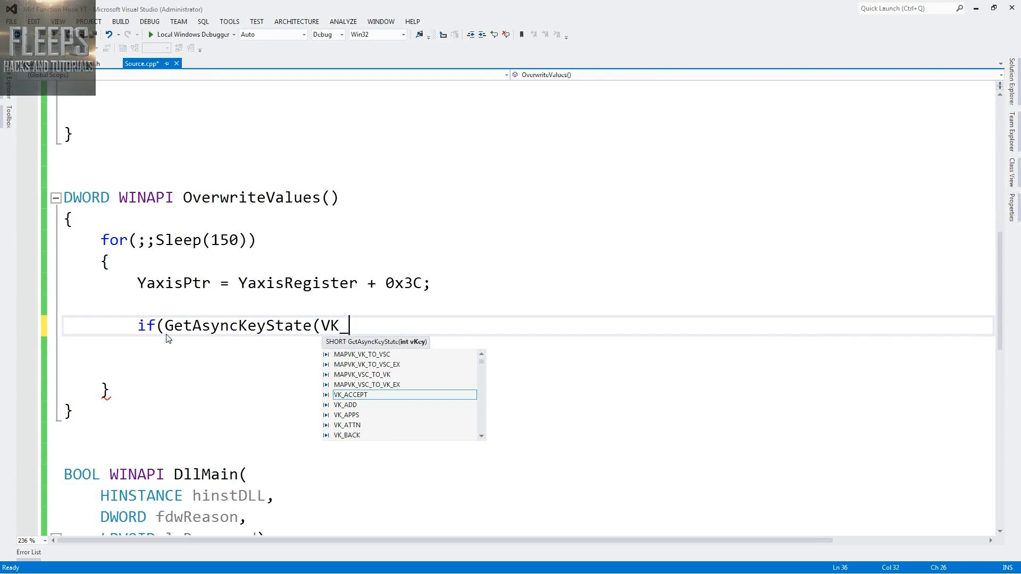
pyautogui.moveTo(350, 396)
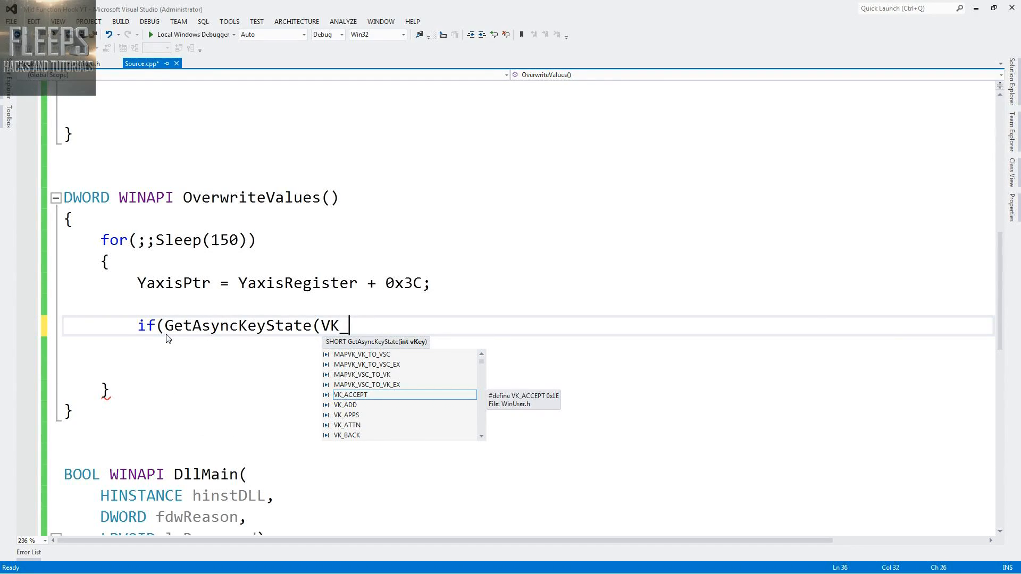
pyautogui.write('SPACE))')
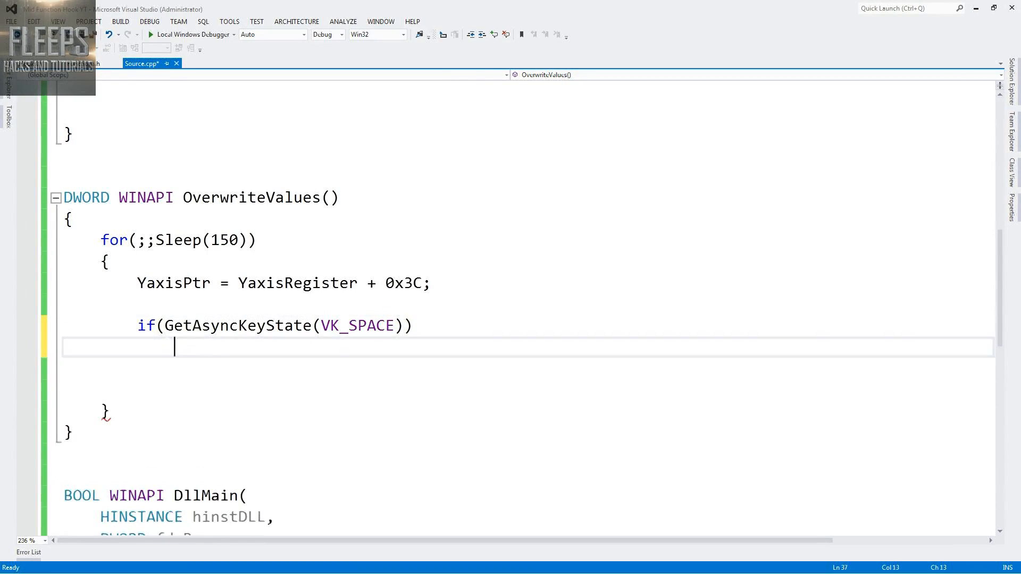
pyautogui.write('{')
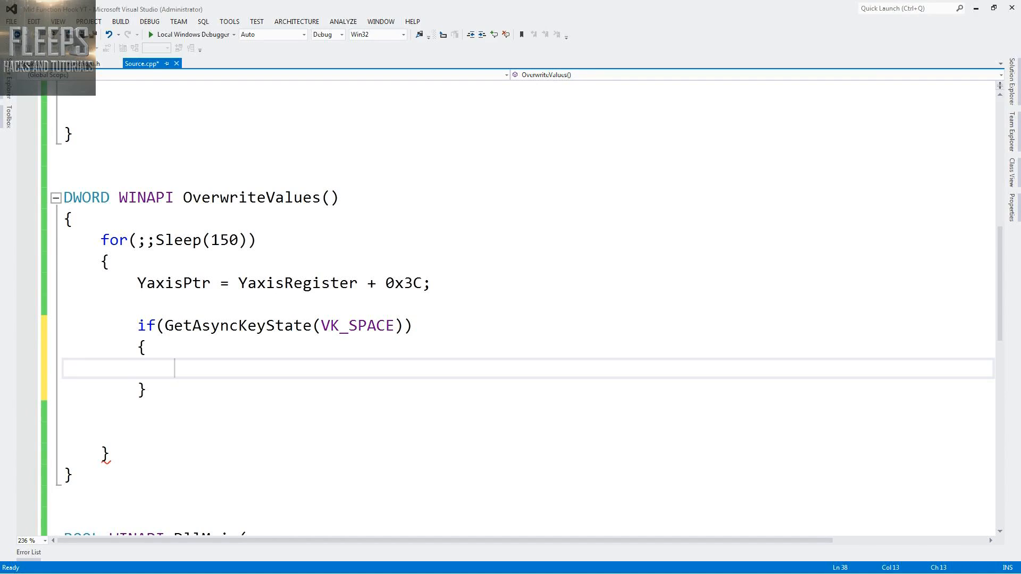
# - In that block write *(float*)YaxisPtr += 8.0; dropping the f suffix from the value
pyautogui.write('()')
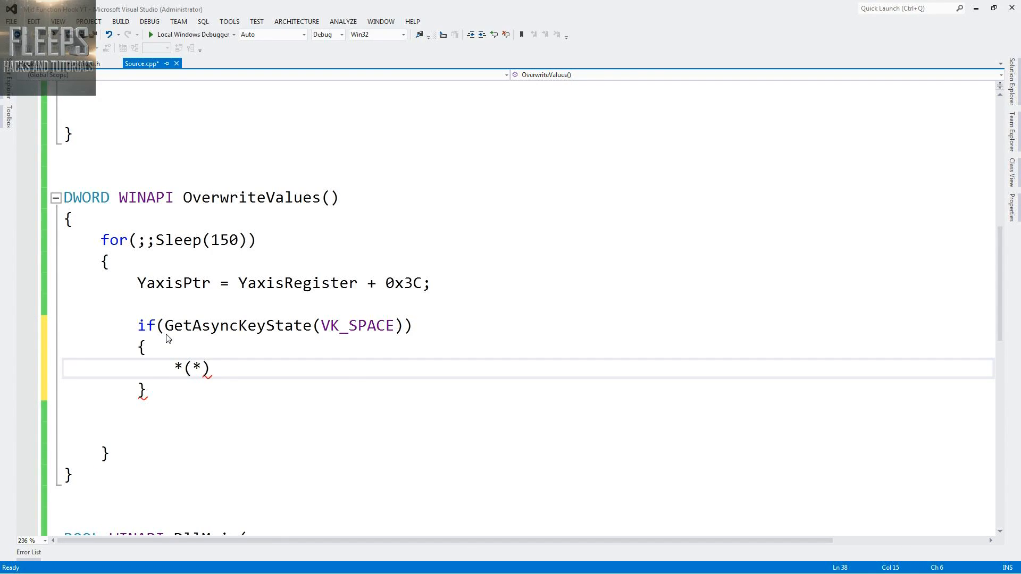
pyautogui.write('float')
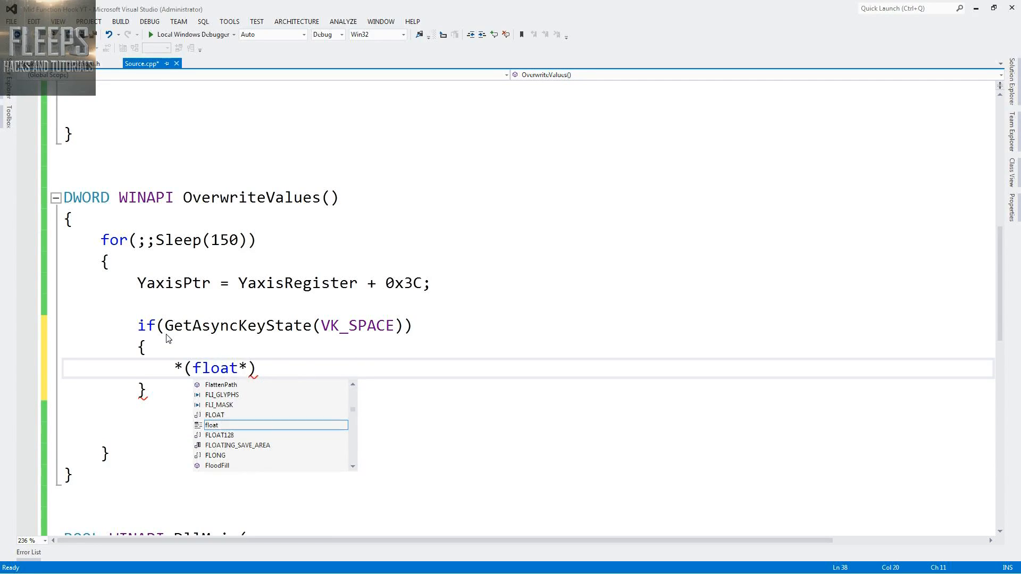
pyautogui.write('YaxisPtr')
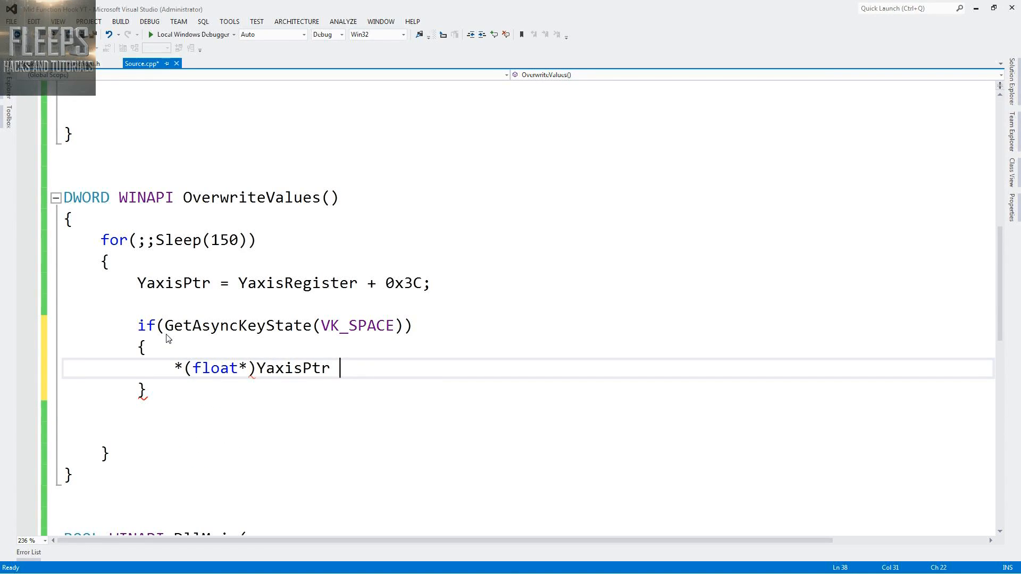
pyautogui.write('+=8')
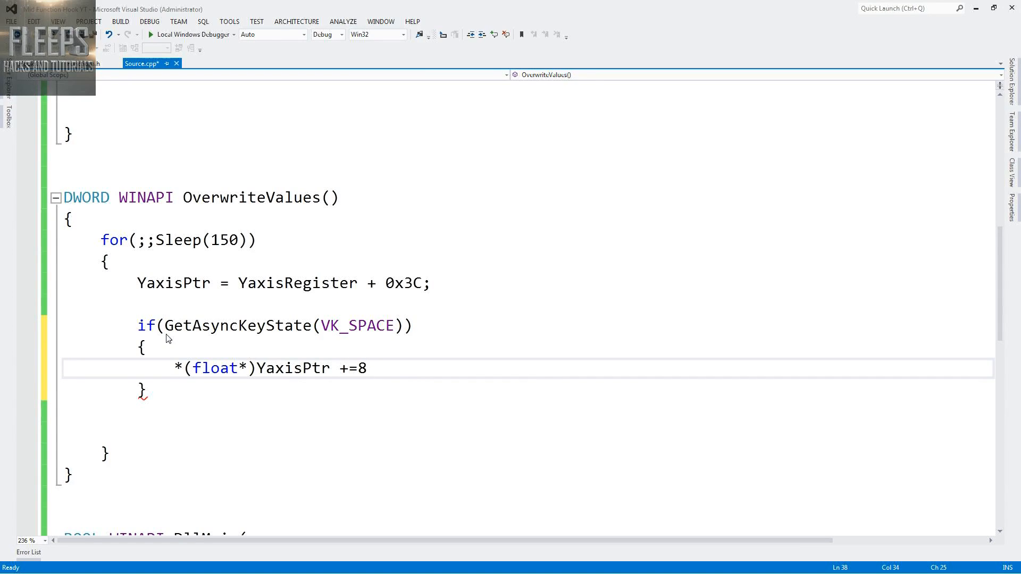
pyautogui.write('.0f')
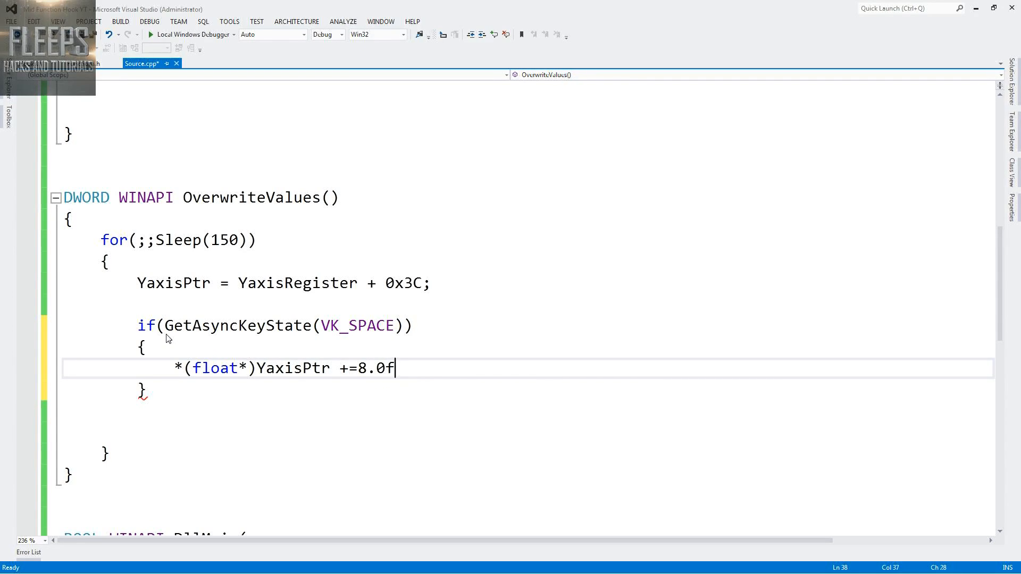
pyautogui.write(';')
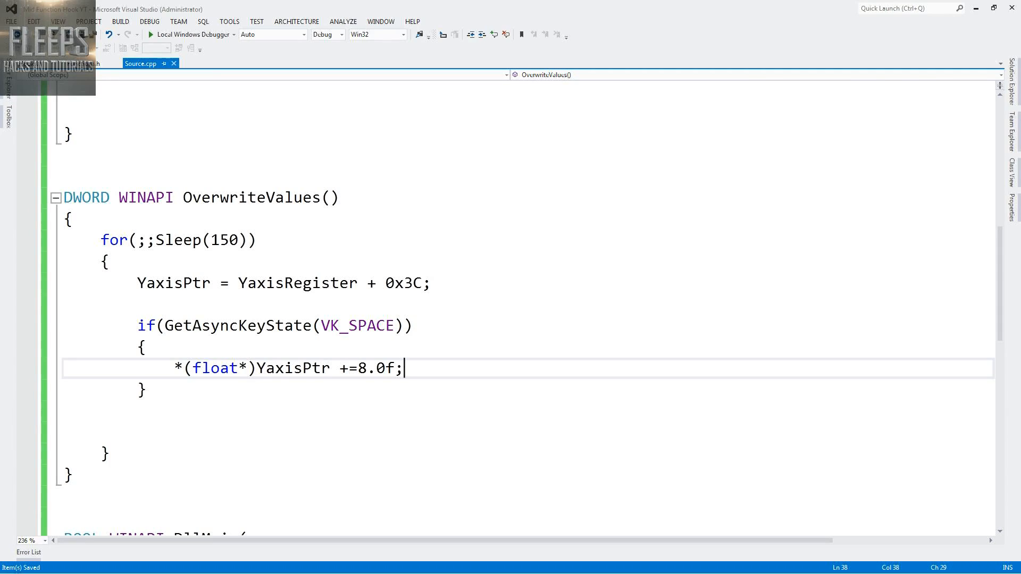
pyautogui.press('Backspace')
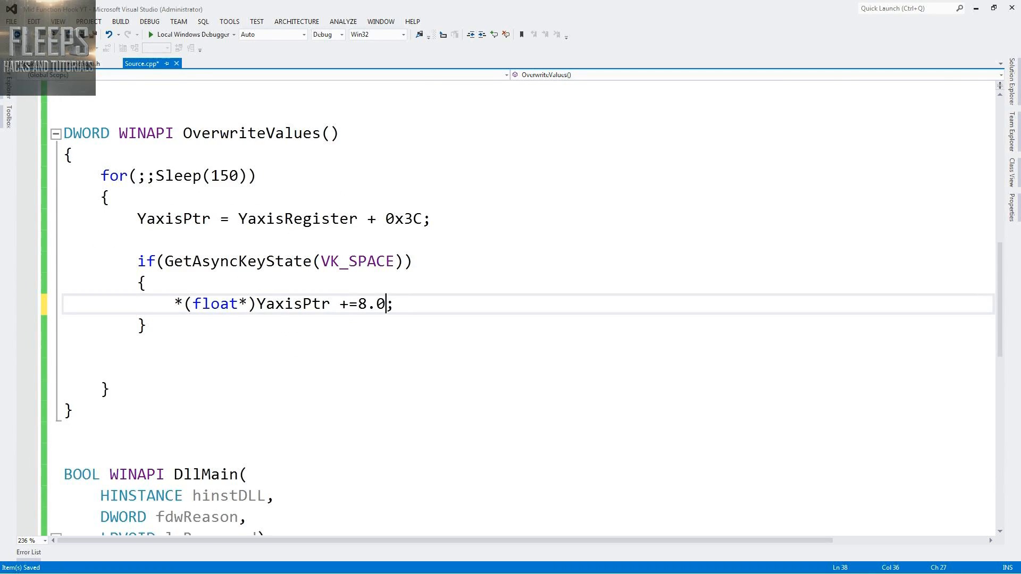
# - Add a second block using VK_CONTROL that does *(float*)YaxisPtr -= 8.0
pyautogui.write('if(GetAsyncKeyState(VK_SPACE')
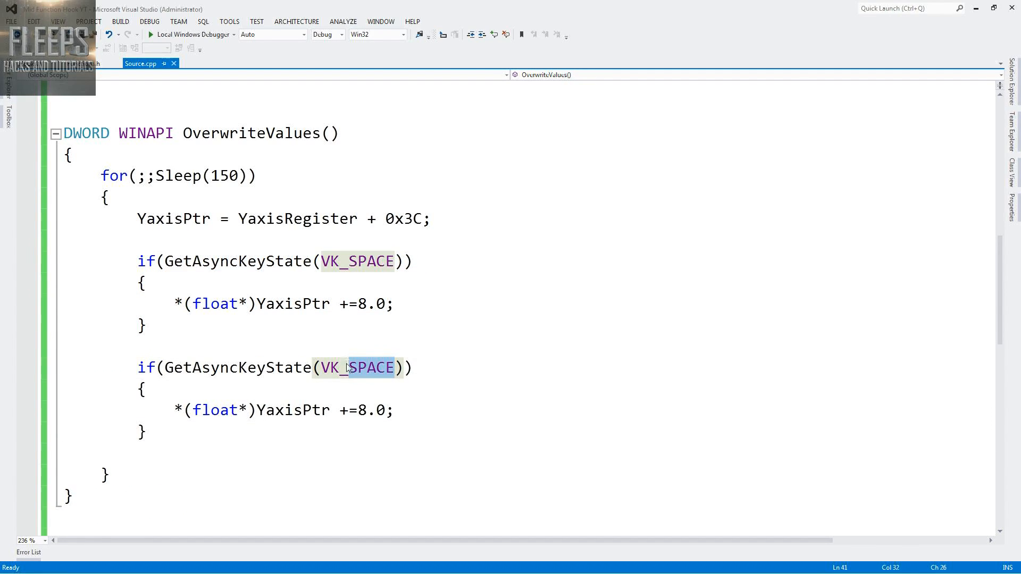
pyautogui.write('C')
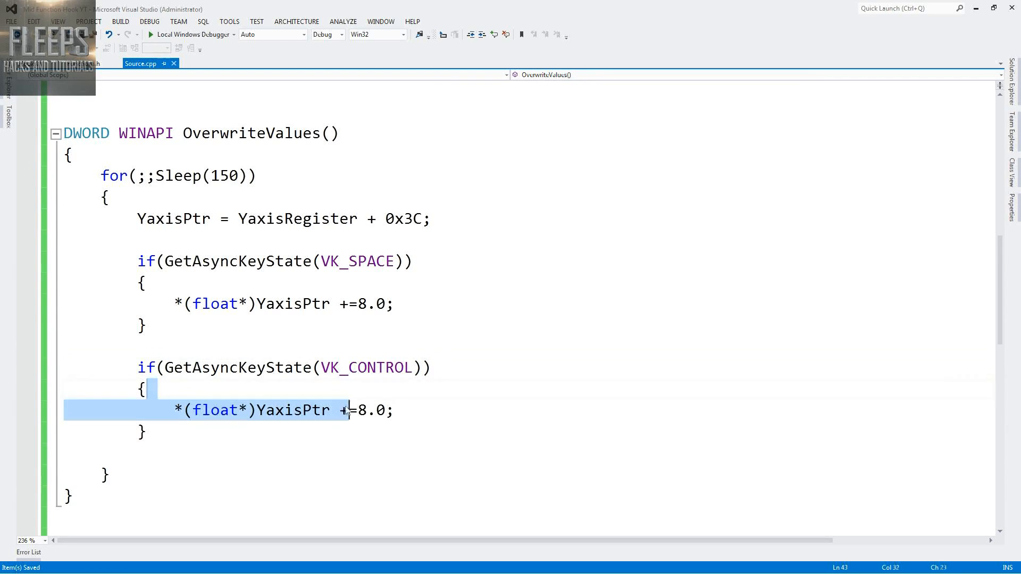
pyautogui.write('-')
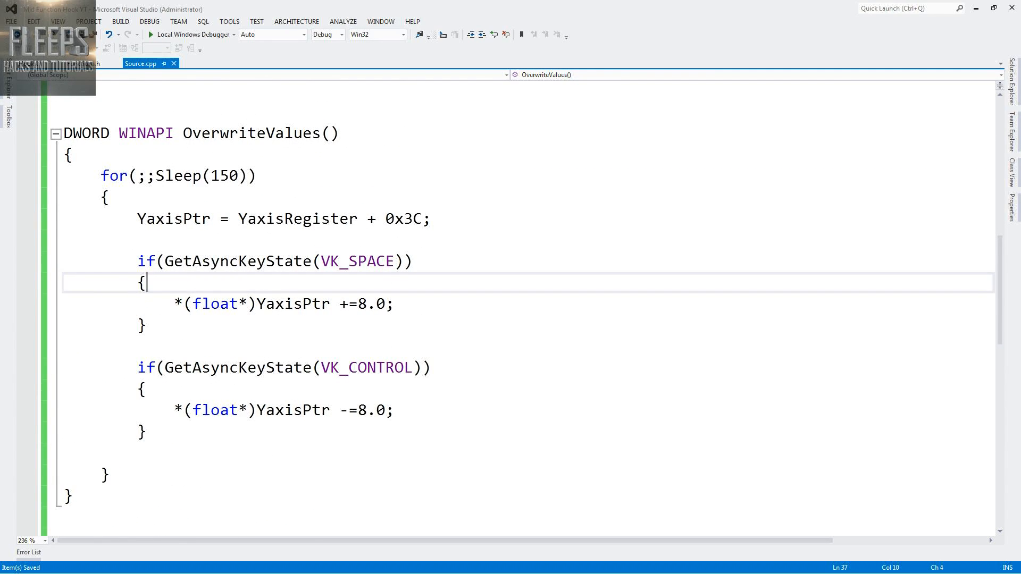
# - Review the naked hook functions in Hooks.h, then show InitiateHooks in Source.cpp
pyautogui.click(257, 176)
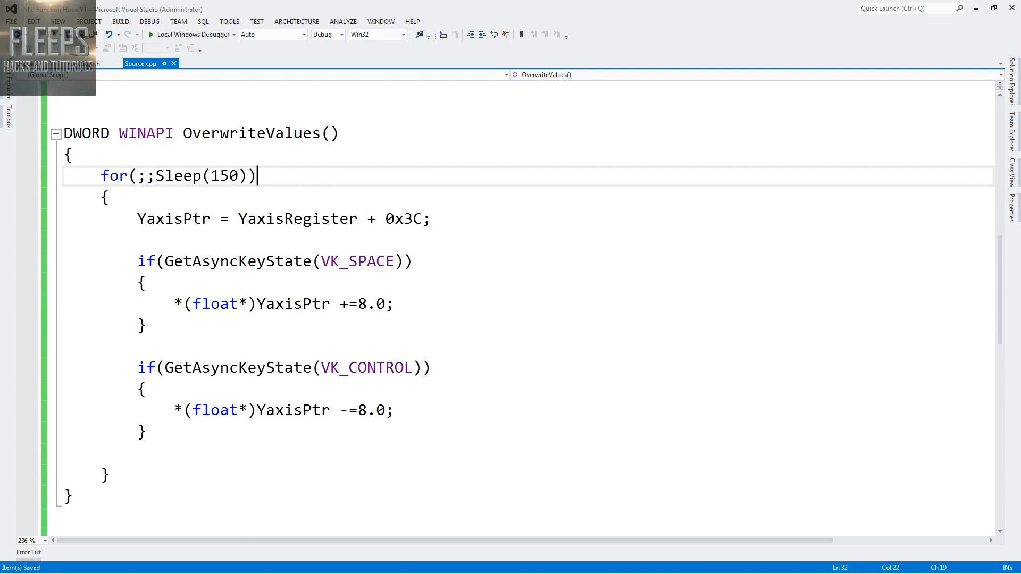
pyautogui.scroll(-3)
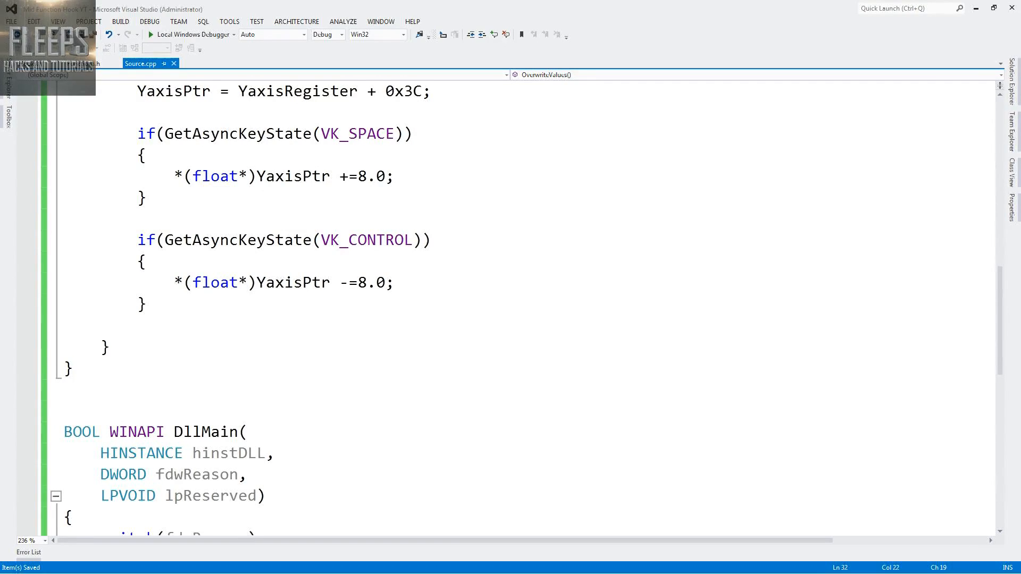
pyautogui.scroll(3)
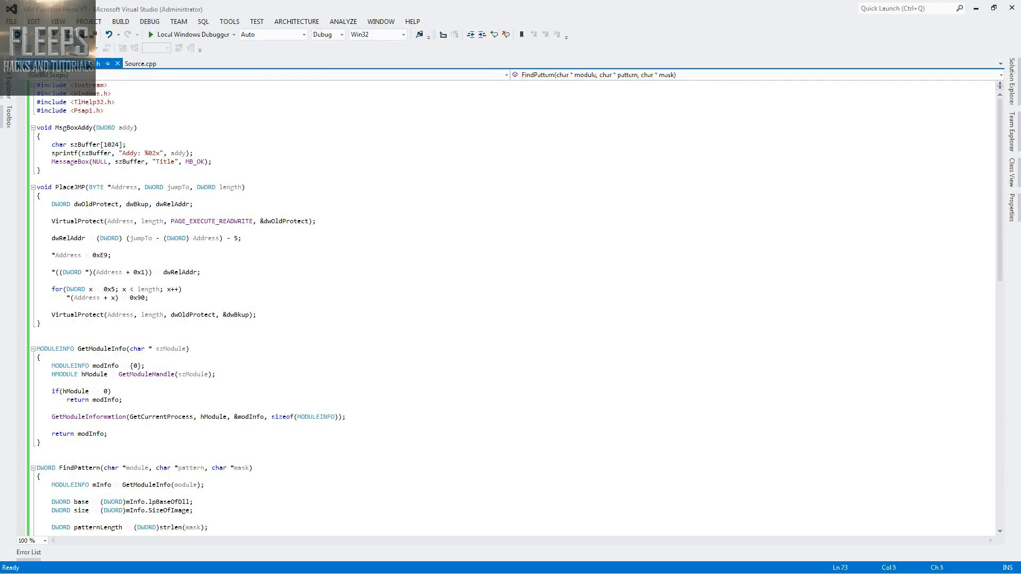
pyautogui.click(83, 63)
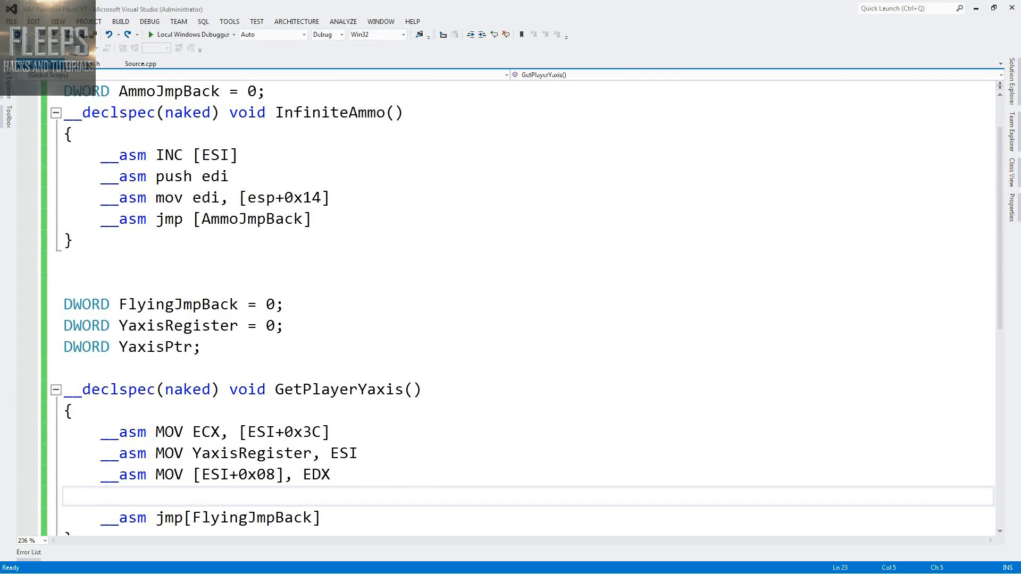
pyautogui.click(141, 63)
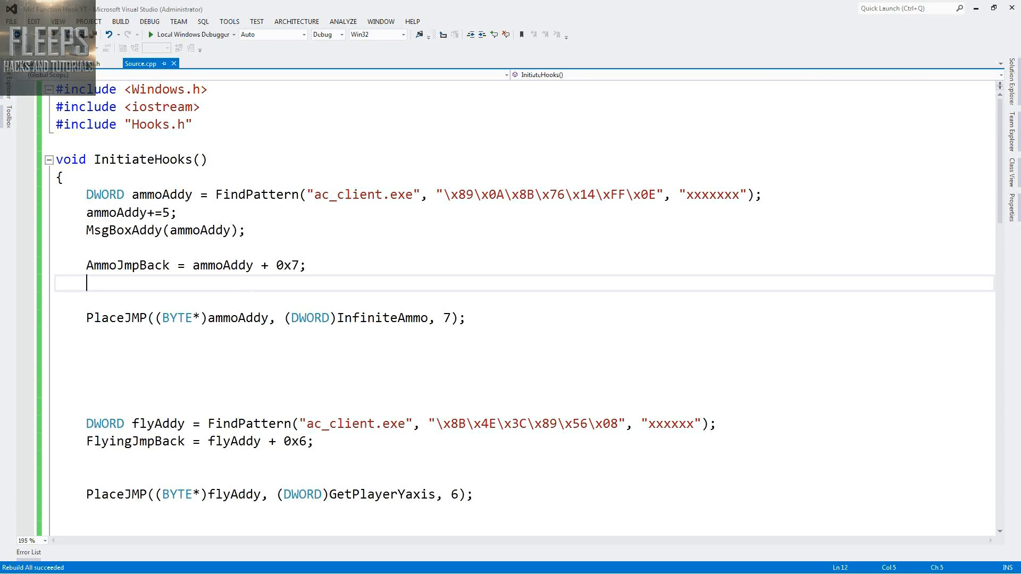
pyautogui.scroll(-3)
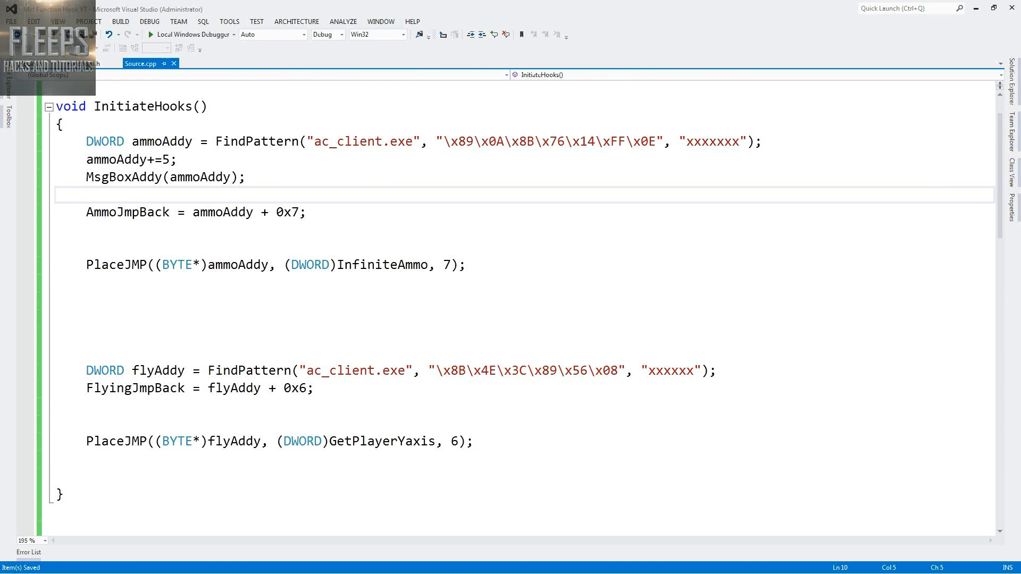
# - Rebuild the whole hook solution from the BUILD menu
pyautogui.click(120, 21)
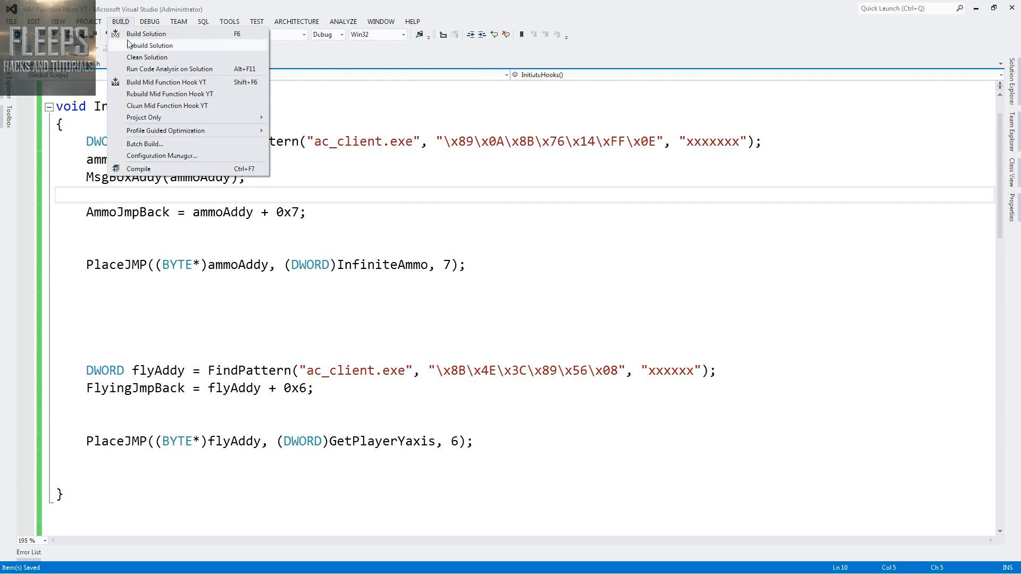
pyautogui.click(150, 45)
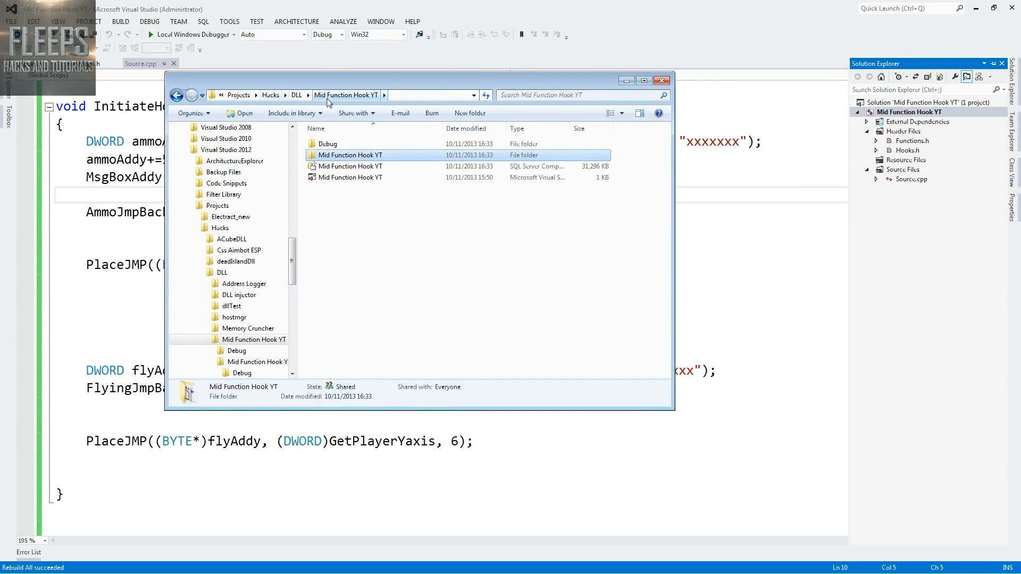
# - Open the project's Debug folder containing Mid Function Hook YT.dll
pyautogui.doubleClick(327, 143)
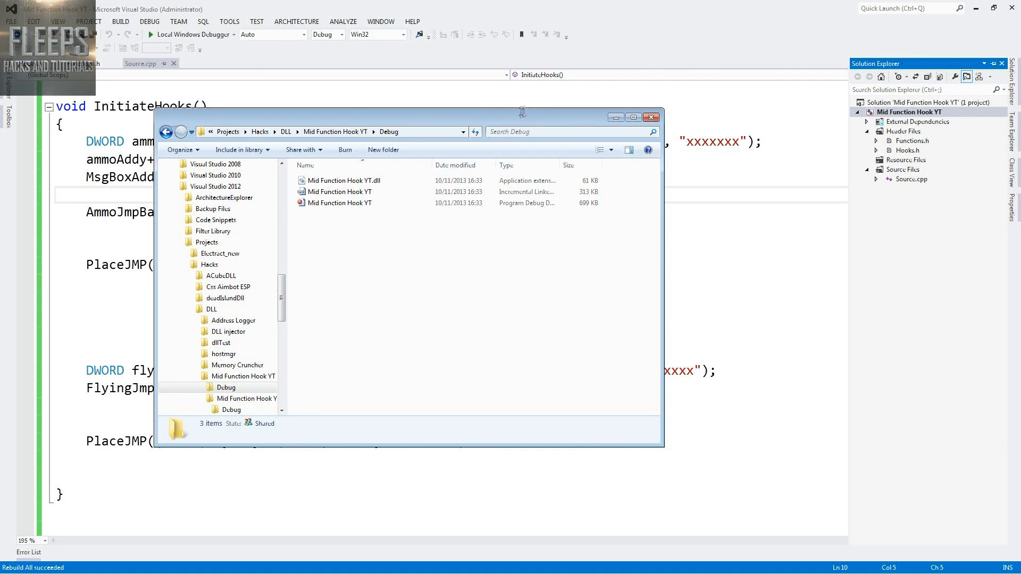
pyautogui.moveTo(988, 8)
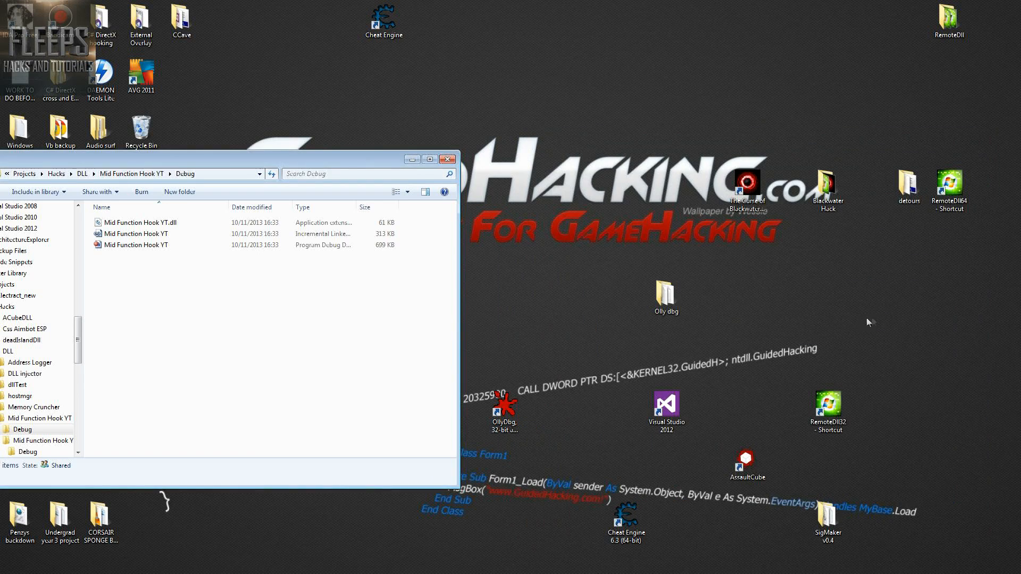
# - Launch AssaultCube, move its window aside and show RemoteDLL's running-process list
pyautogui.doubleClick(747, 461)
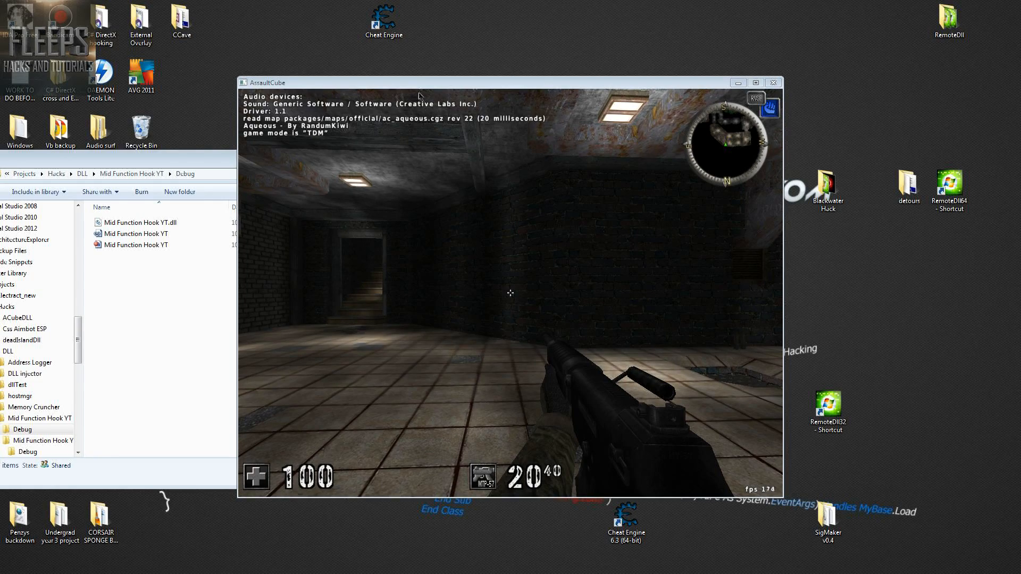
pyautogui.moveTo(419, 82); pyautogui.dragTo(454, 115)
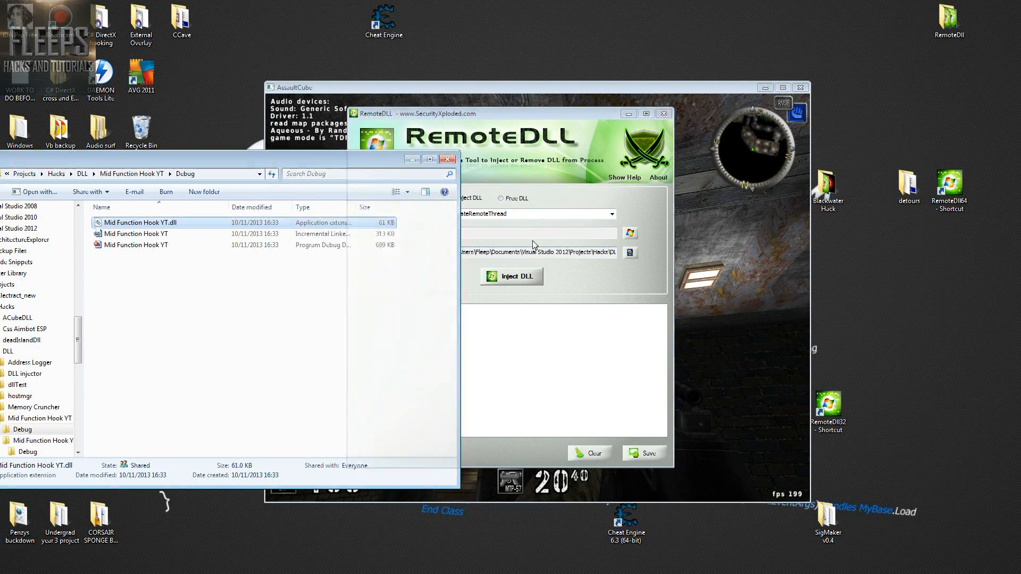
pyautogui.click(630, 233)
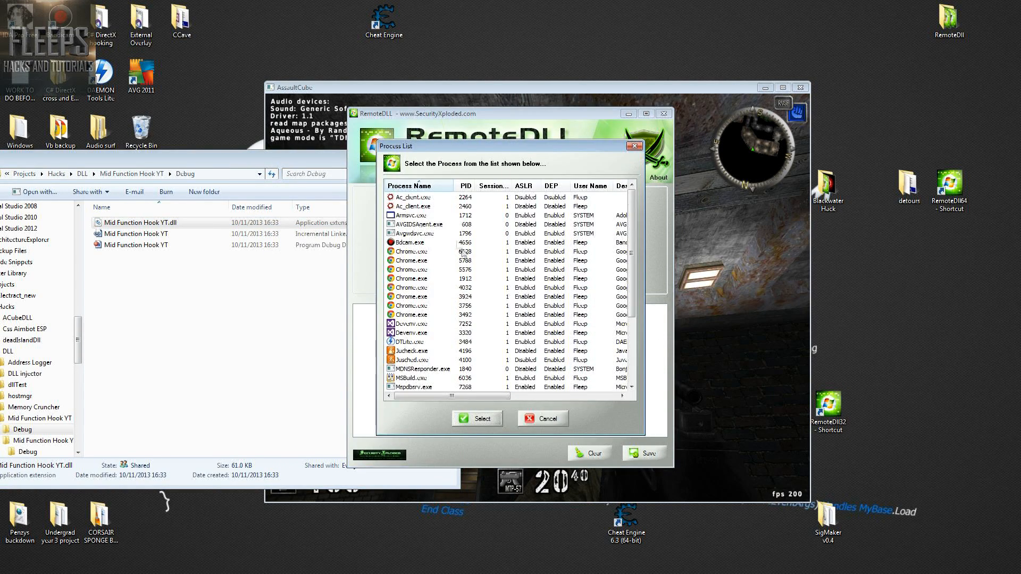